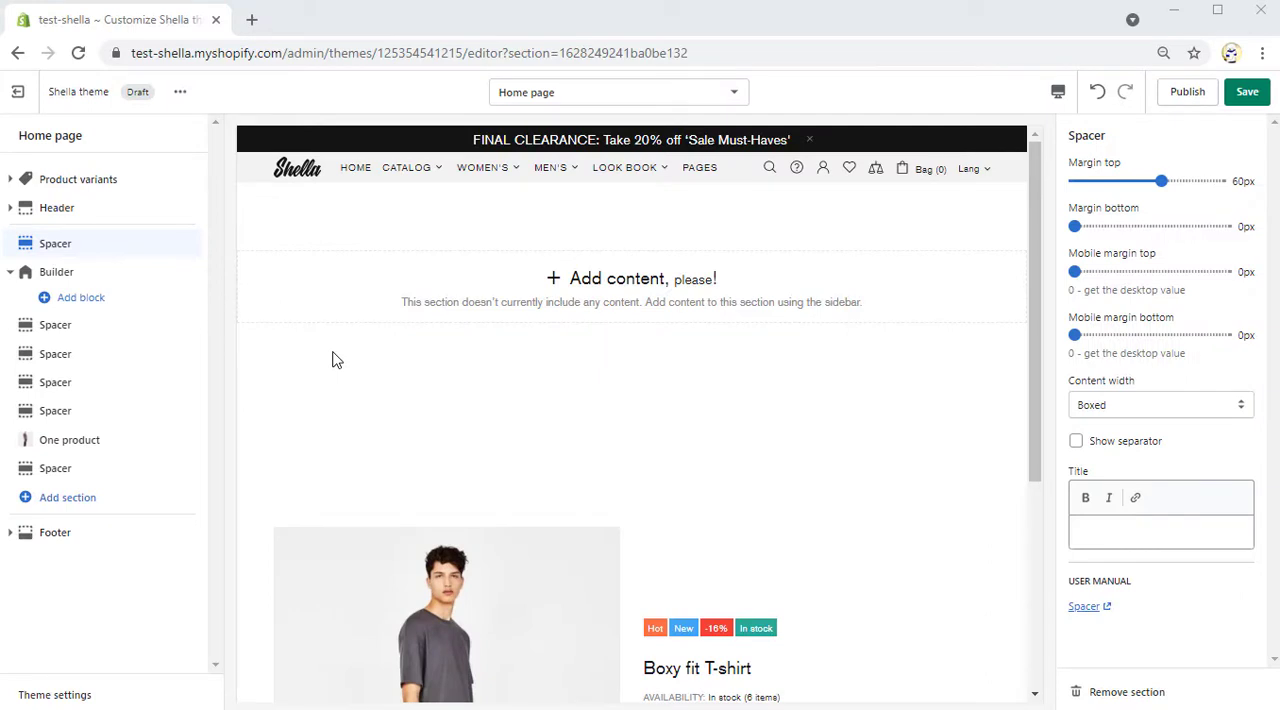
mouse_move(104, 276)
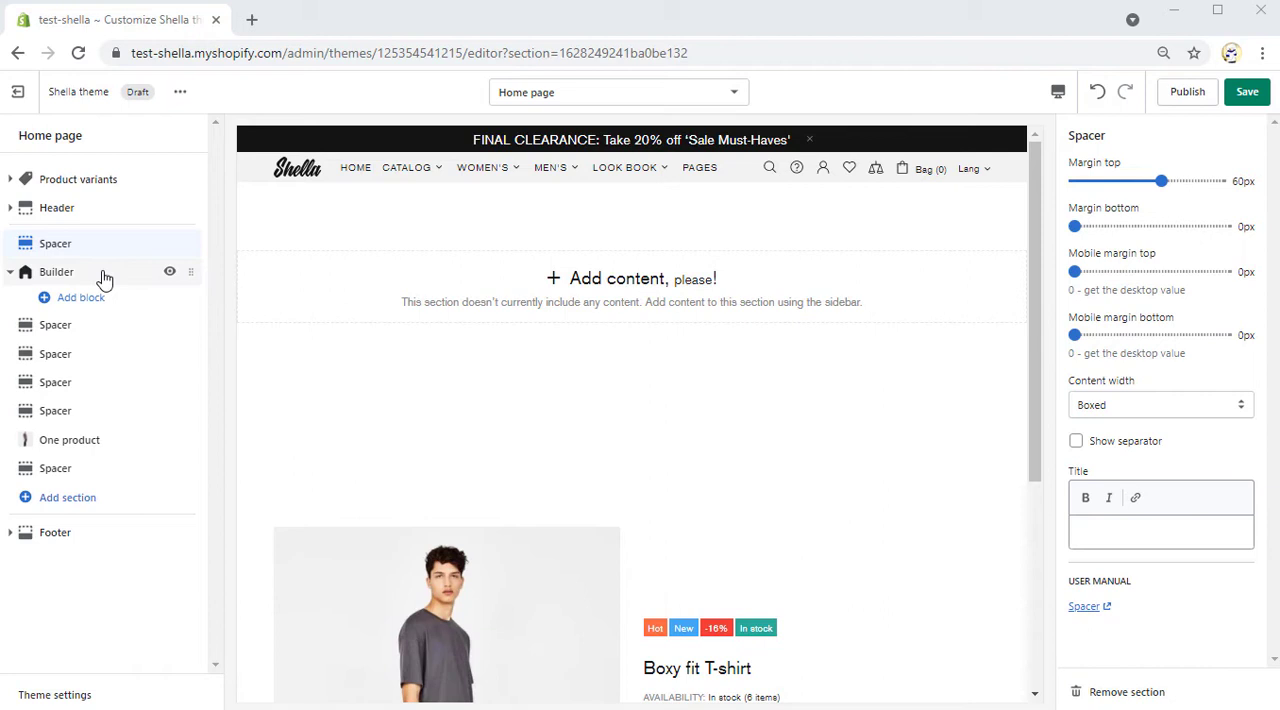
Title the Builder 'Our Builder', boxed width, two items per row on desktop and mobile
left_click(56, 272)
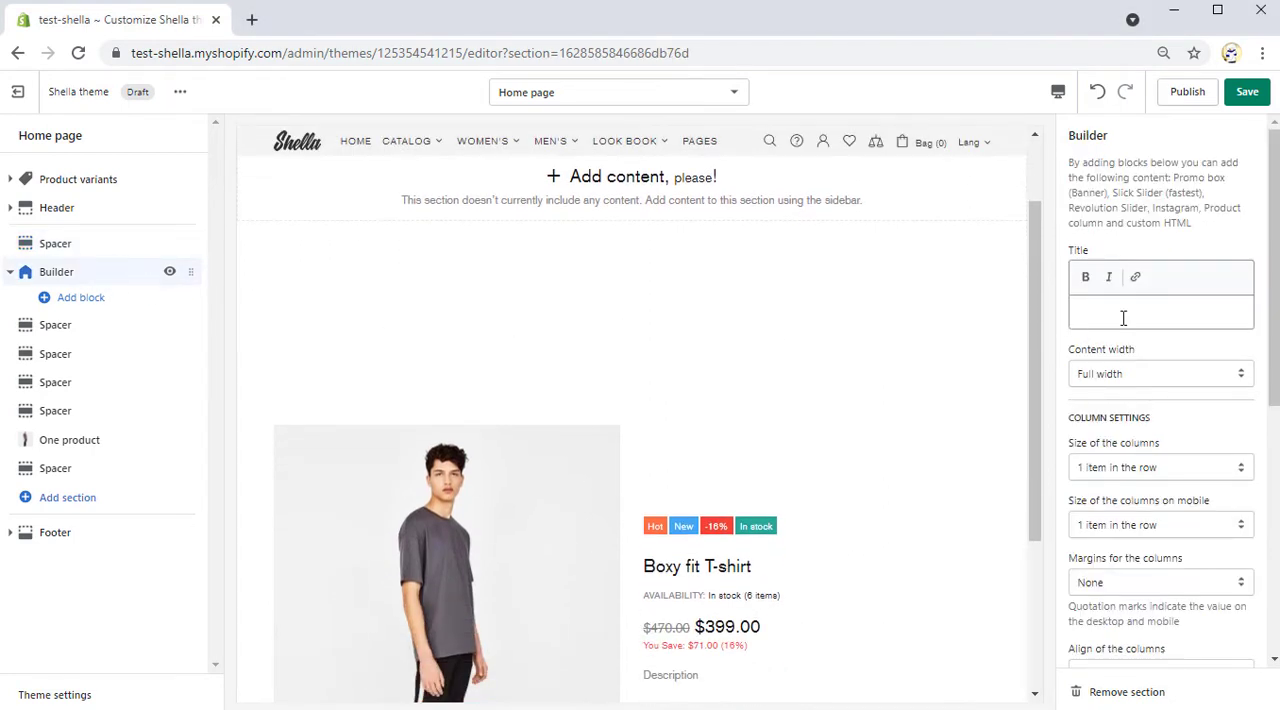
type("Our Builder")
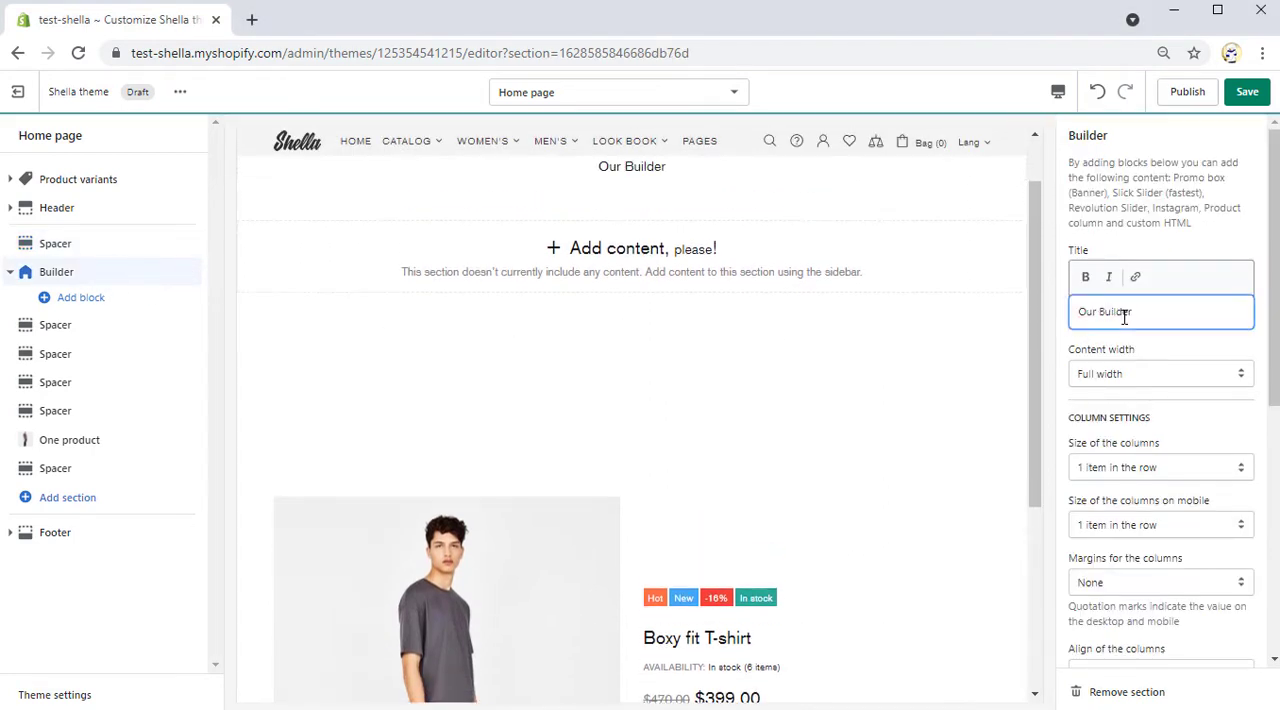
left_click(1160, 372)
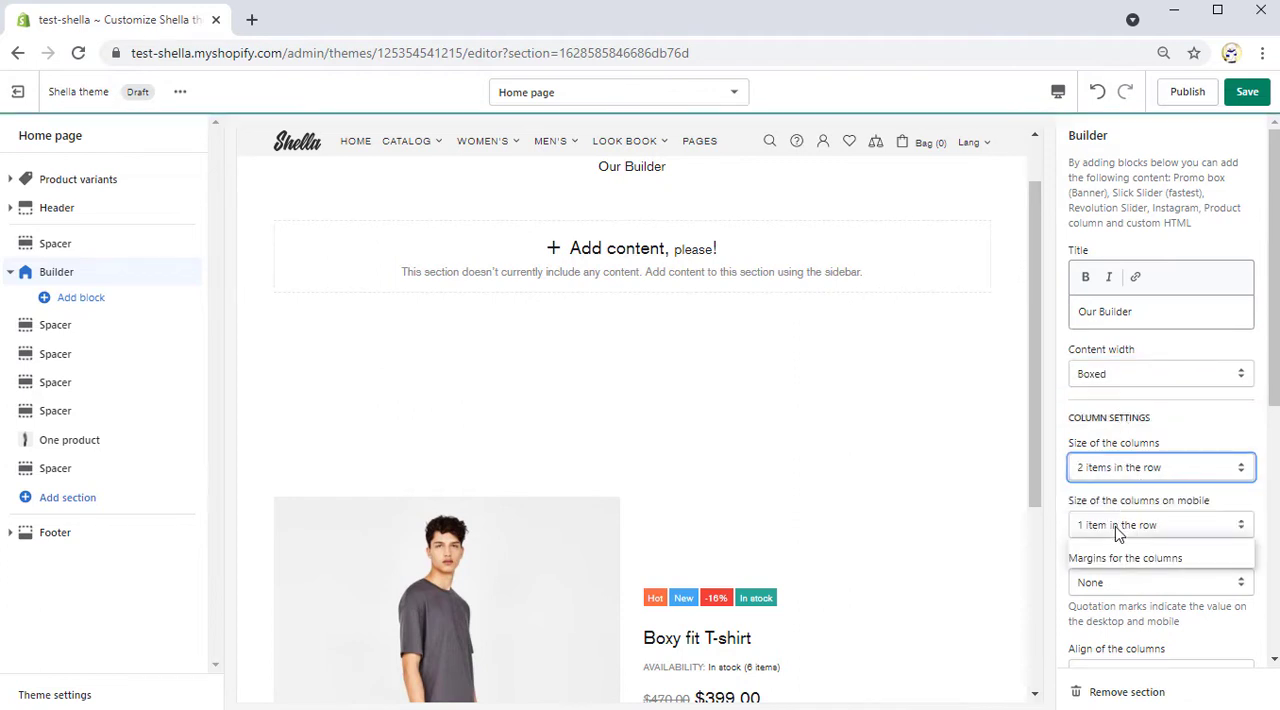
left_click(1160, 524)
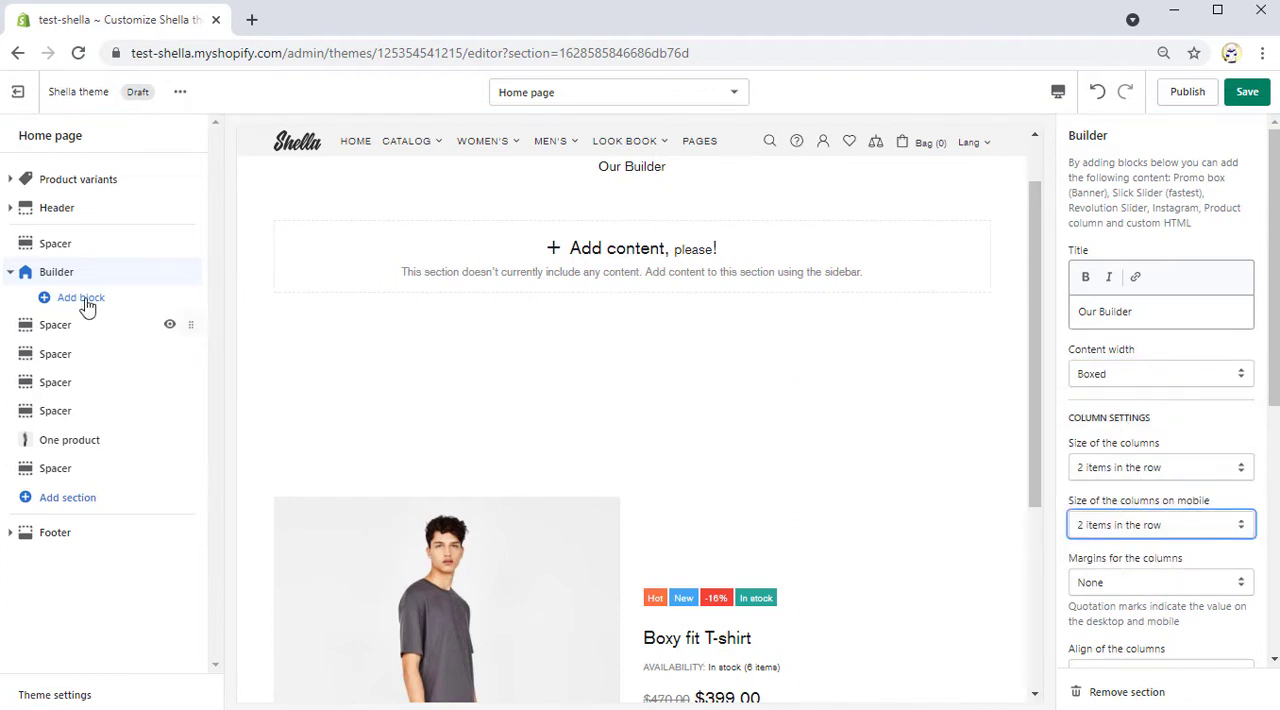
Add a Promo box (Banner) block linked to the MEN'S collection
left_click(80, 296)
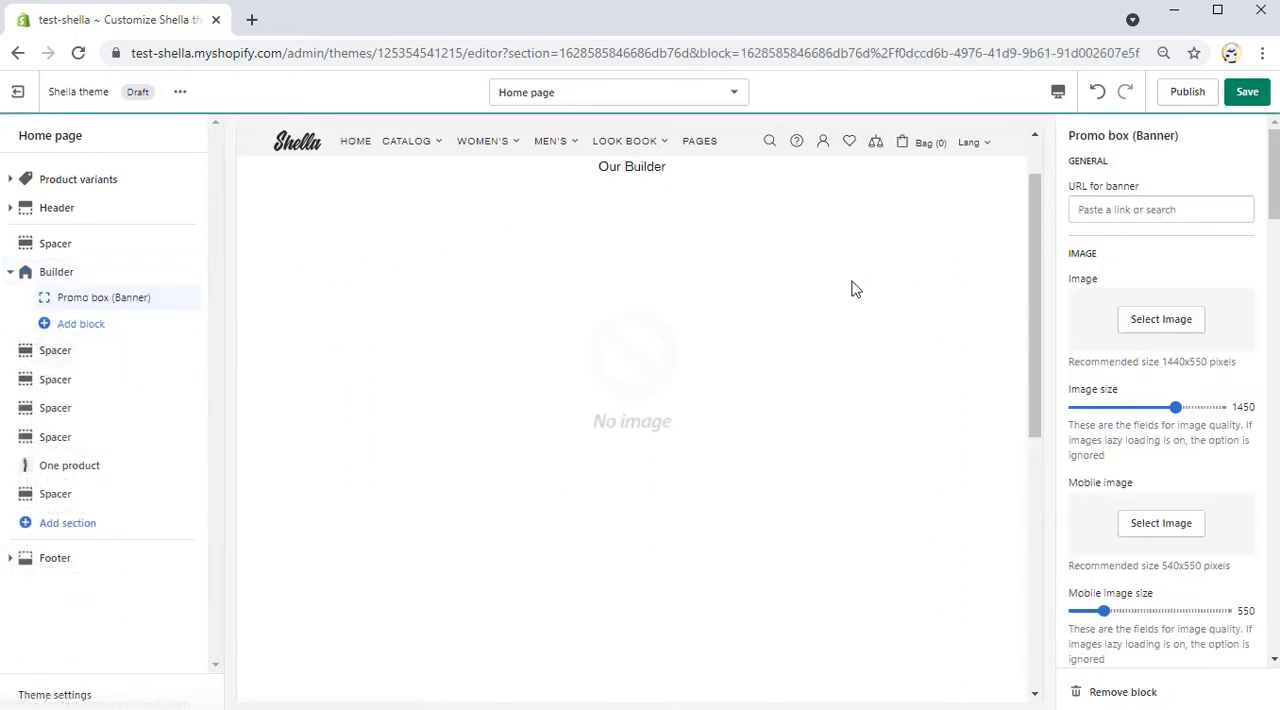
left_click(1160, 208)
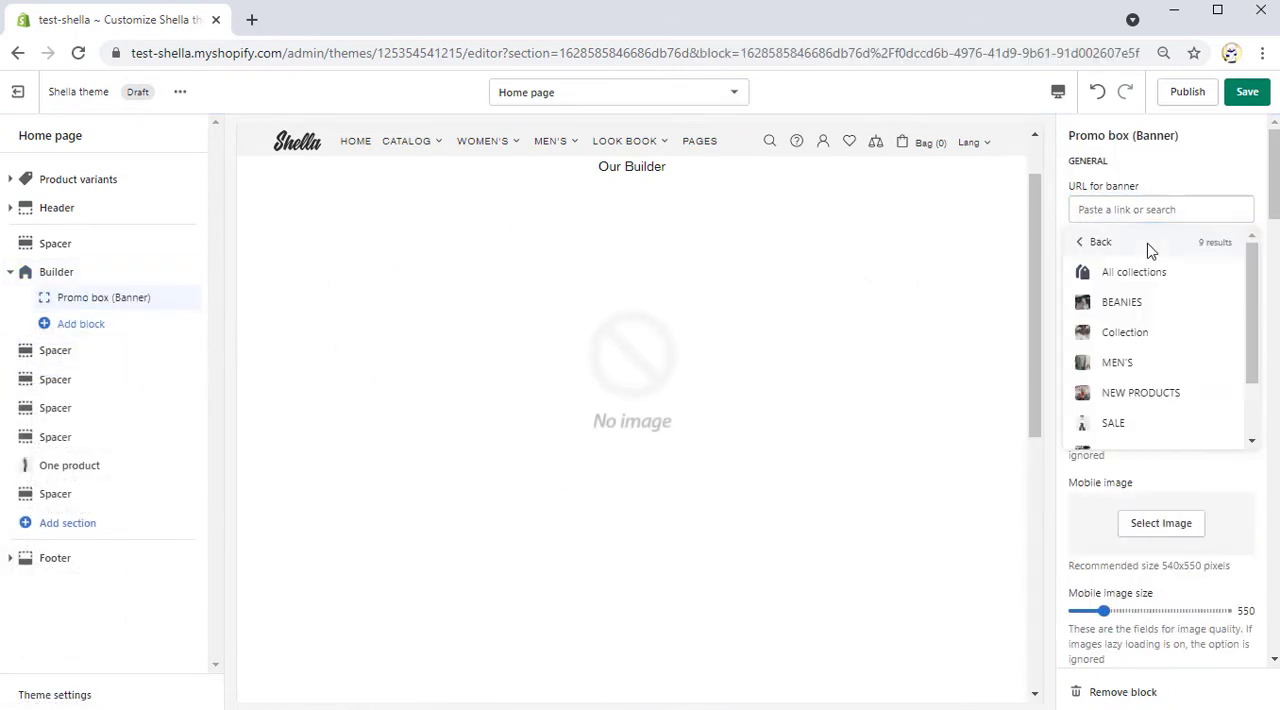
left_click(1160, 524)
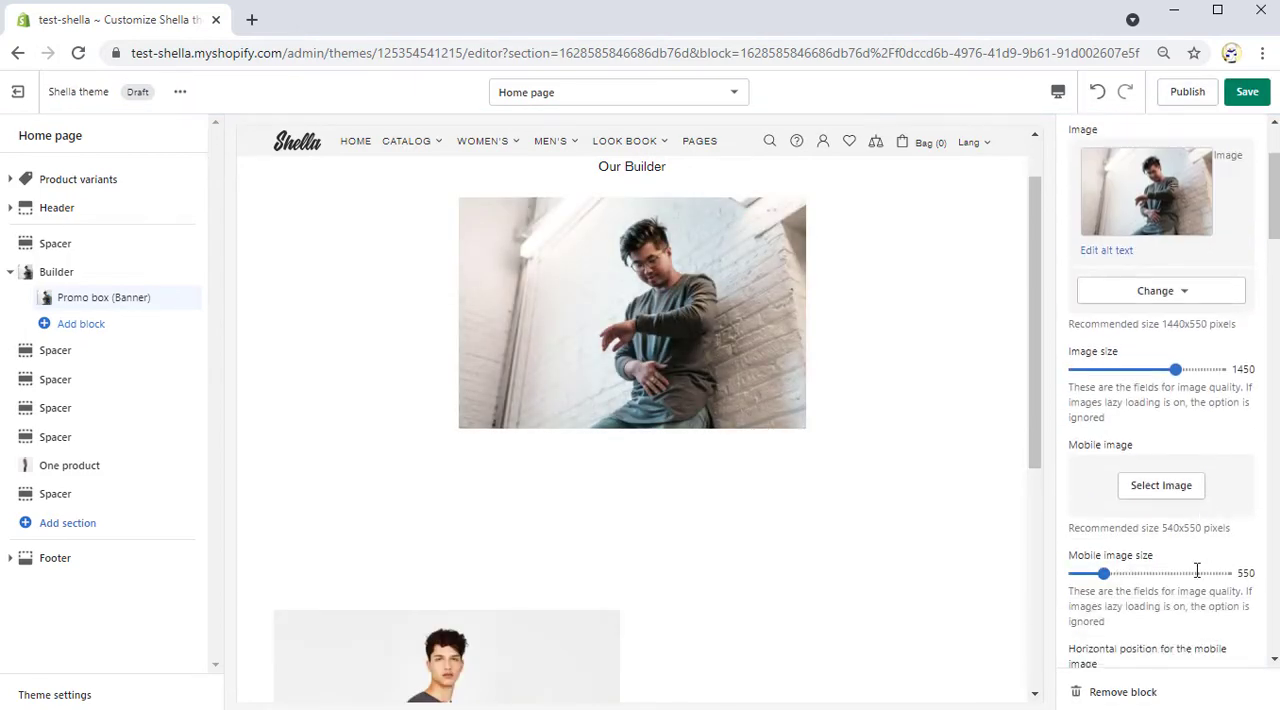
scroll("down", 3)
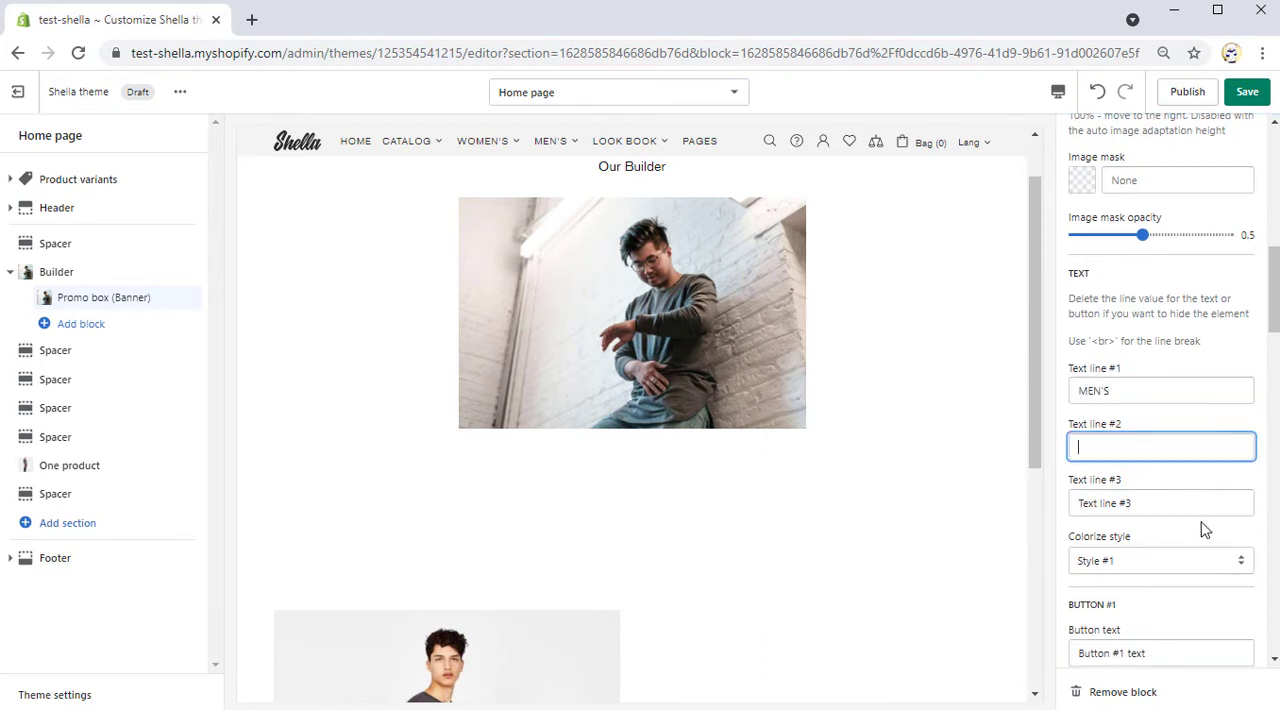
scroll("down", 3)
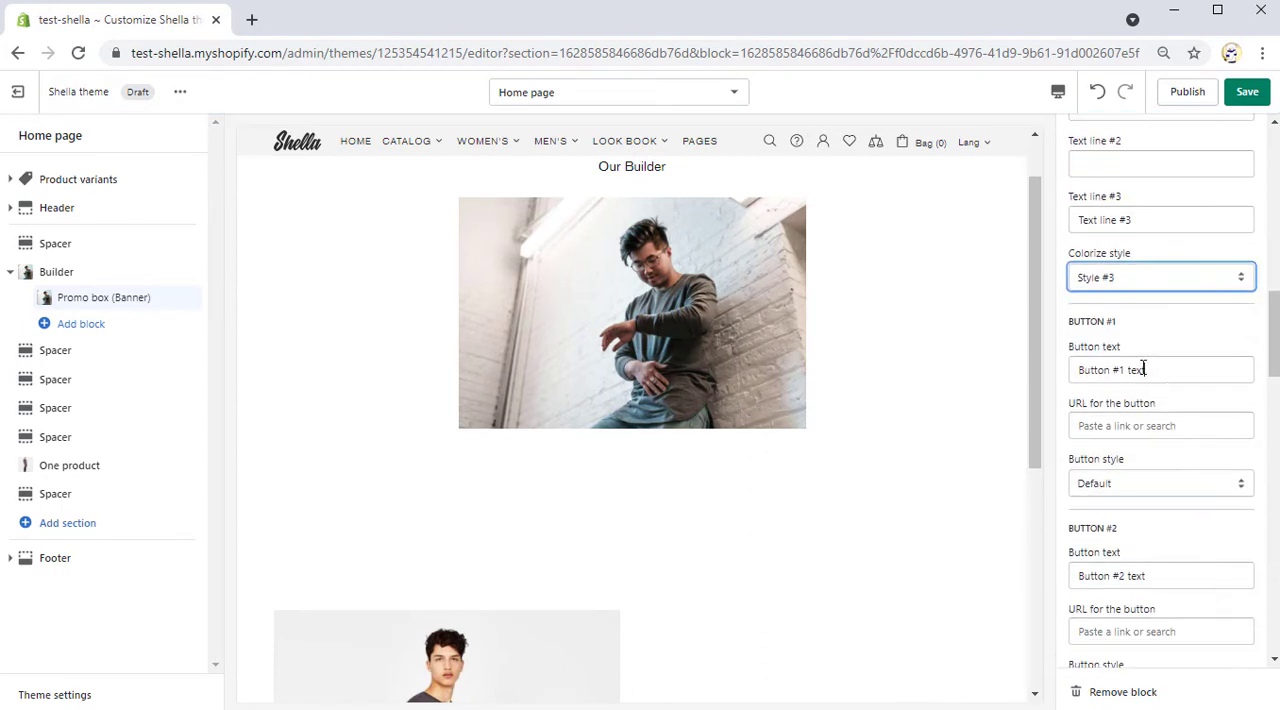
Give the banner a 'discover more' button linked to the MEN'S collection
type("discover more")
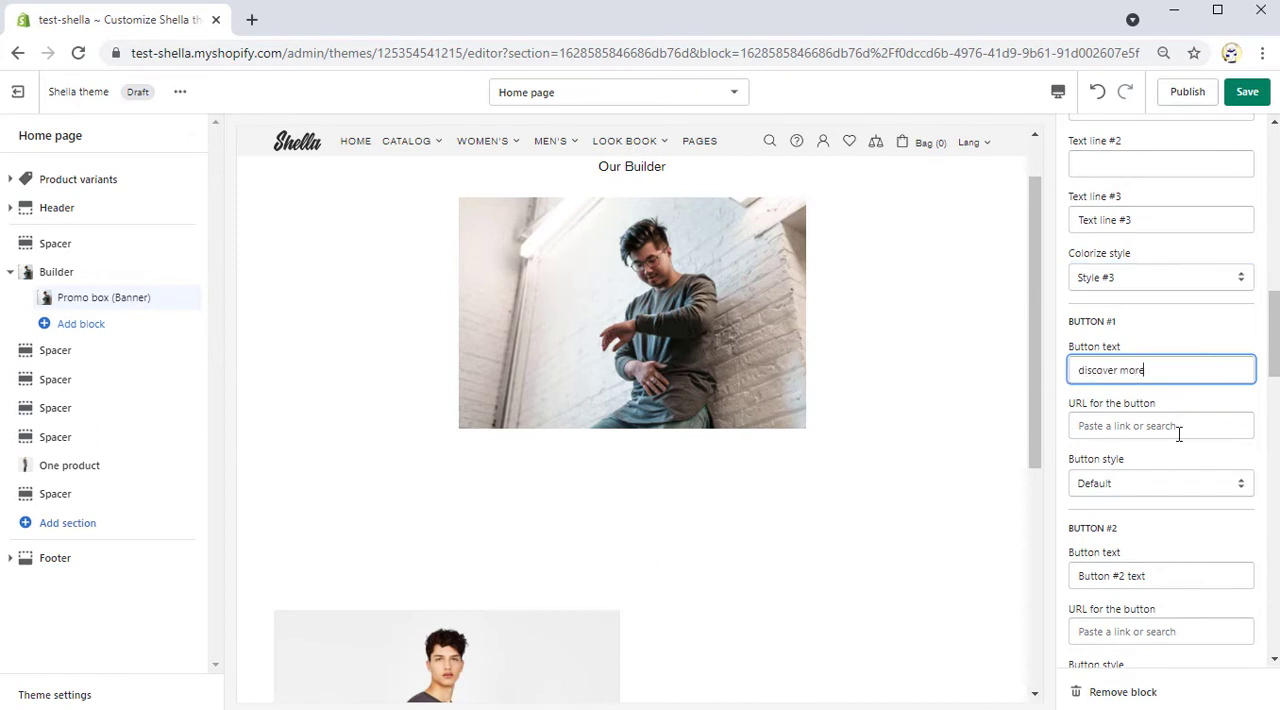
left_click(1160, 424)
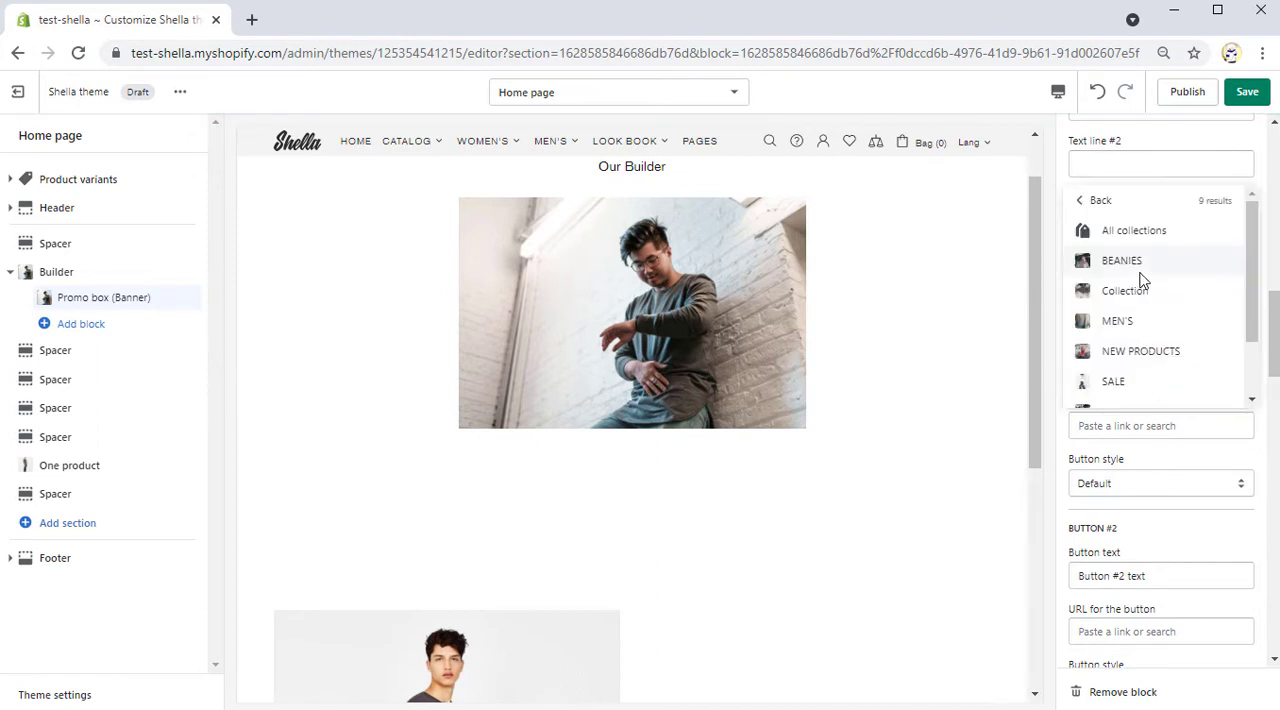
left_click(1116, 320)
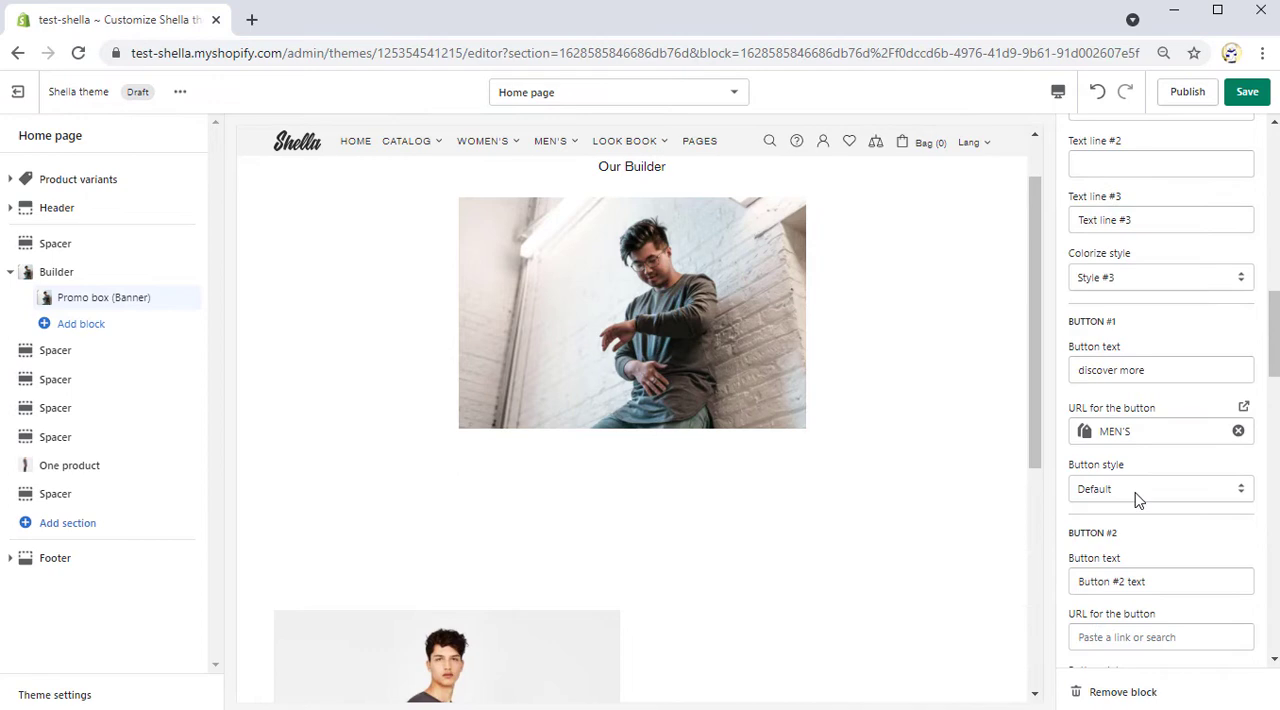
scroll("down", 3)
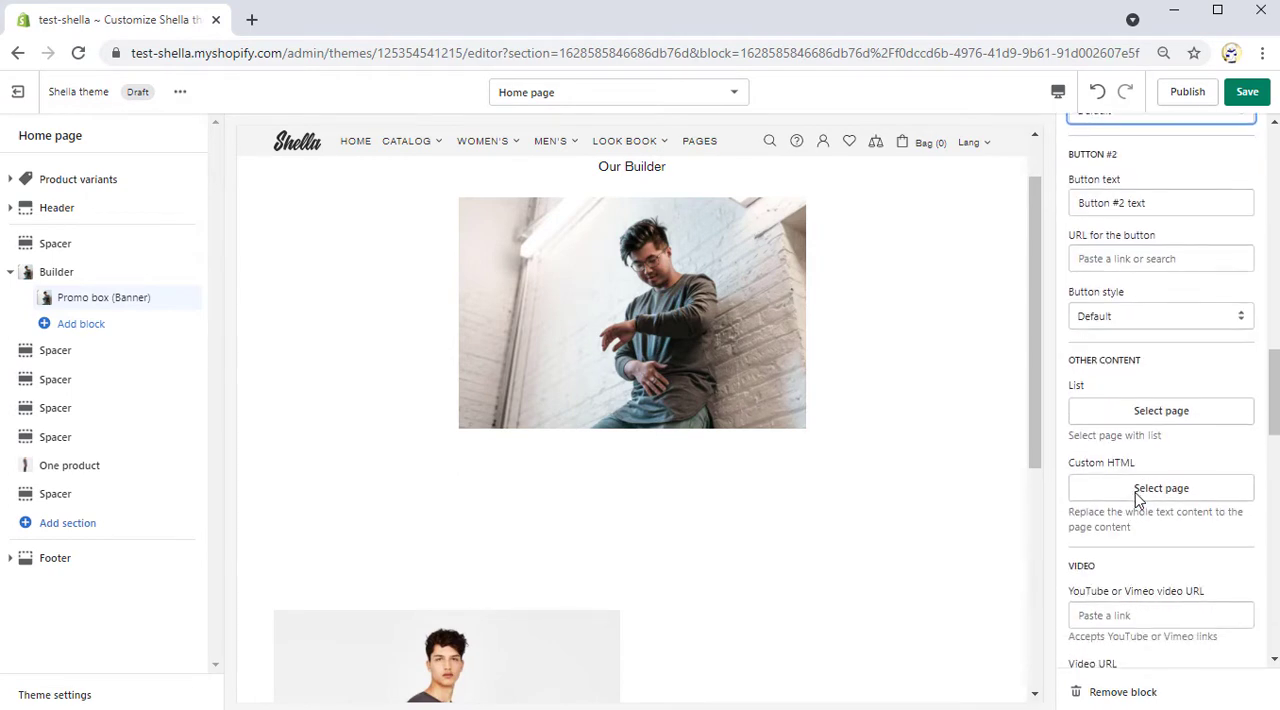
Set the MEN'S banner to layout Type #2 v1 with Preset #1 (550px) height
left_click(1160, 408)
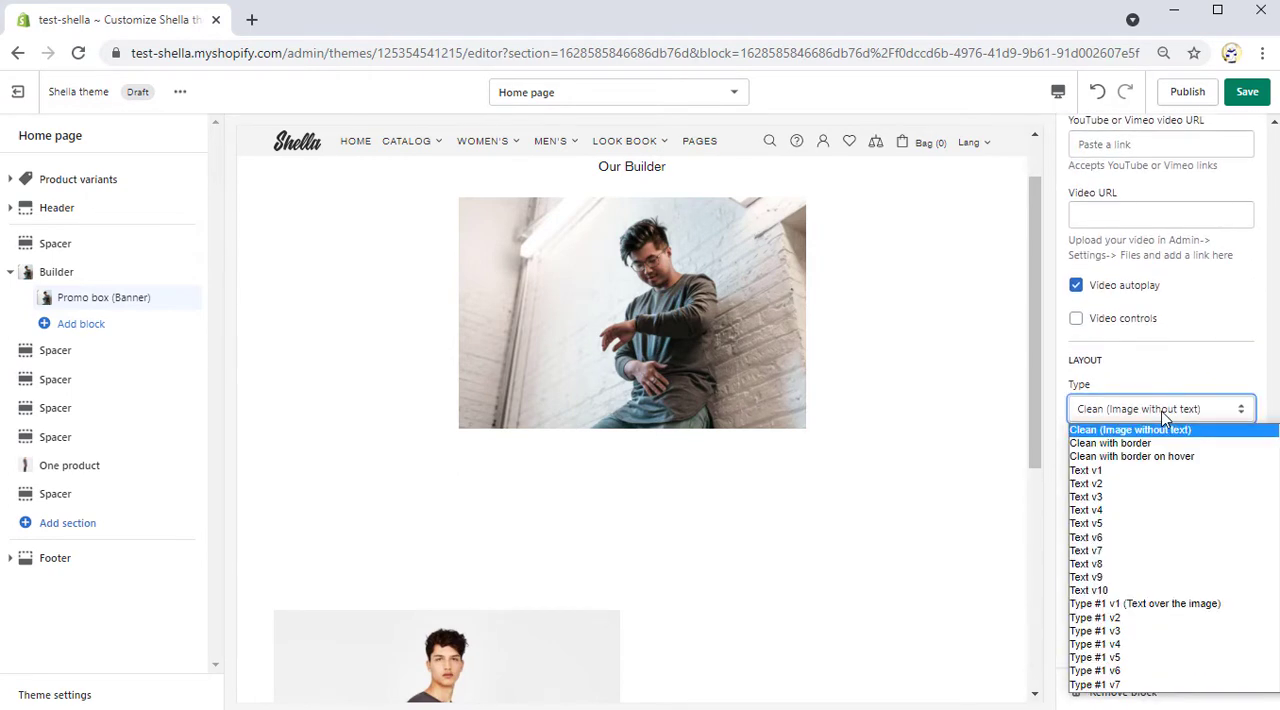
scroll("down", 3)
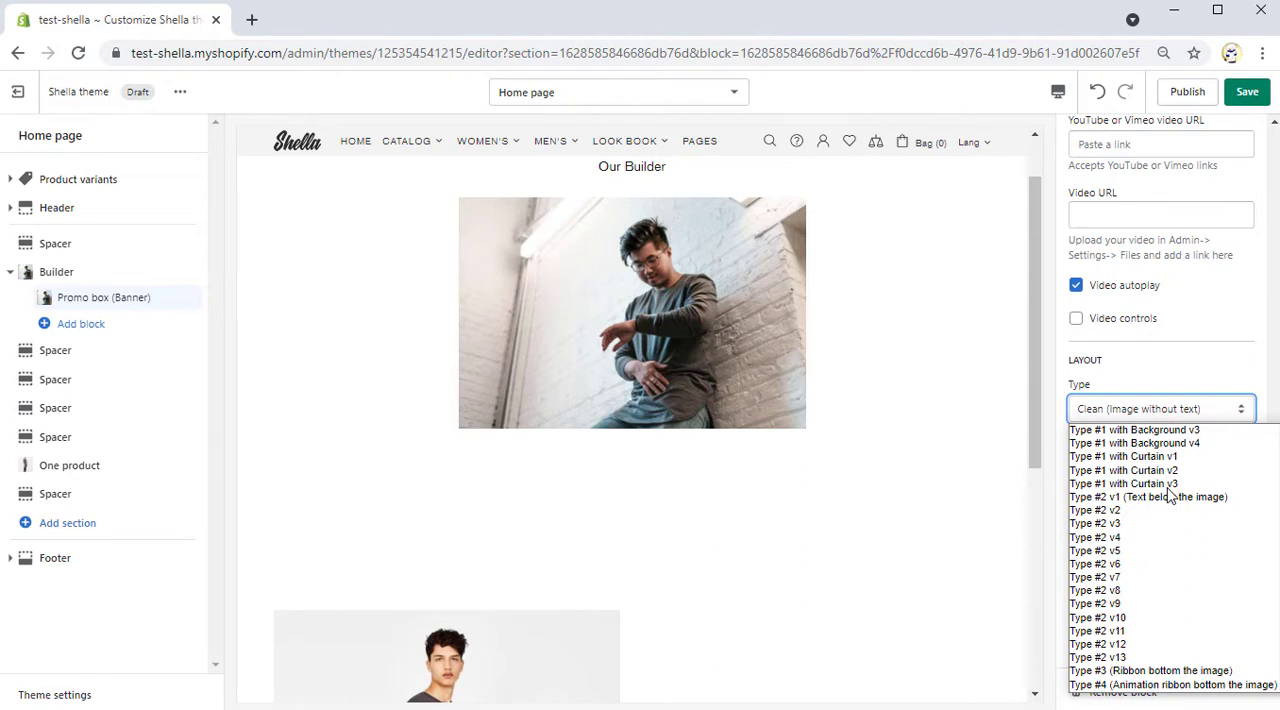
left_click(1148, 496)
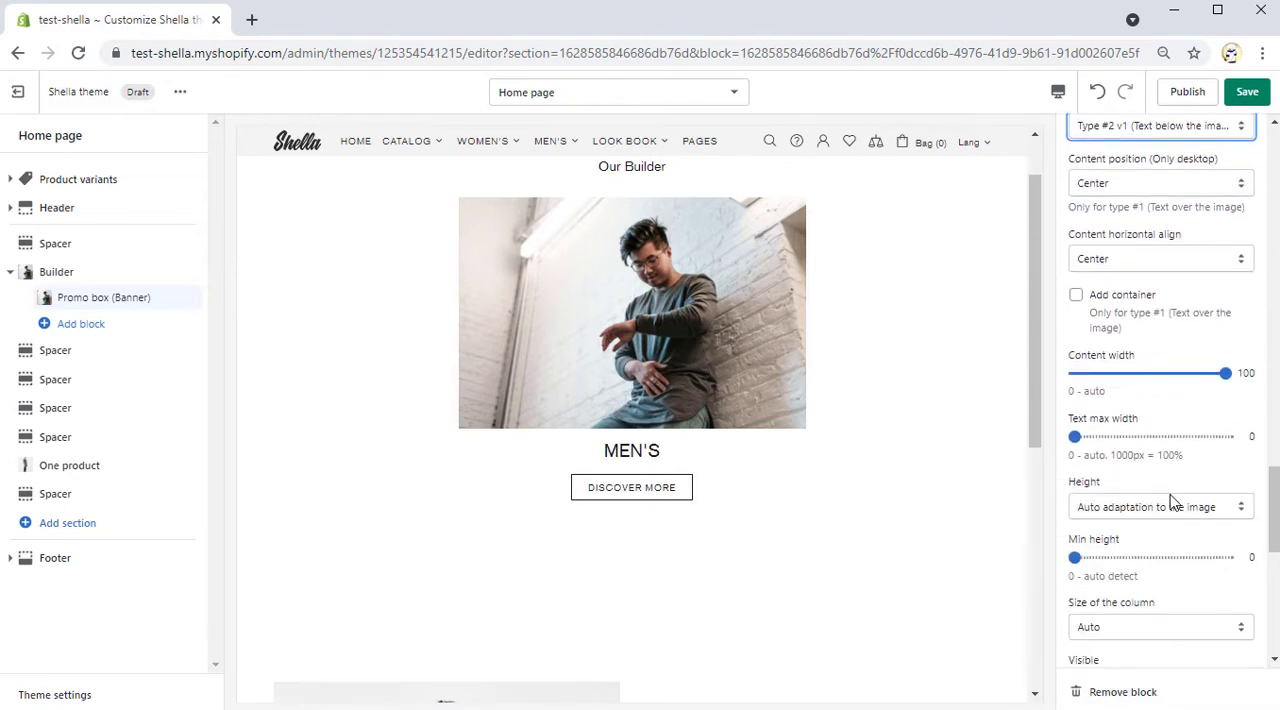
left_click(1160, 506)
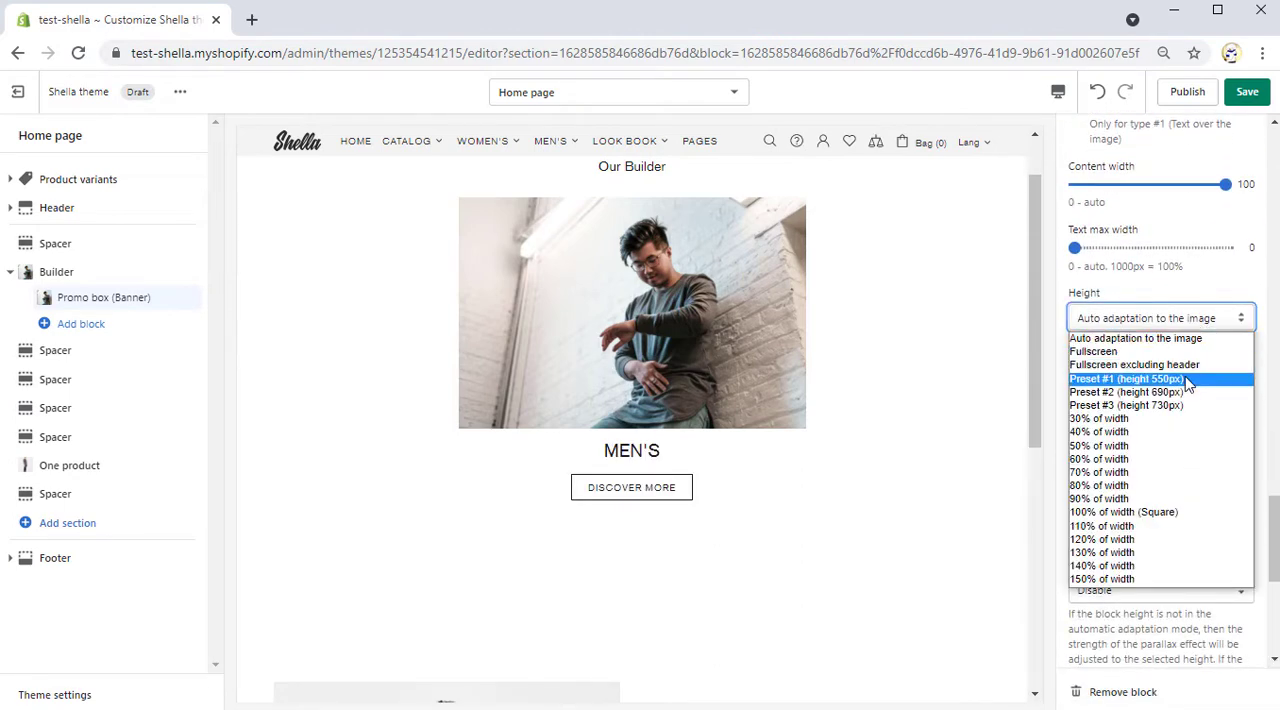
left_click(1128, 378)
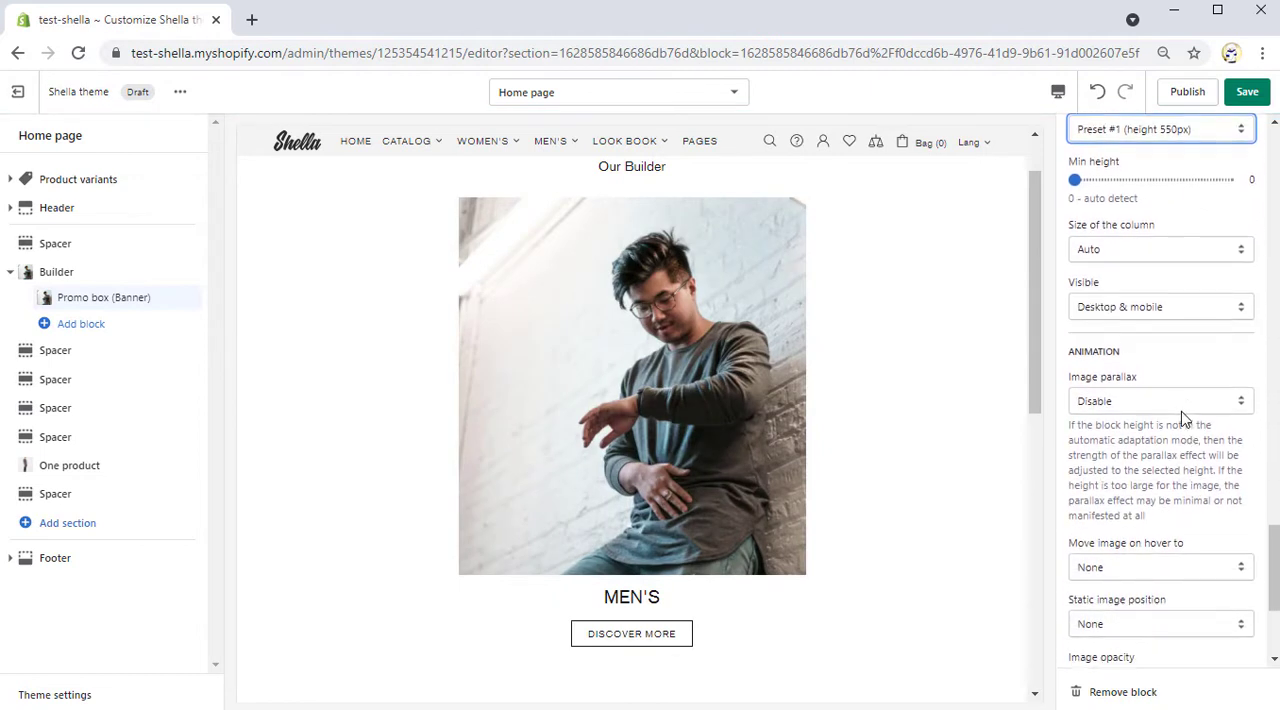
Make the banner image move to Center on hover
scroll("down", 3)
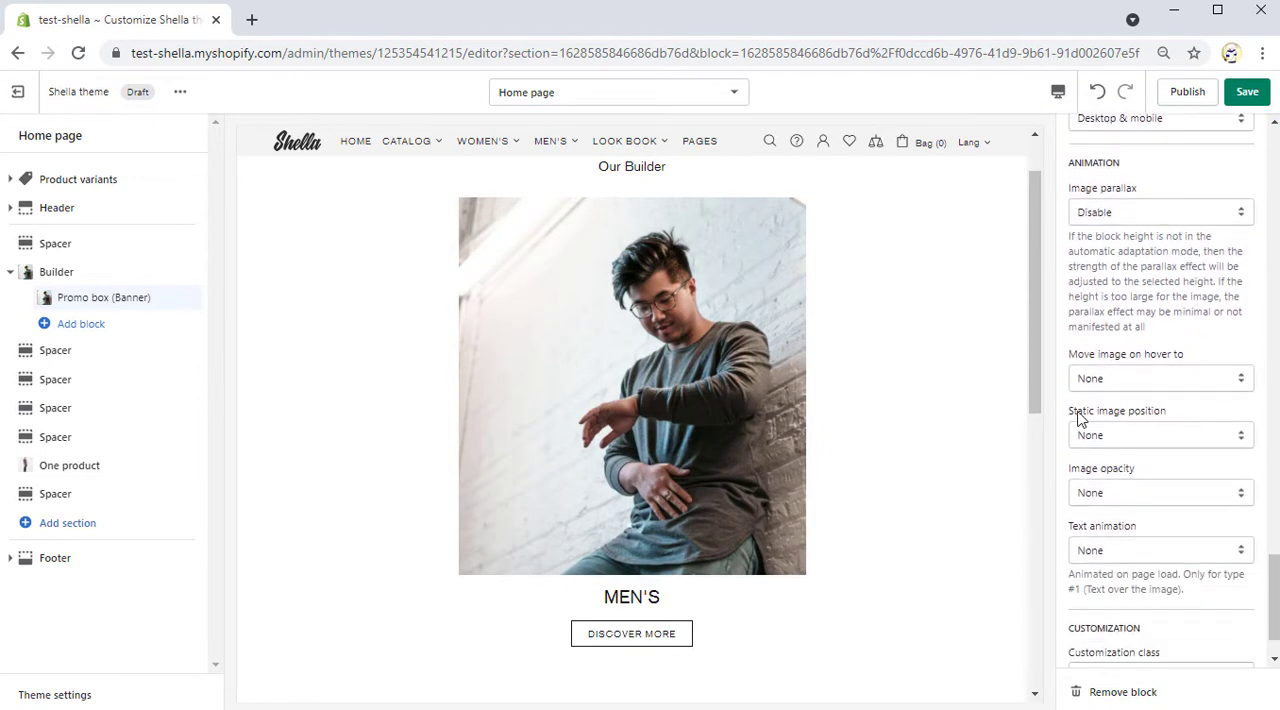
left_click(1160, 378)
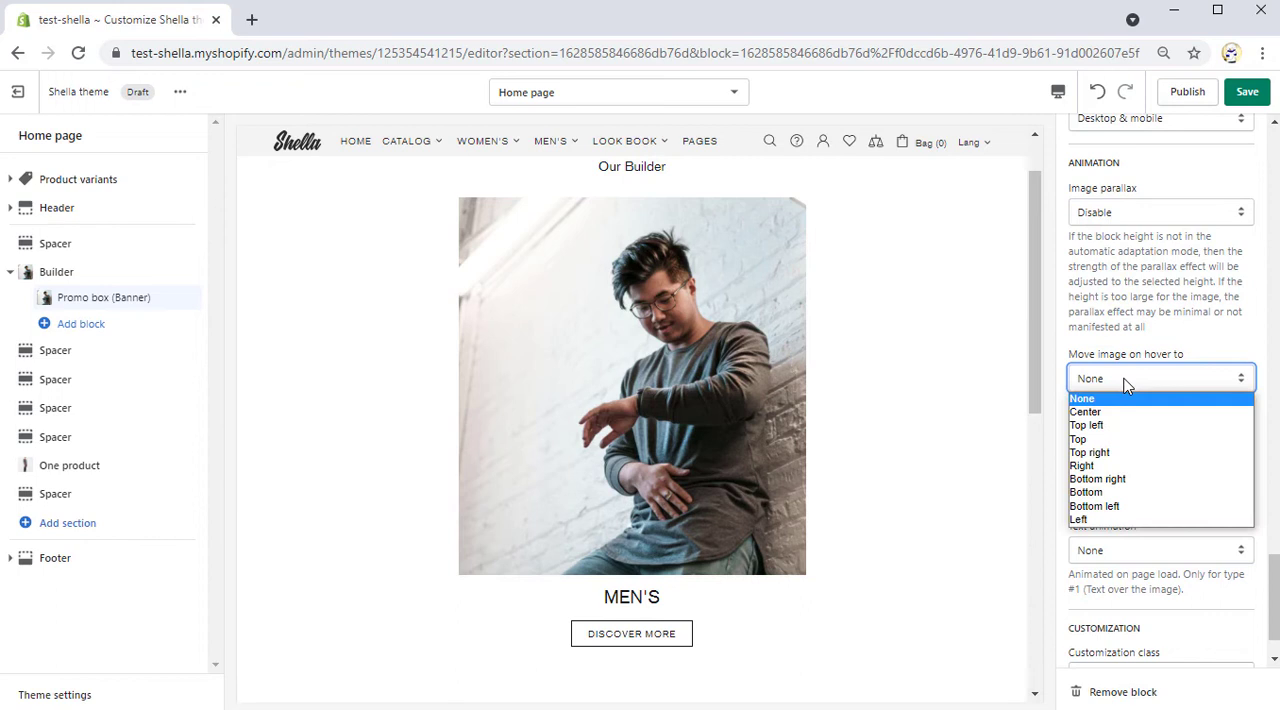
left_click(1084, 412)
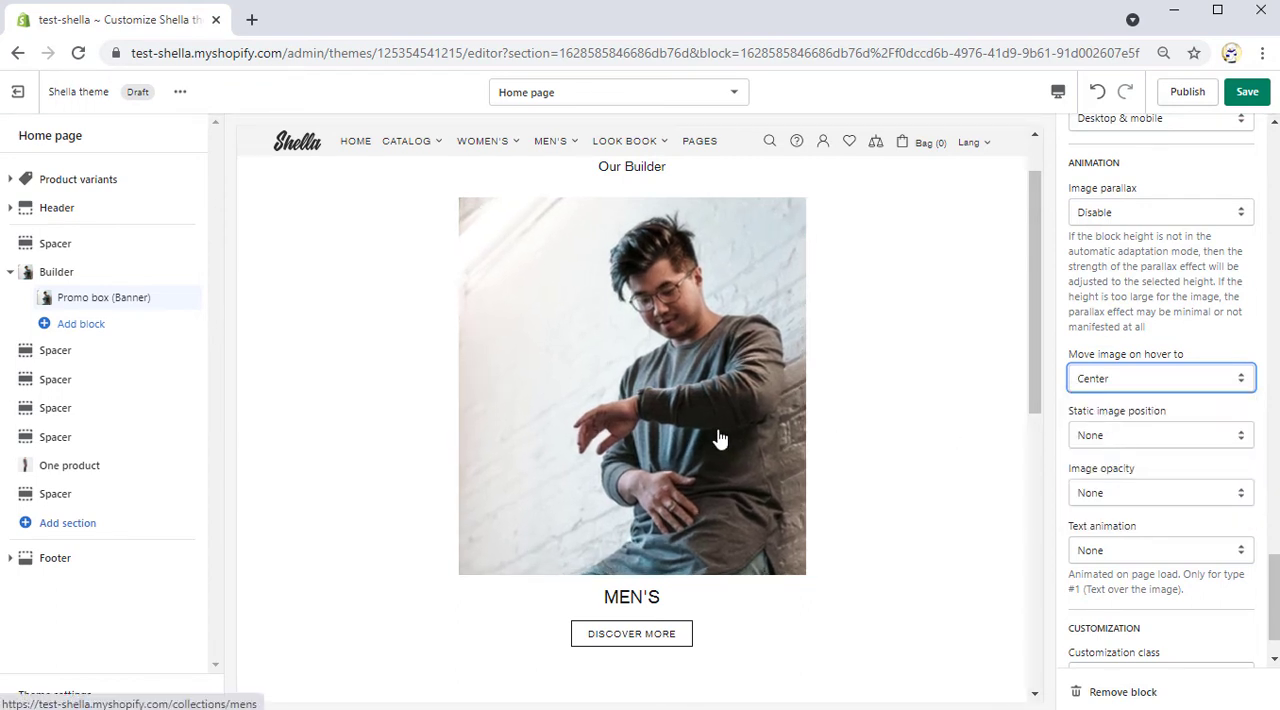
mouse_move(220, 376)
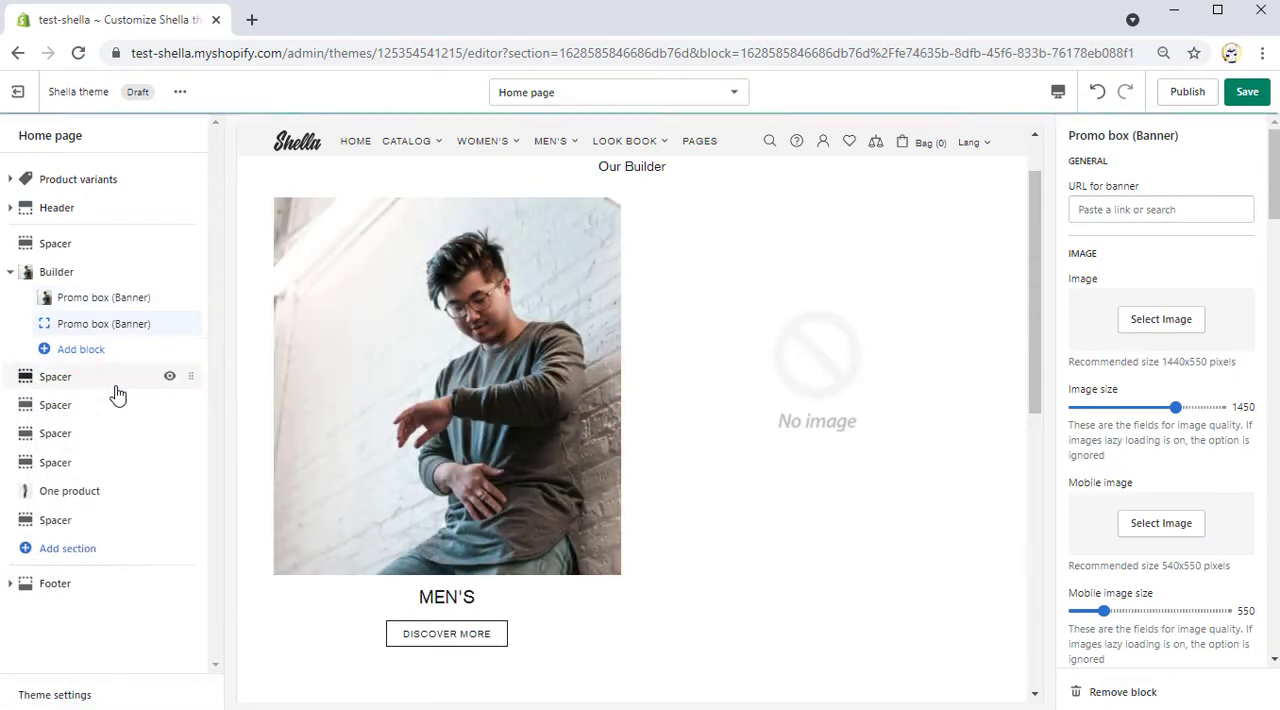
Use the woman in overalls photo for the second promo box
left_click(1160, 208)
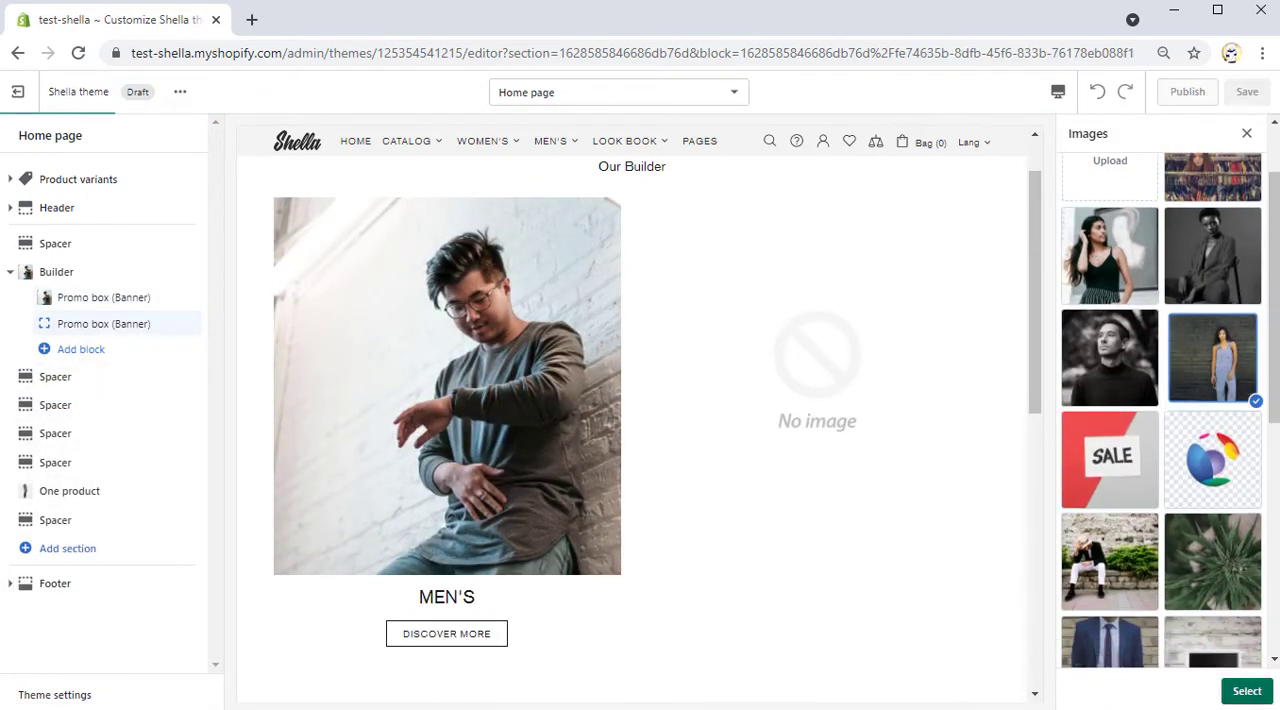
left_click(1248, 692)
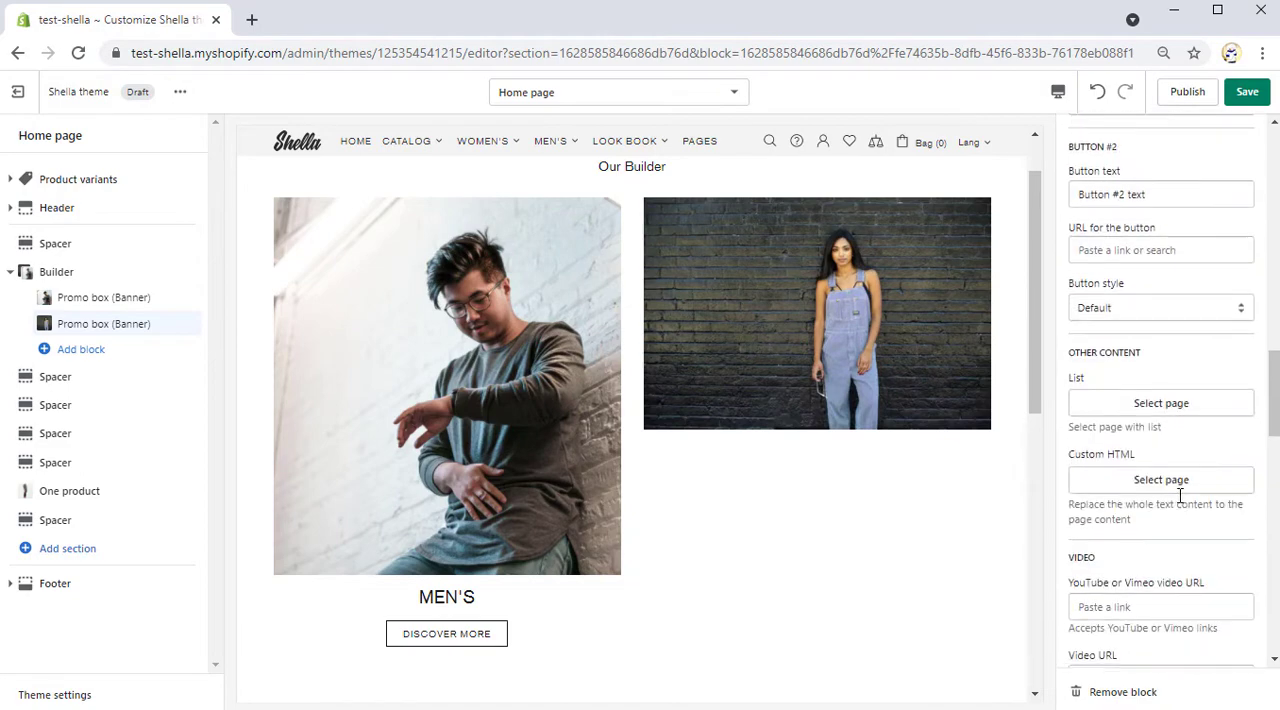
scroll("down", 3)
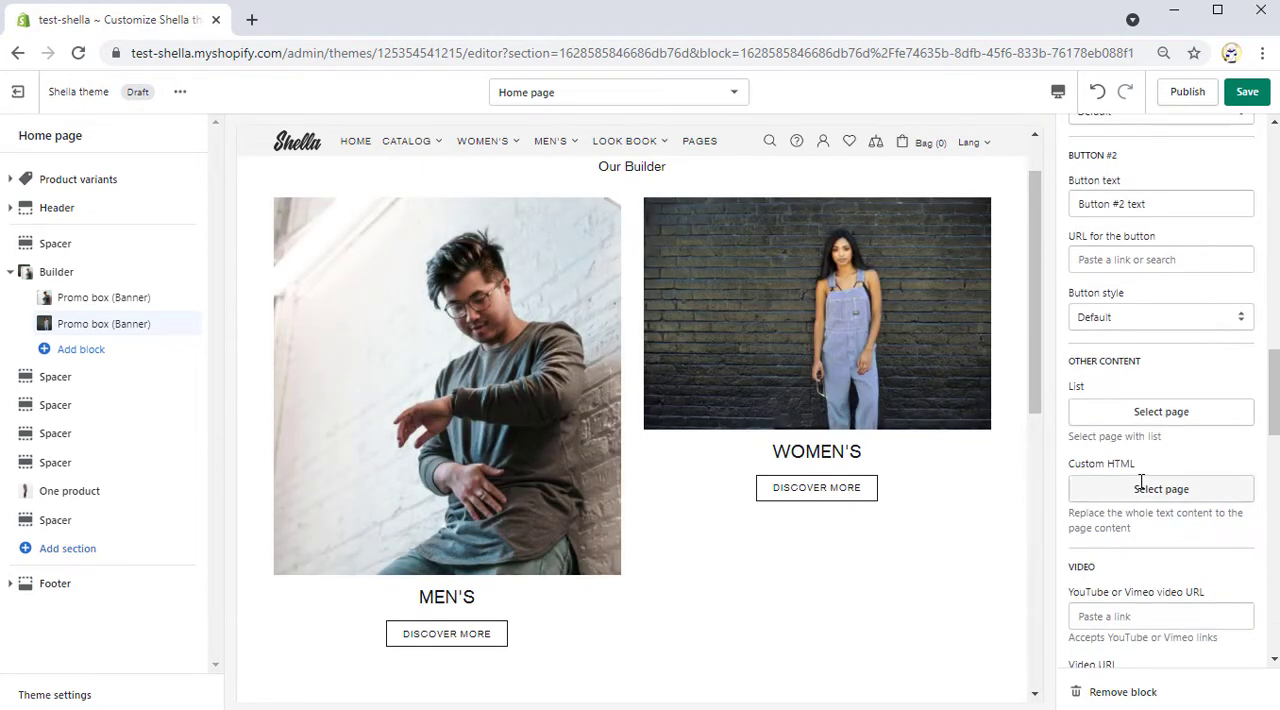
Set the second banner to Preset #1 (550px) height with Center hover movement
left_click(1160, 506)
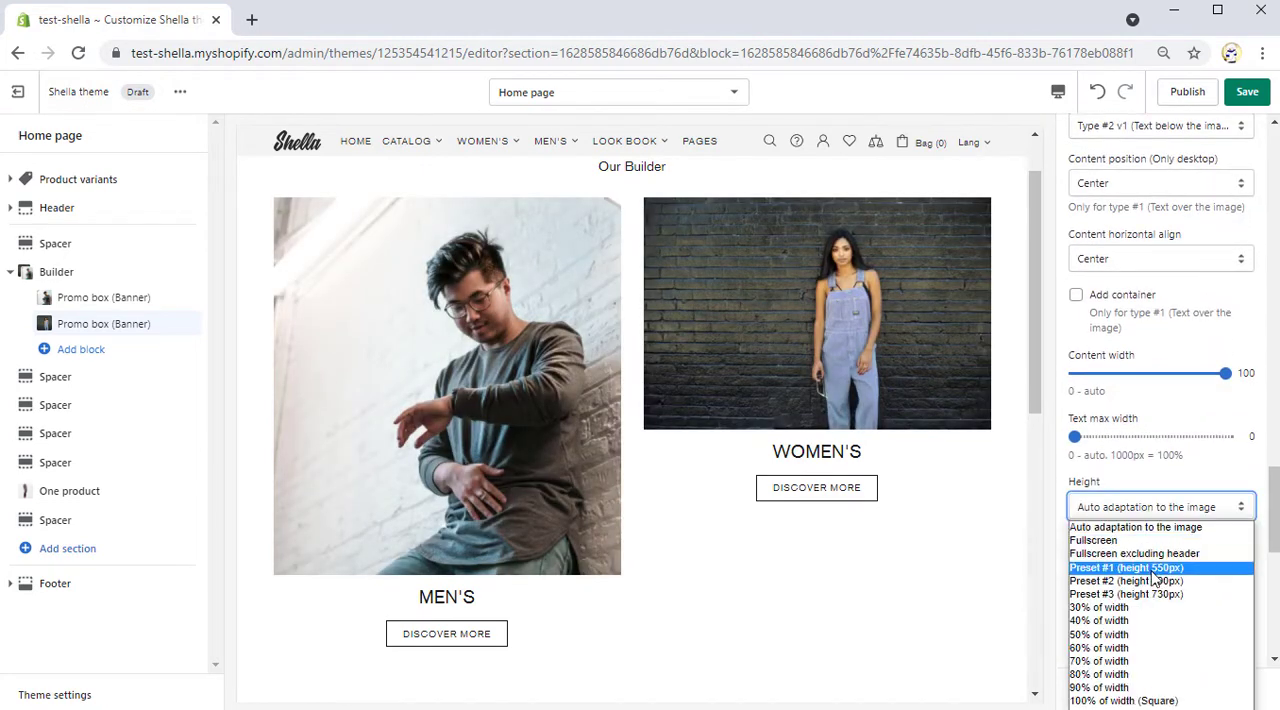
left_click(1128, 568)
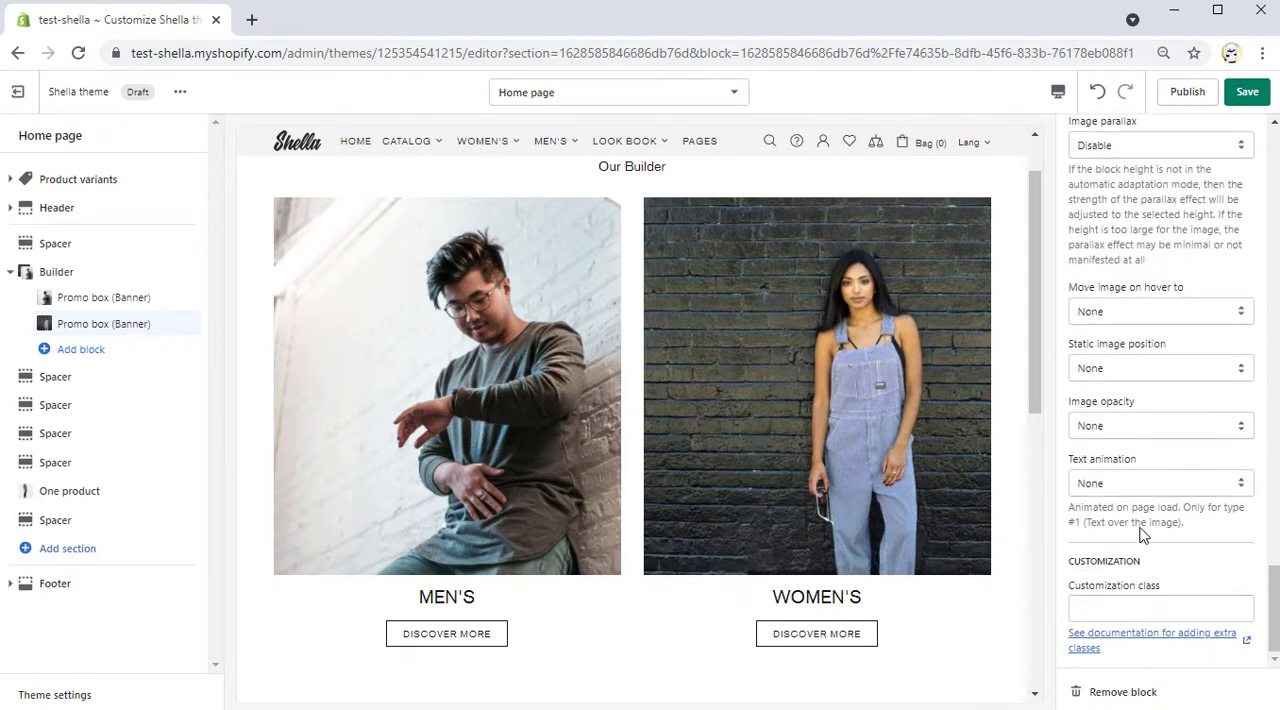
left_click(1160, 312)
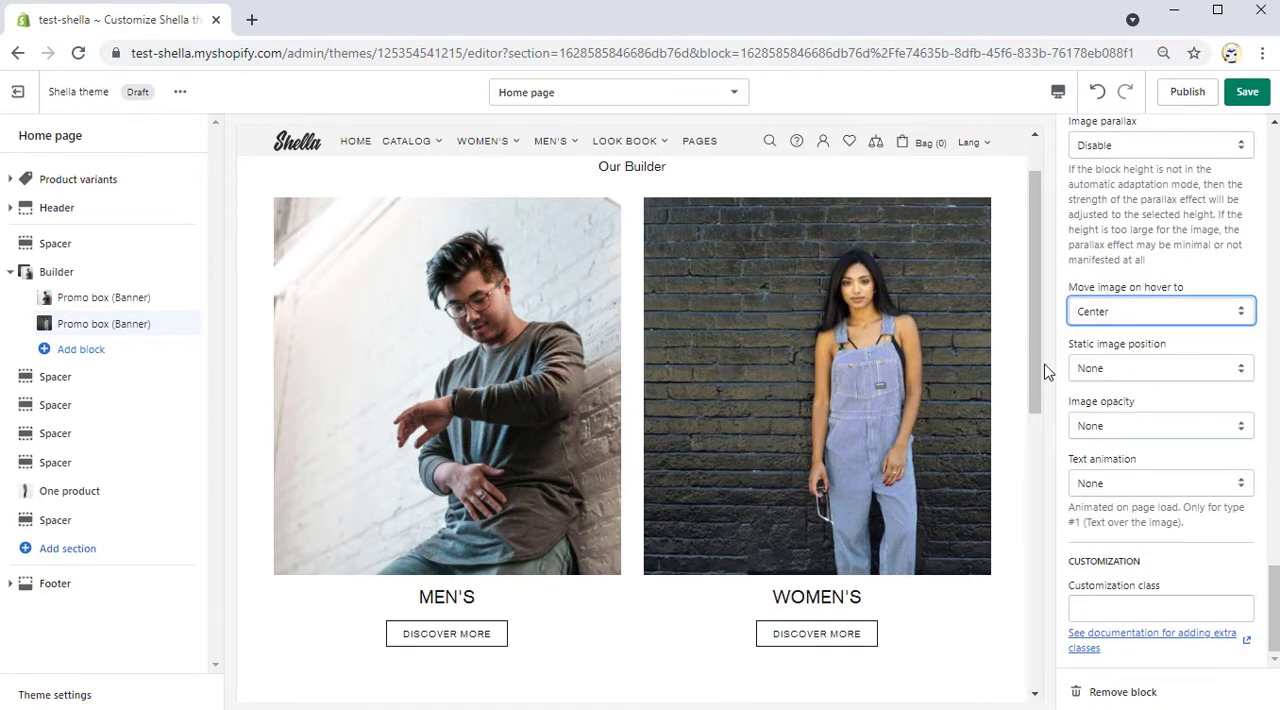
mouse_move(178, 324)
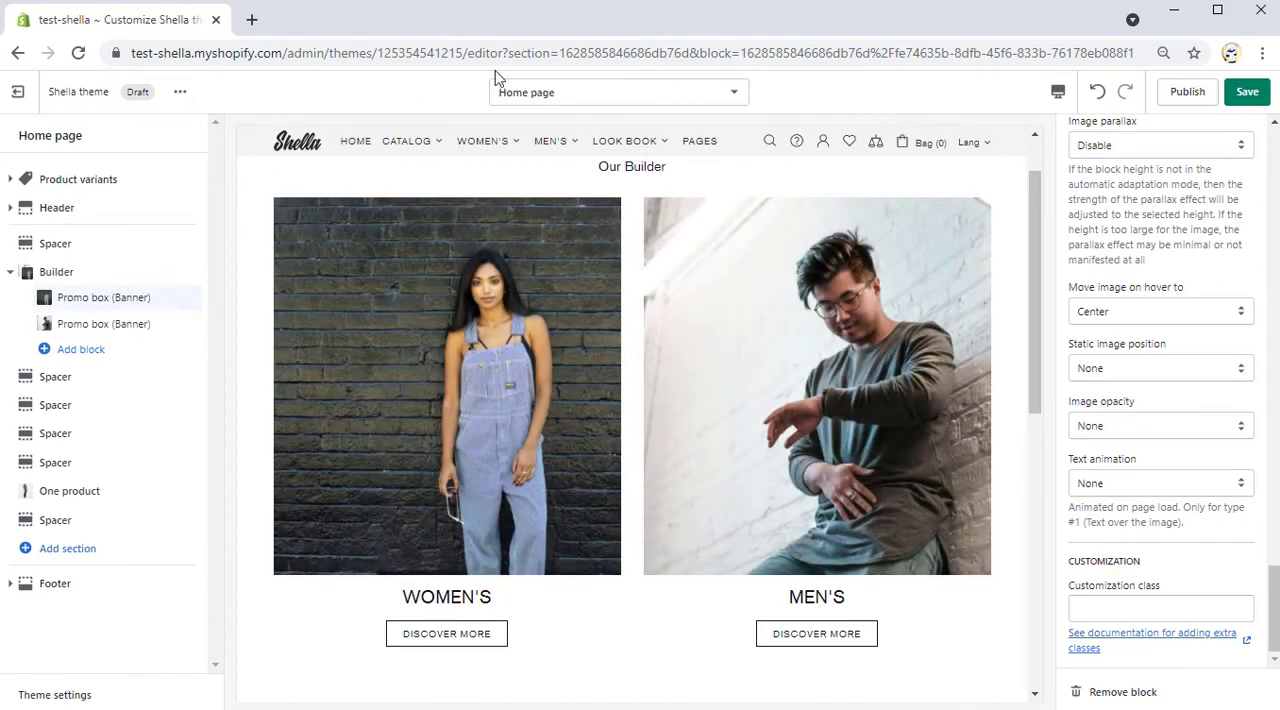
In mobile preview, set the women's mobile image horizontal position to 39
left_click(1058, 92)
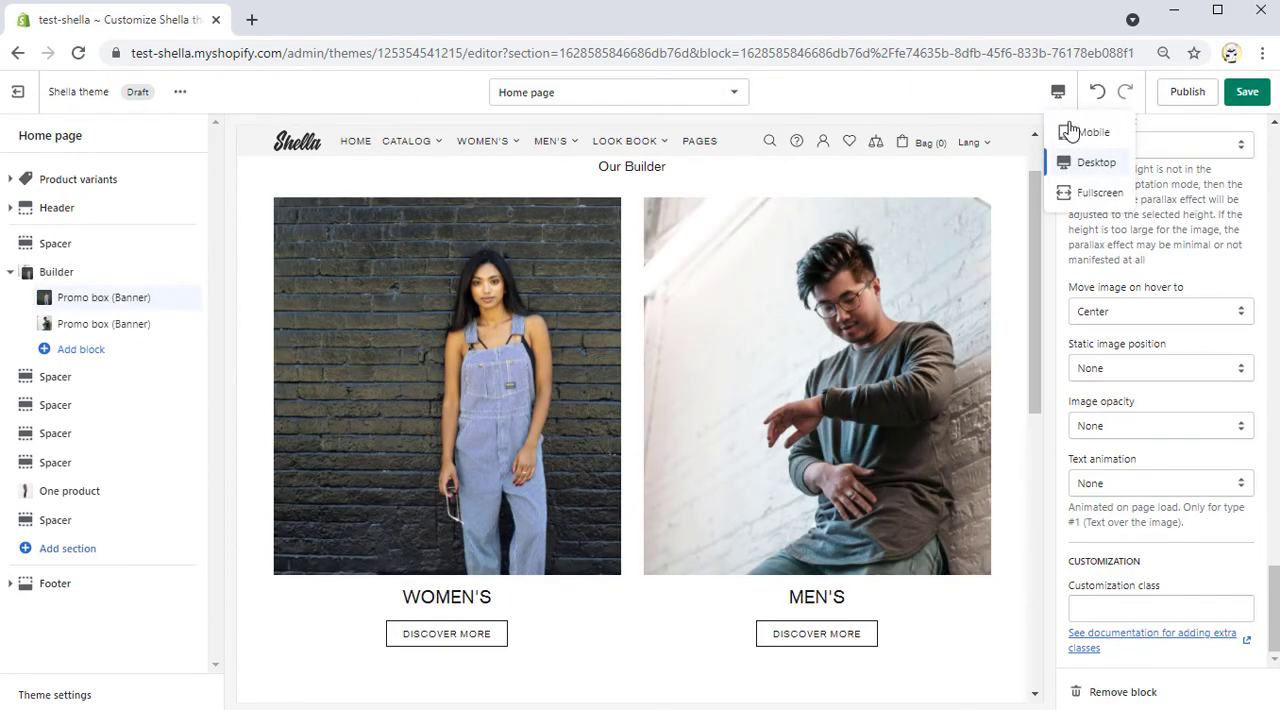
left_click(1094, 132)
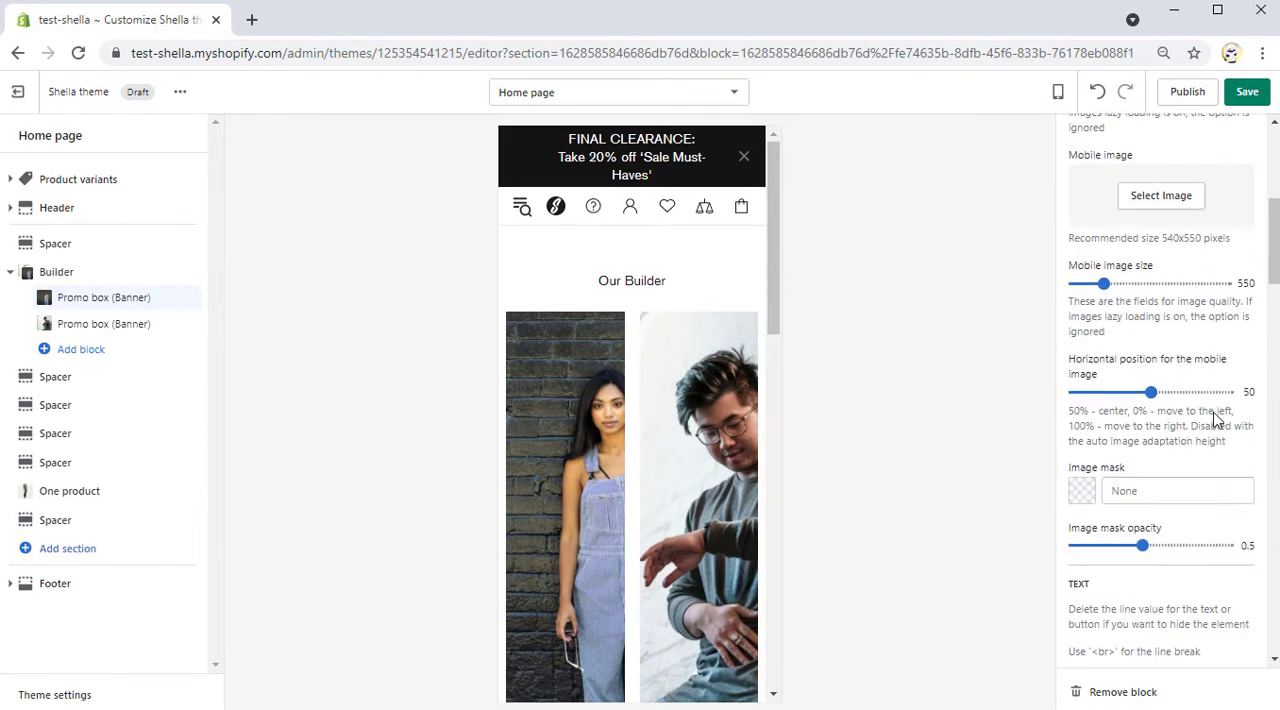
left_click_drag(1150, 392, 1142, 392)
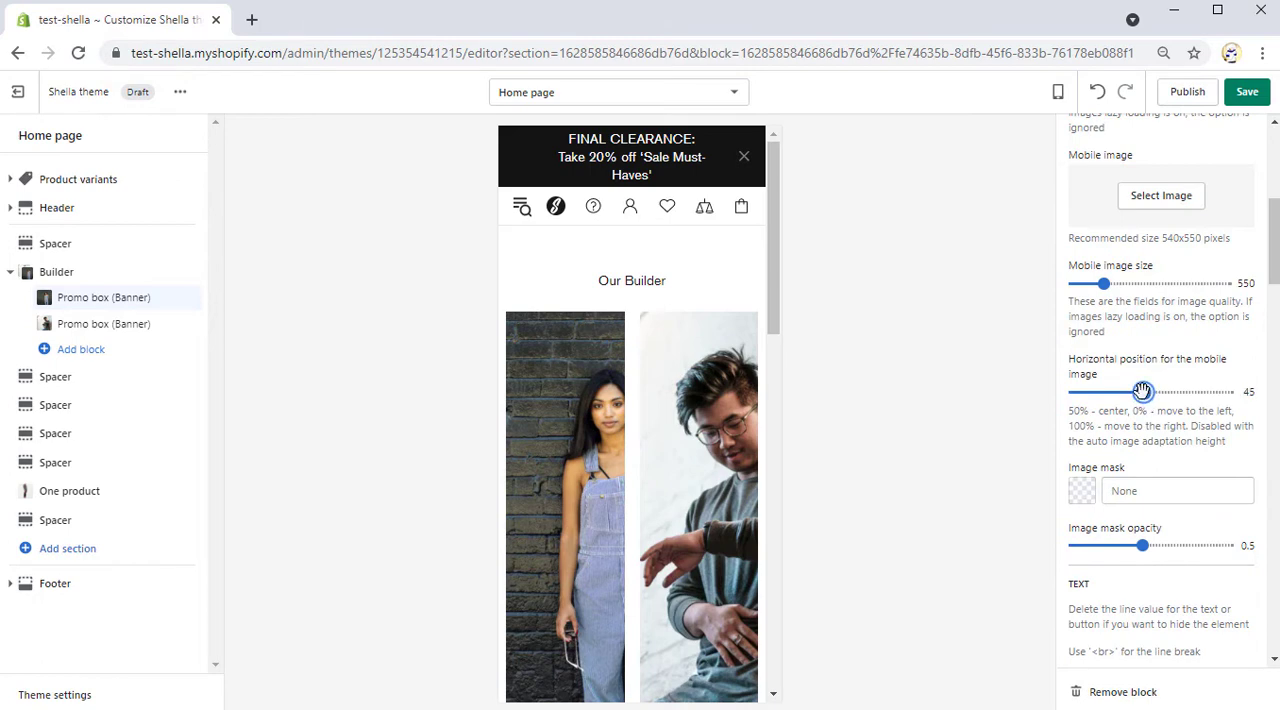
left_click_drag(1144, 392, 1132, 392)
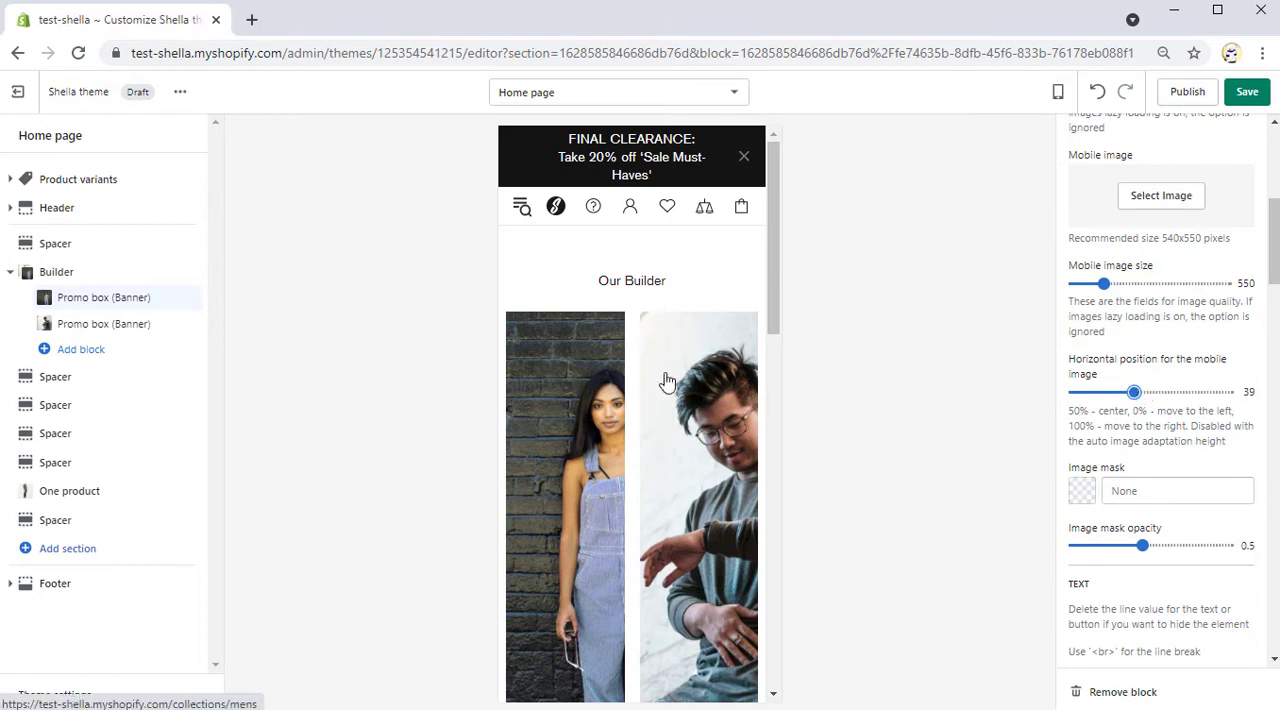
Set the men's promo box mobile image horizontal position to 42
left_click_drag(1132, 392, 1152, 392)
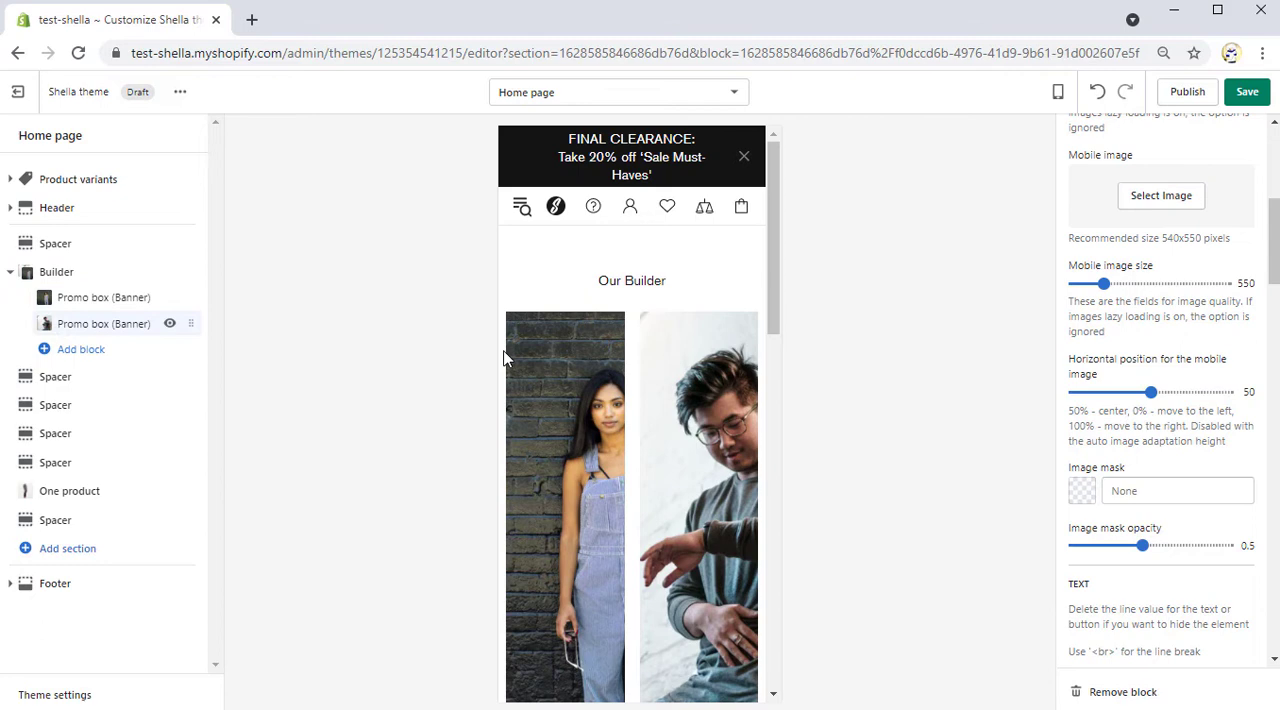
left_click_drag(1152, 392, 1144, 392)
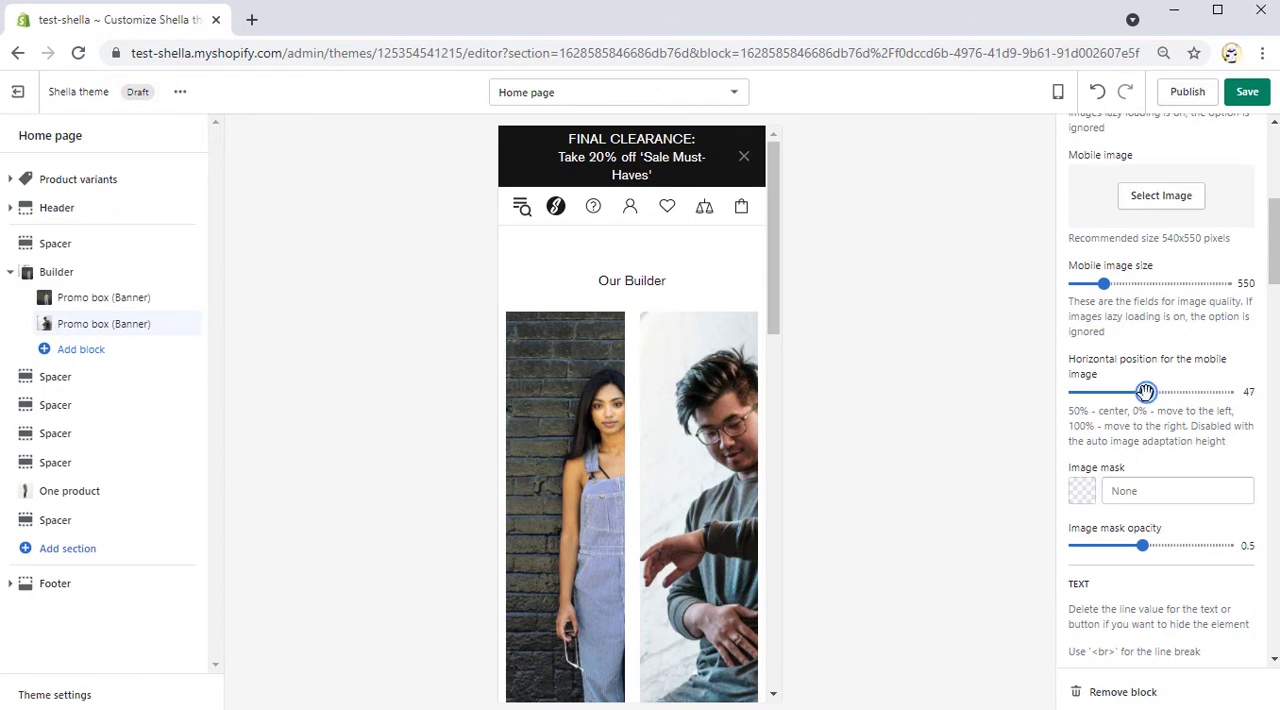
left_click_drag(1146, 392, 1136, 392)
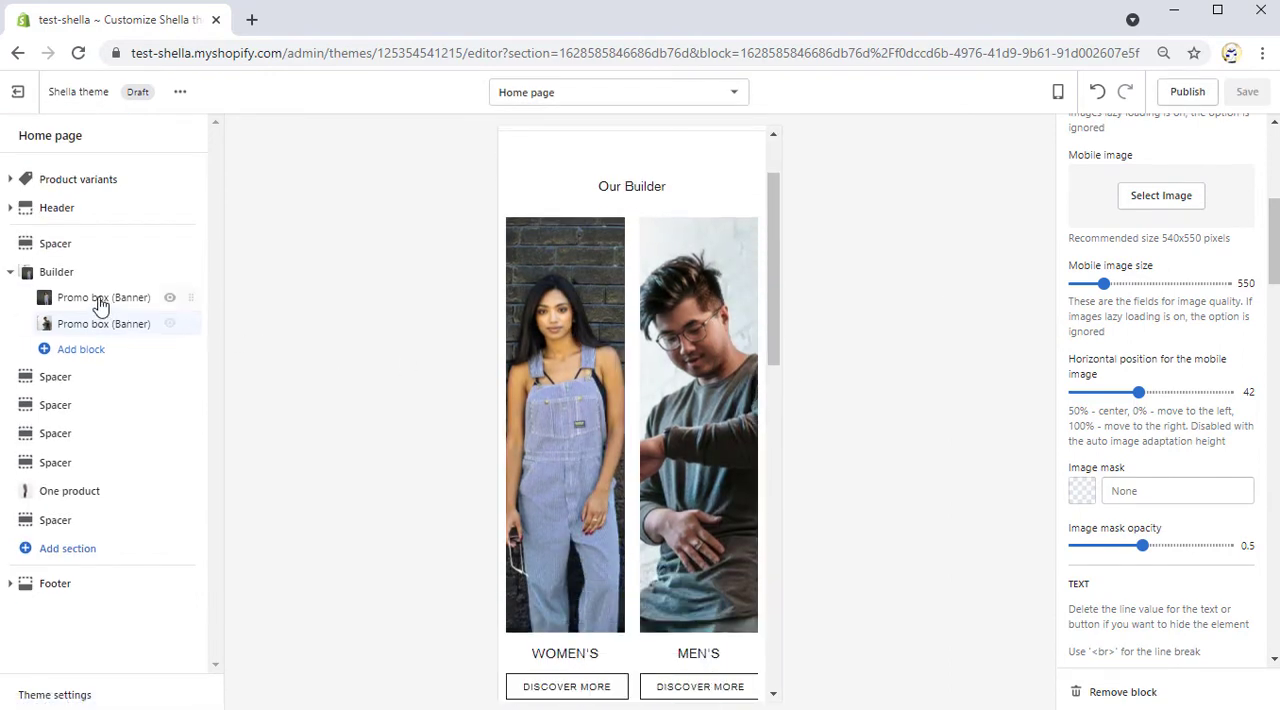
Set the Builder's mobile content precedence to 2,1 and return to desktop preview
left_click(56, 272)
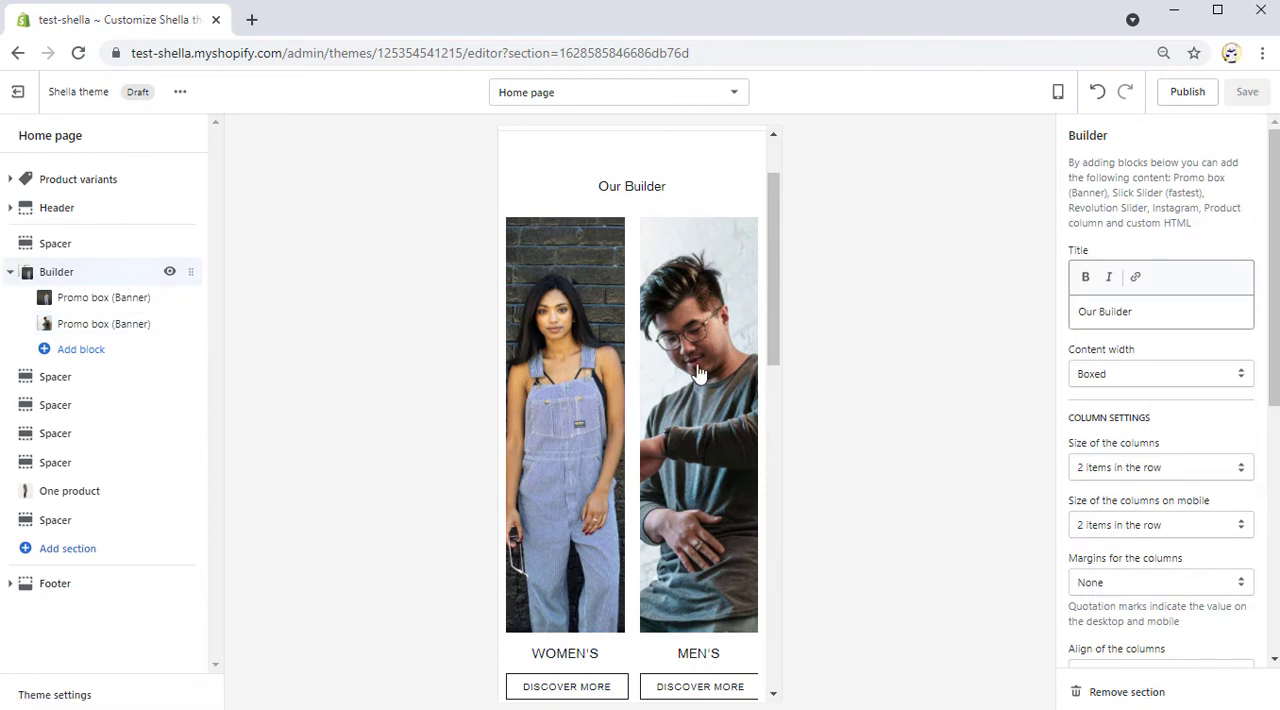
scroll("down", 3)
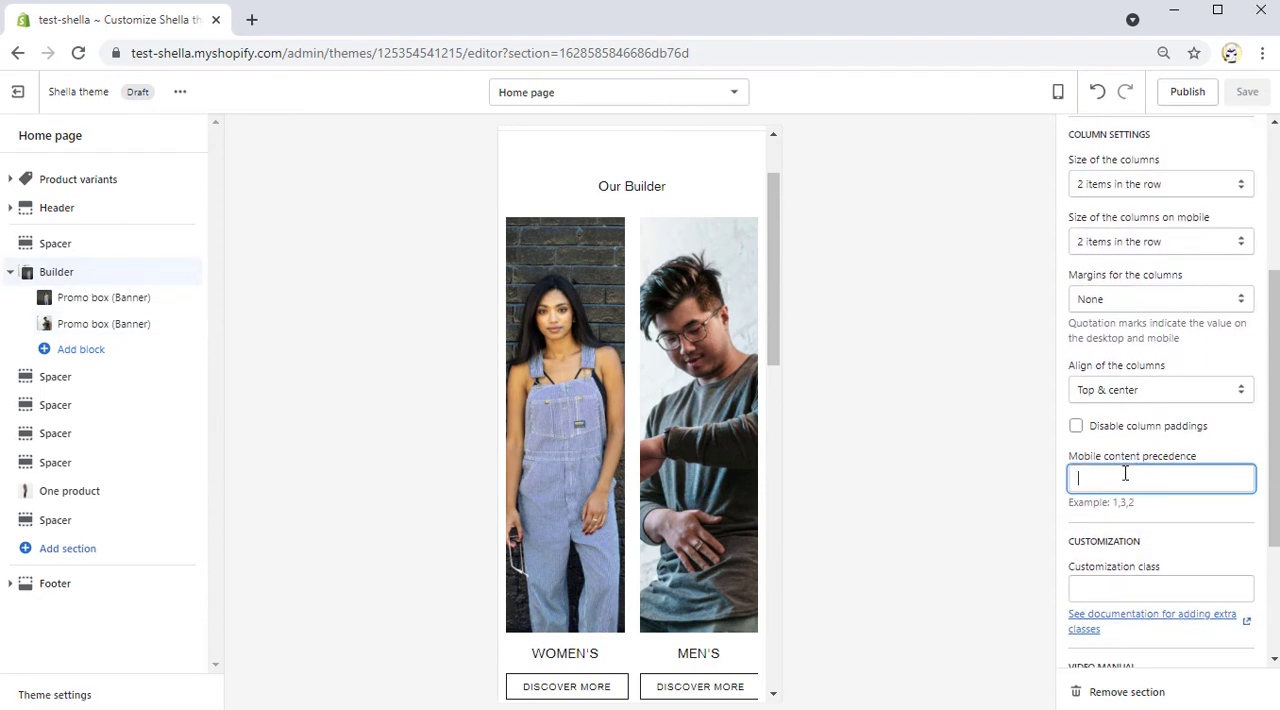
type("2,1")
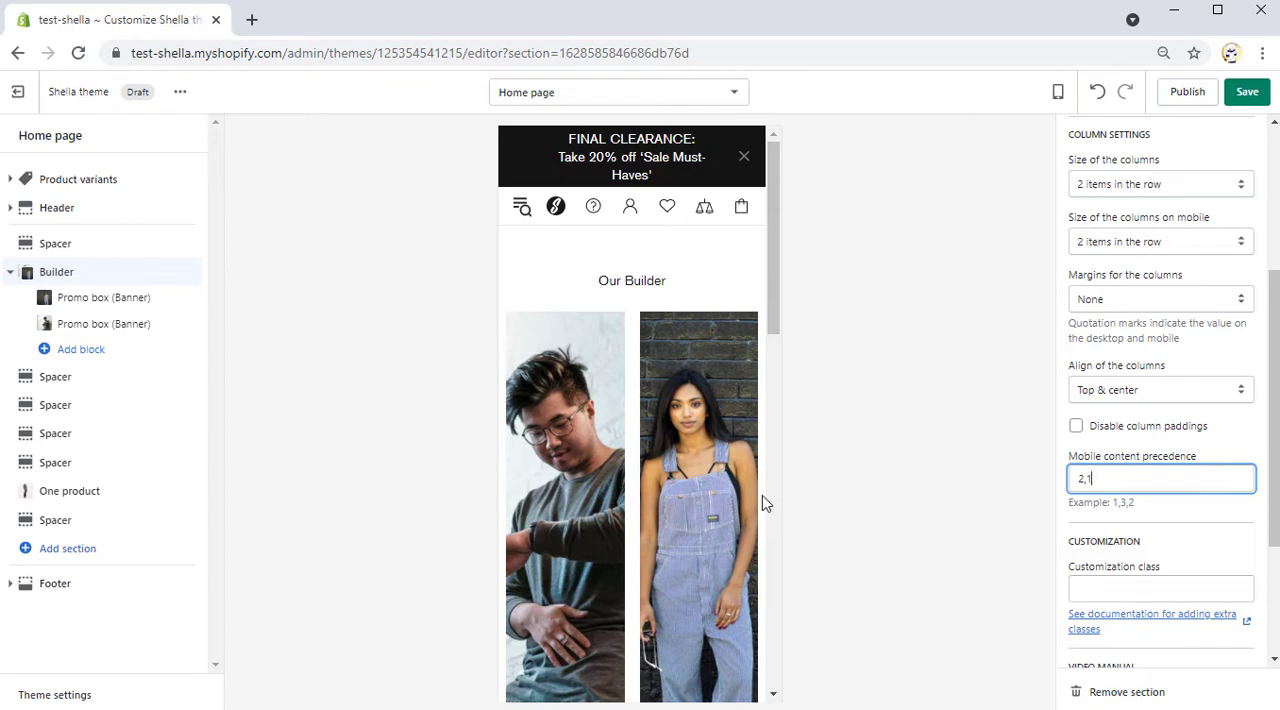
mouse_move(918, 506)
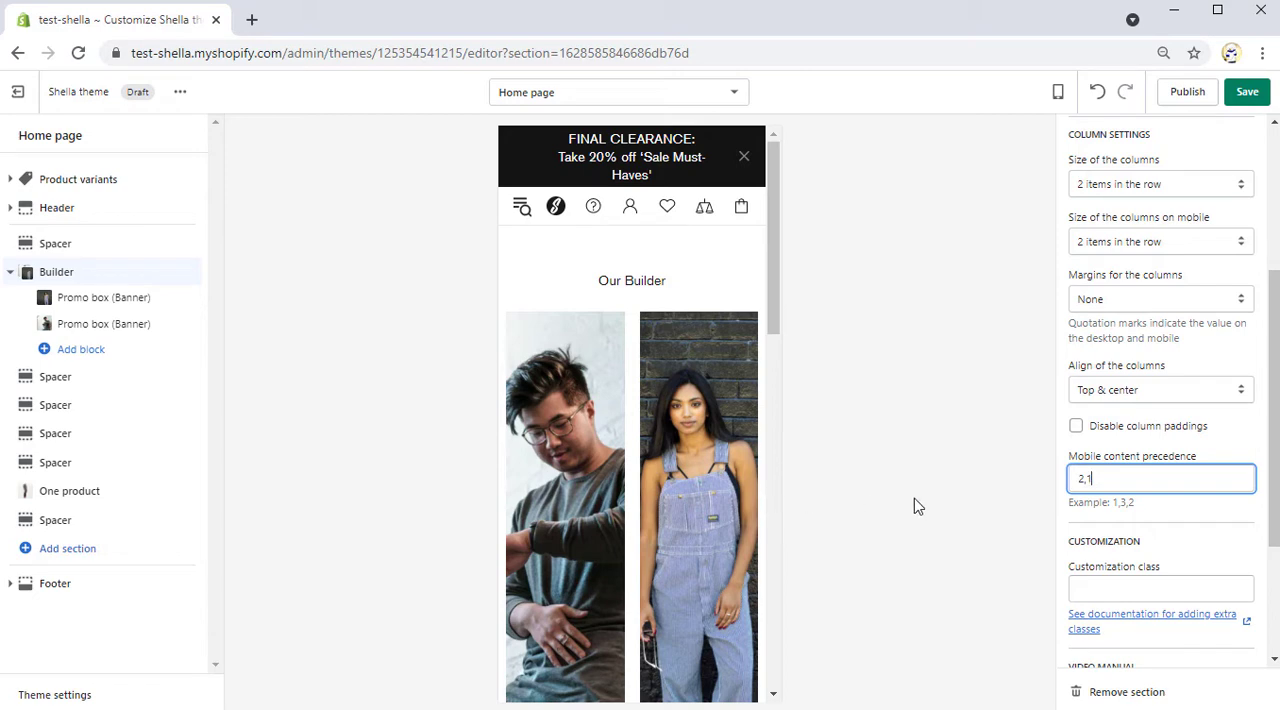
left_click(1056, 92)
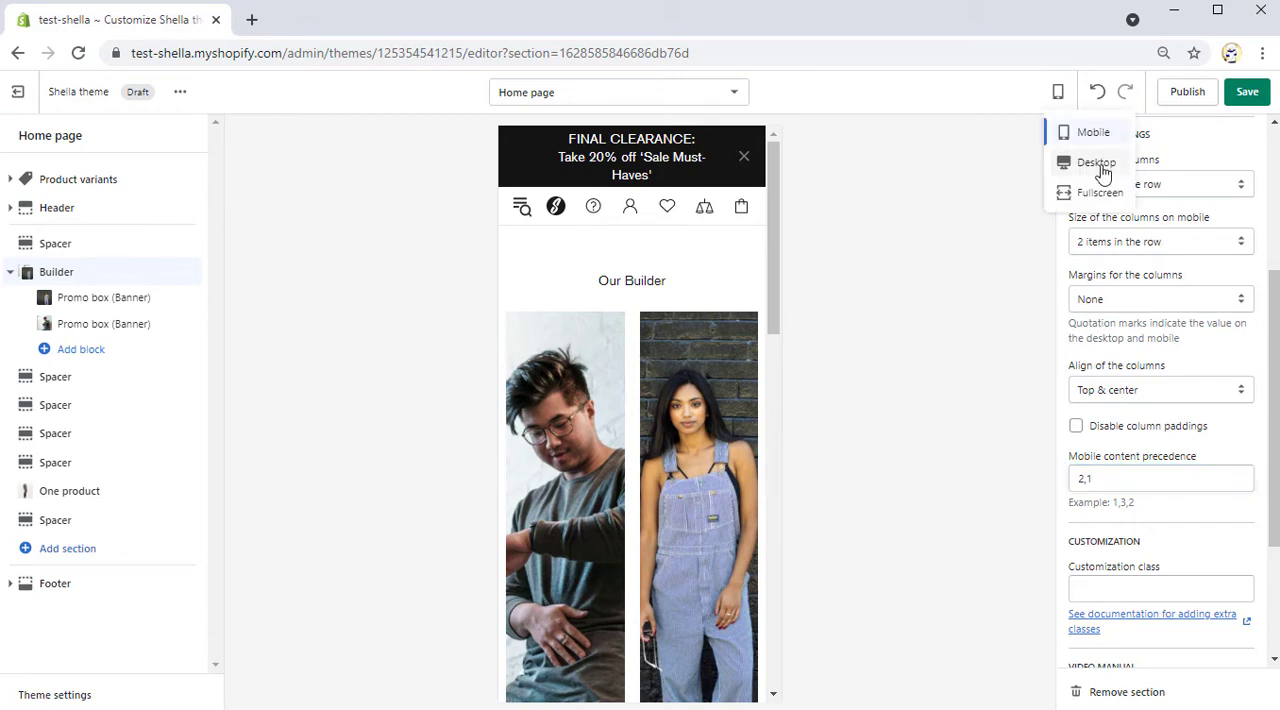
left_click(1096, 162)
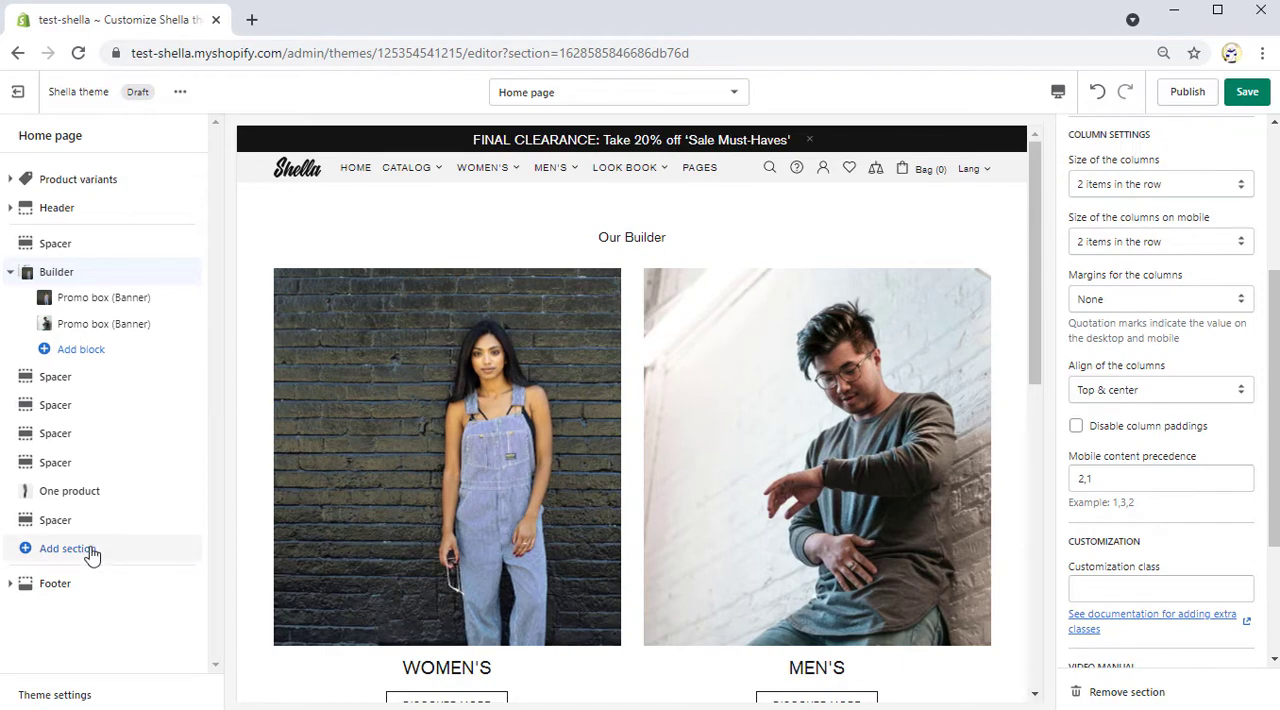
Add a Builder with a Slick Slider: auto height, arrows on, bullets off, speed 3
left_click(70, 548)
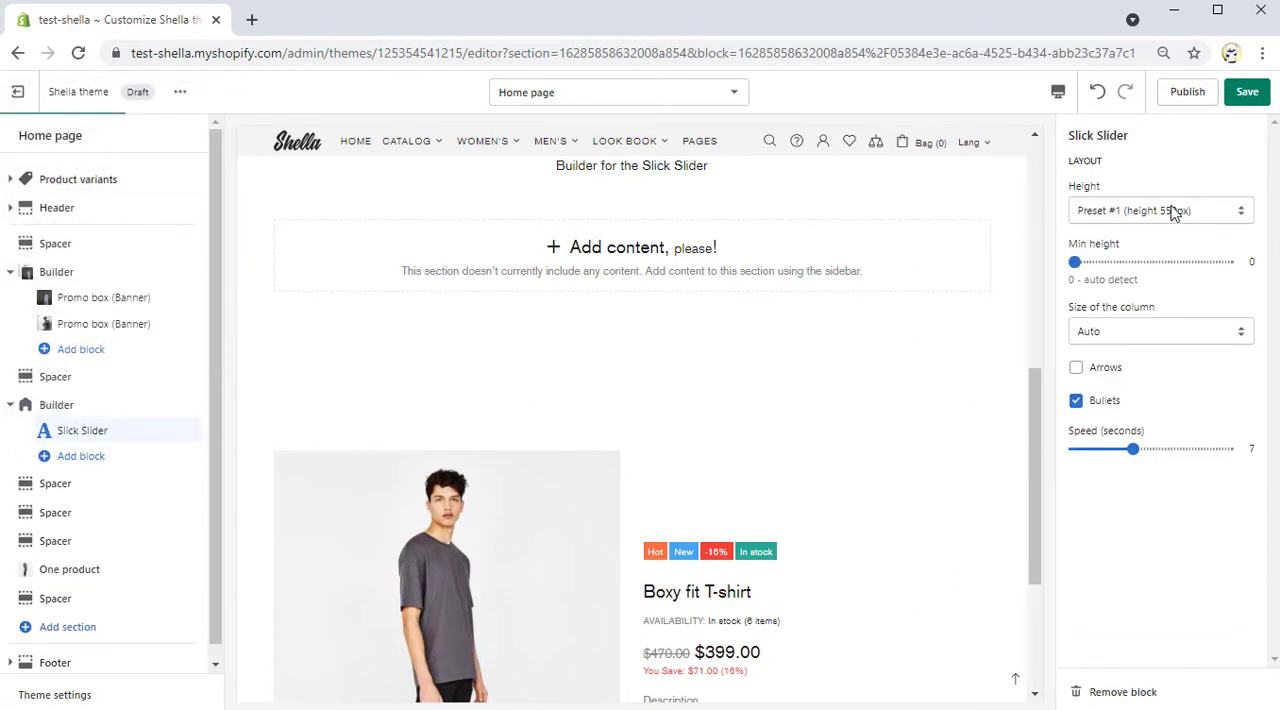
left_click(1160, 210)
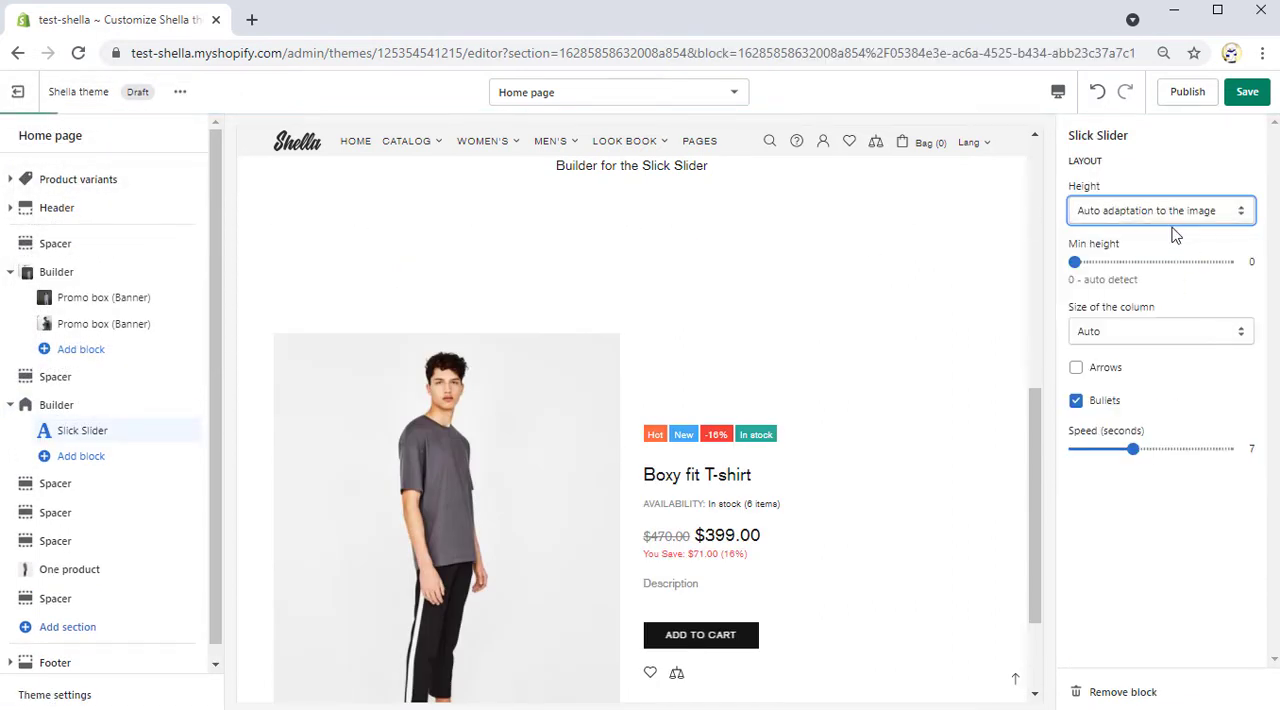
left_click(1076, 368)
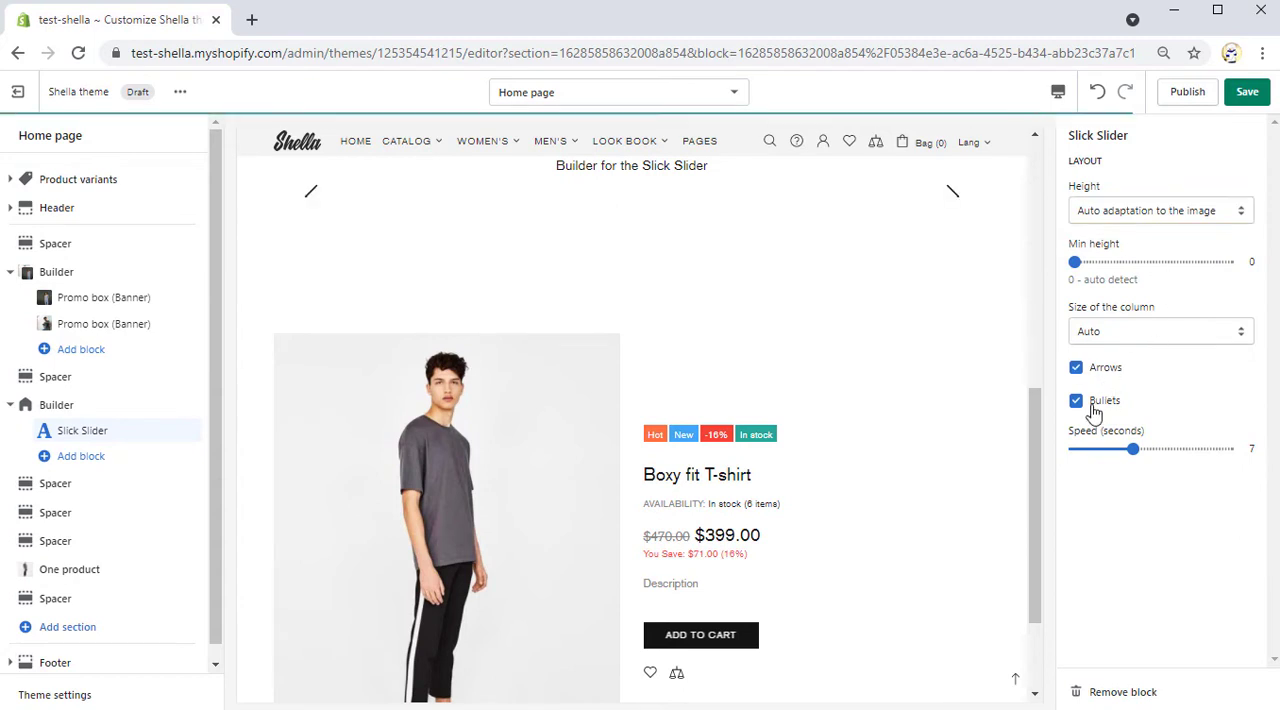
left_click(1076, 400)
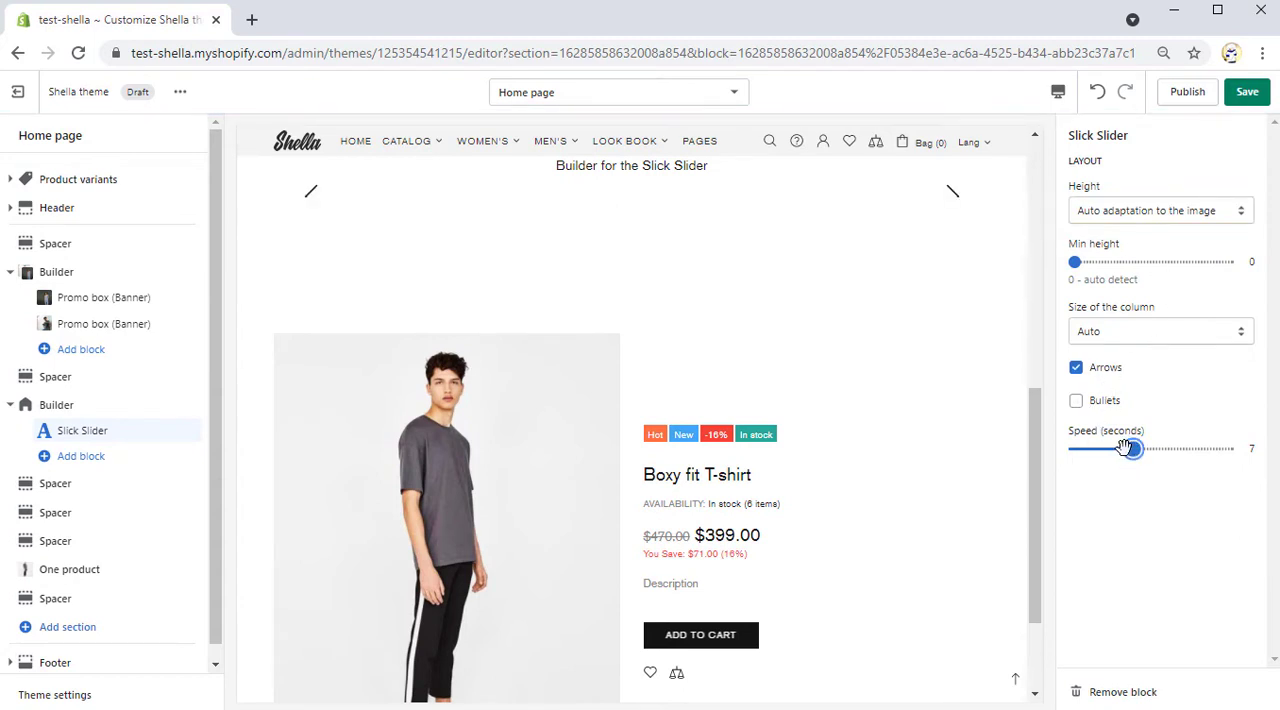
left_click_drag(1130, 448, 1104, 448)
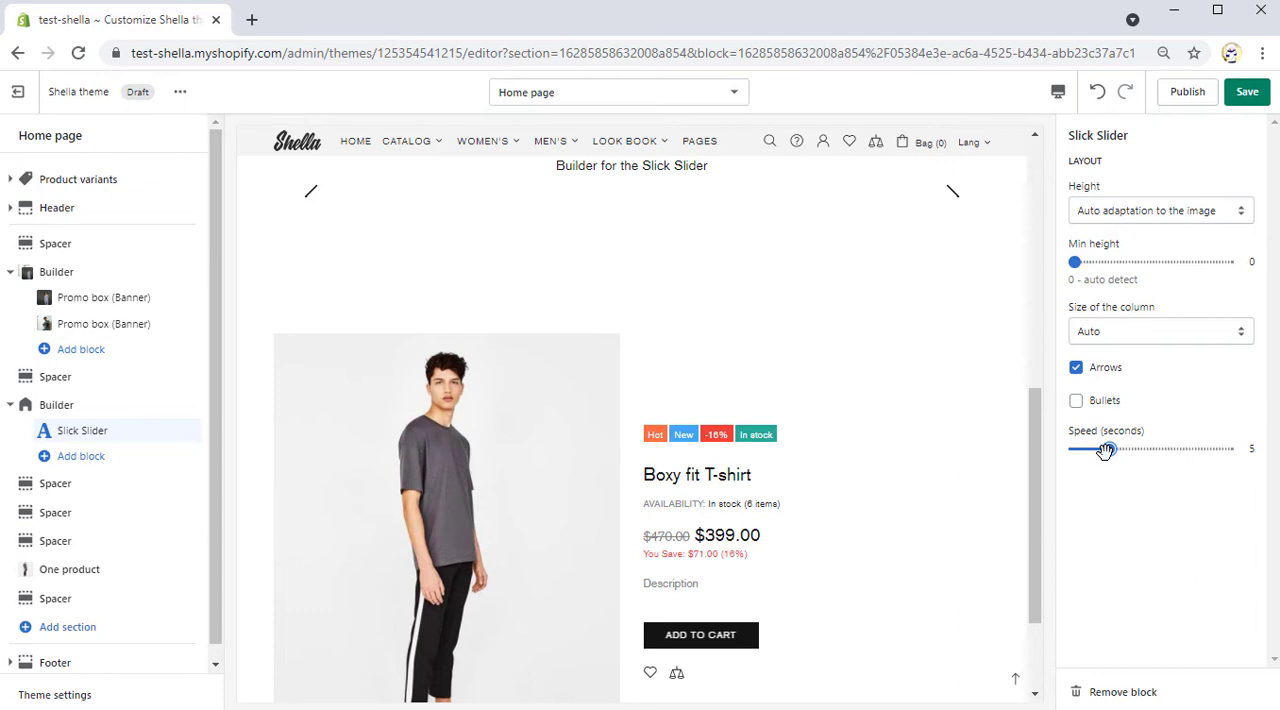
mouse_move(136, 404)
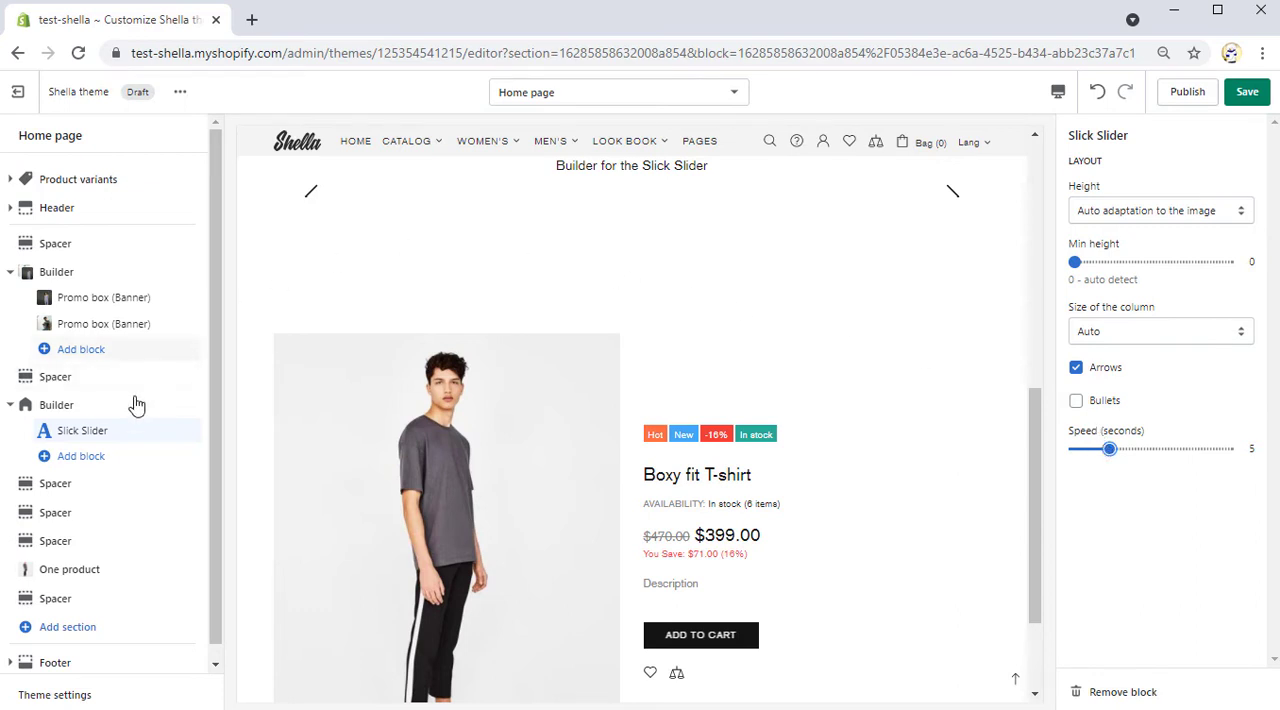
Add a Slide for Slick block linked to the MEN'S collection
left_click(80, 456)
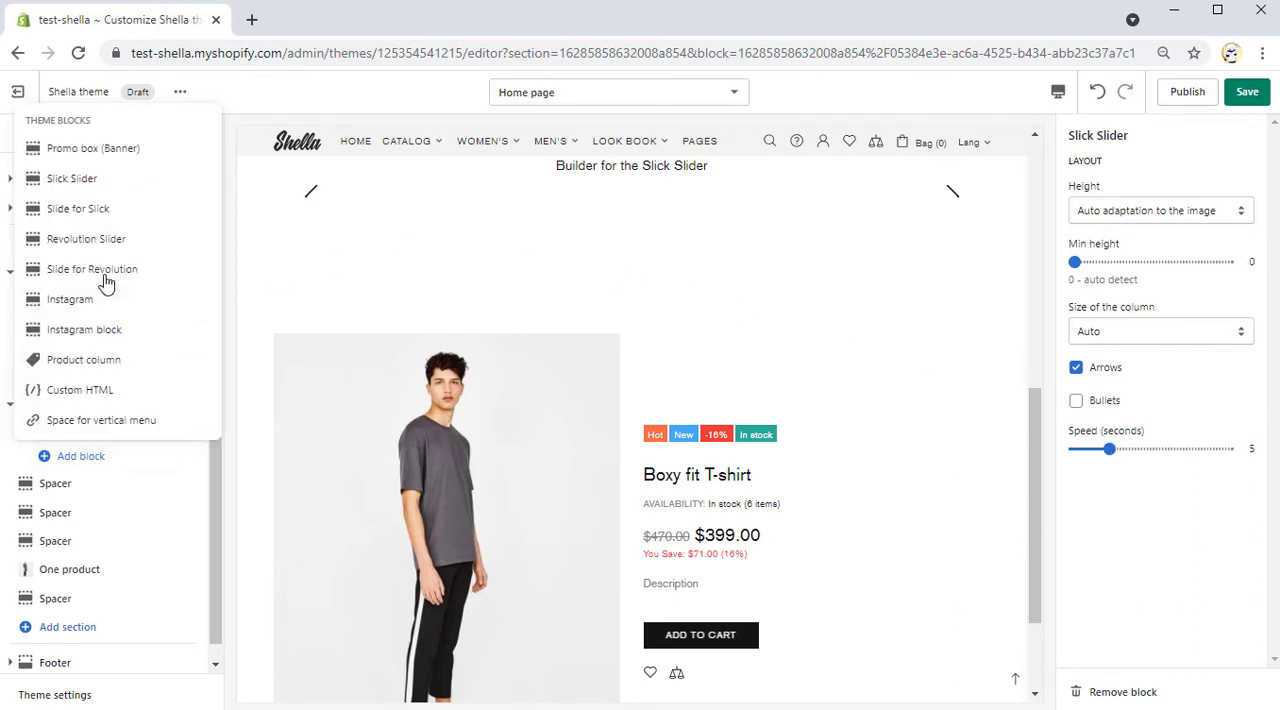
left_click(78, 208)
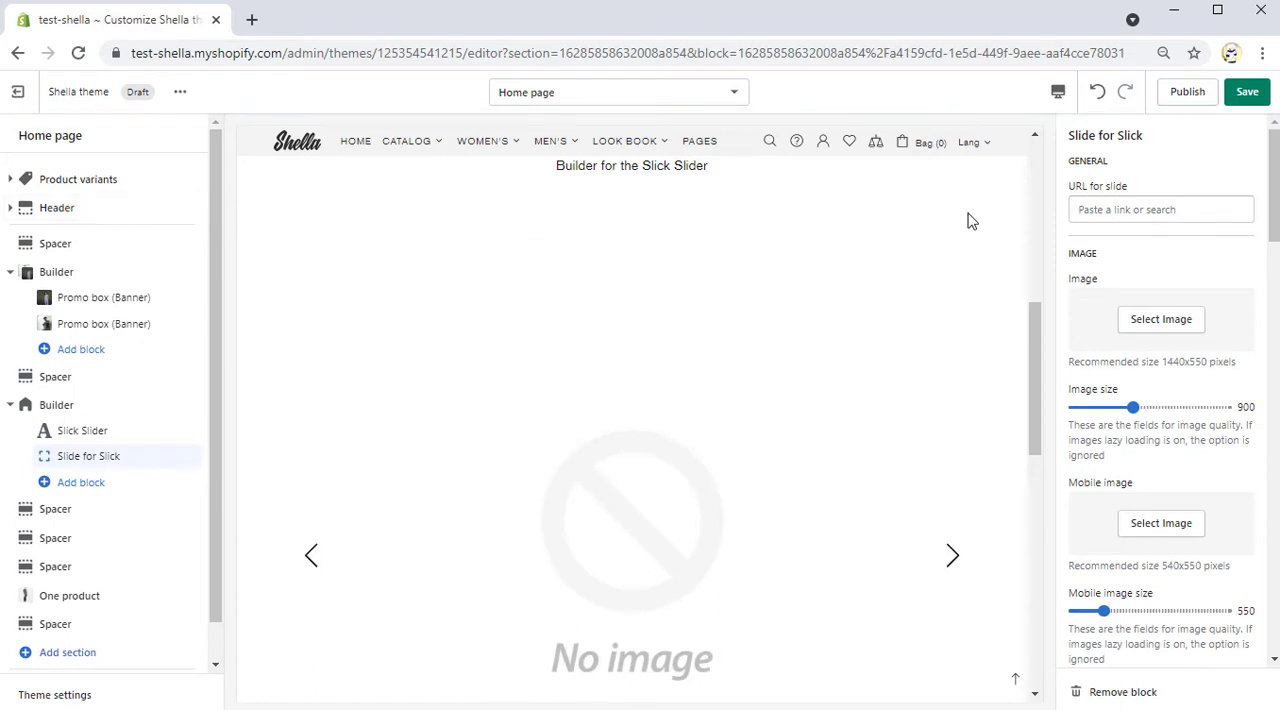
left_click(1160, 208)
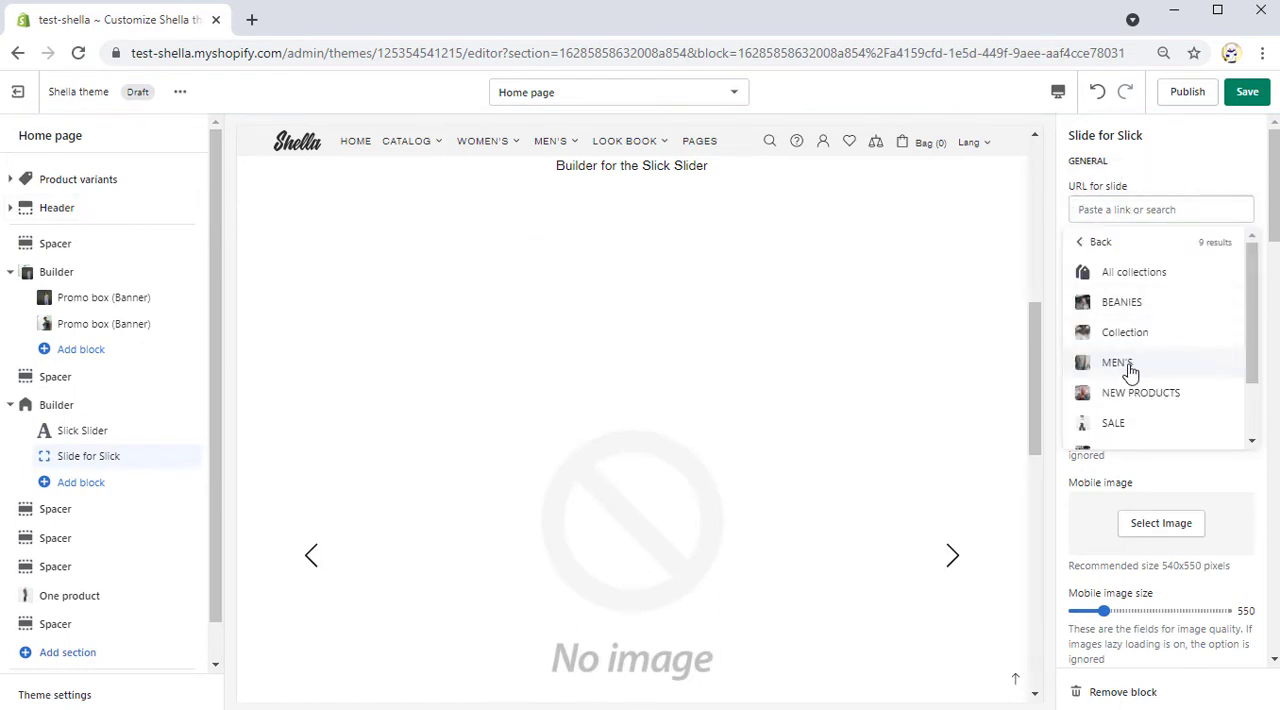
left_click(1160, 524)
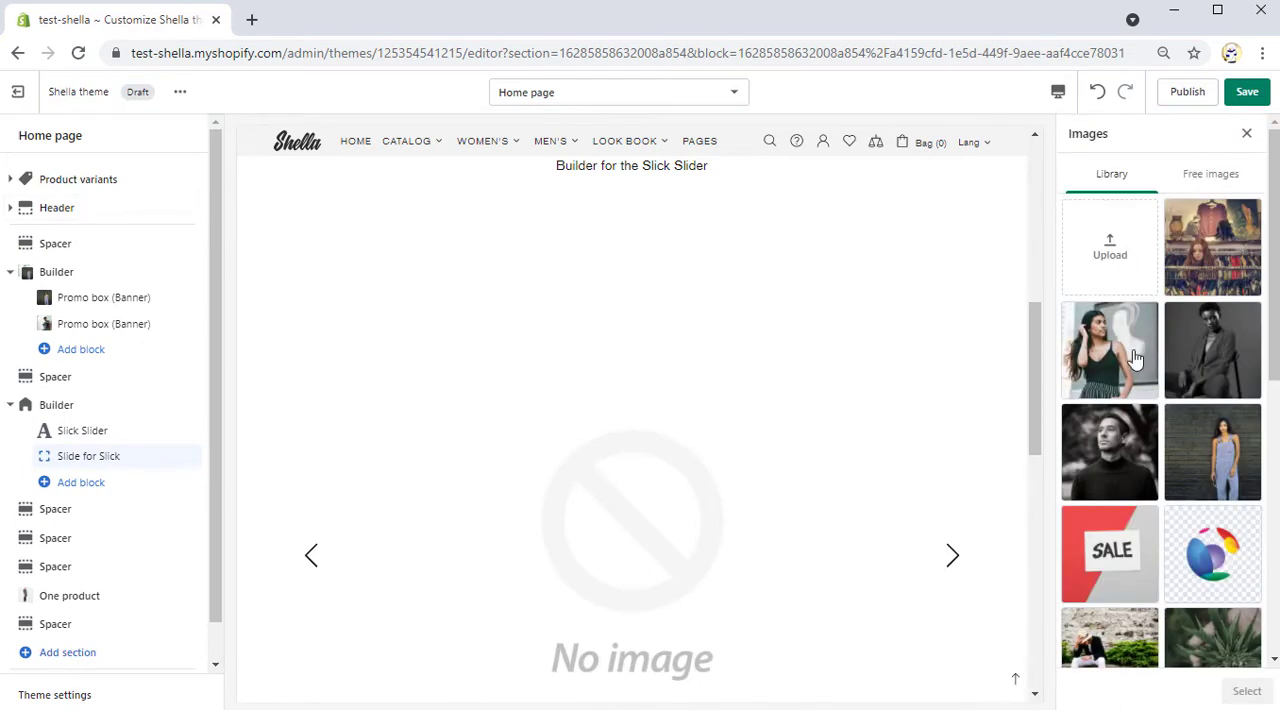
Use the black-and-white portrait as slide image with Type #1 v.12 layout
left_click(1108, 452)
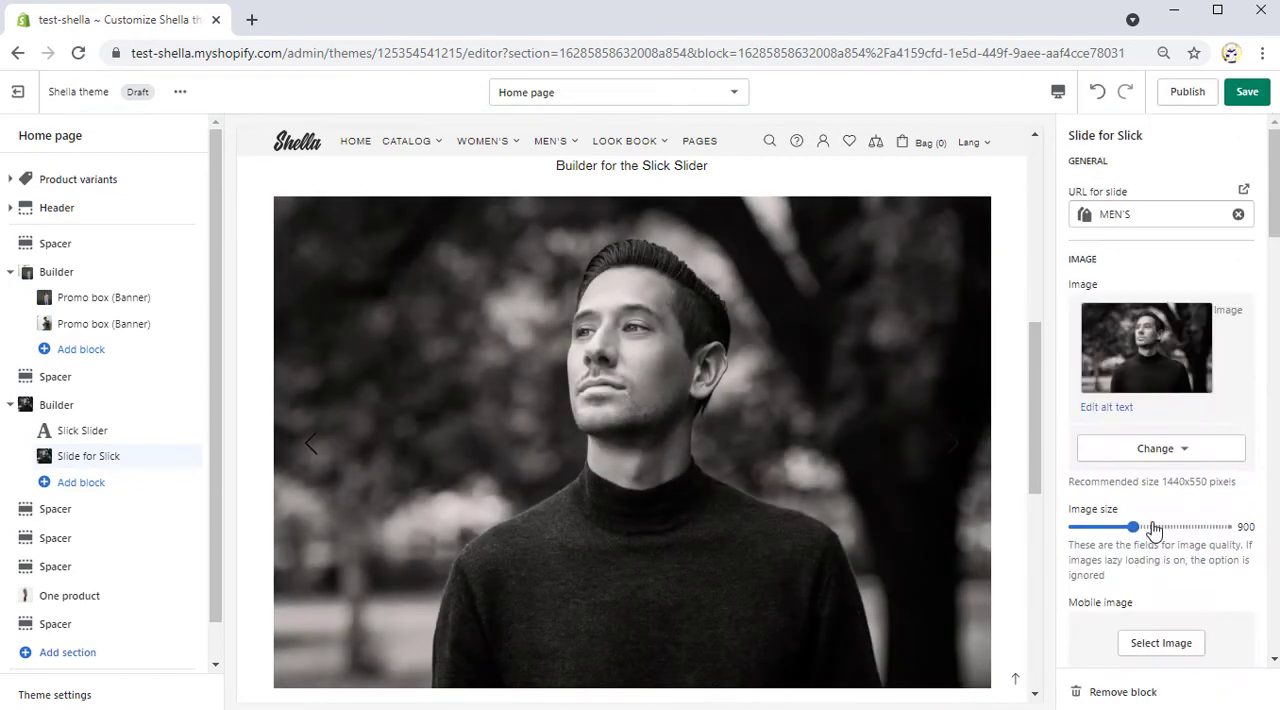
scroll("down", 3)
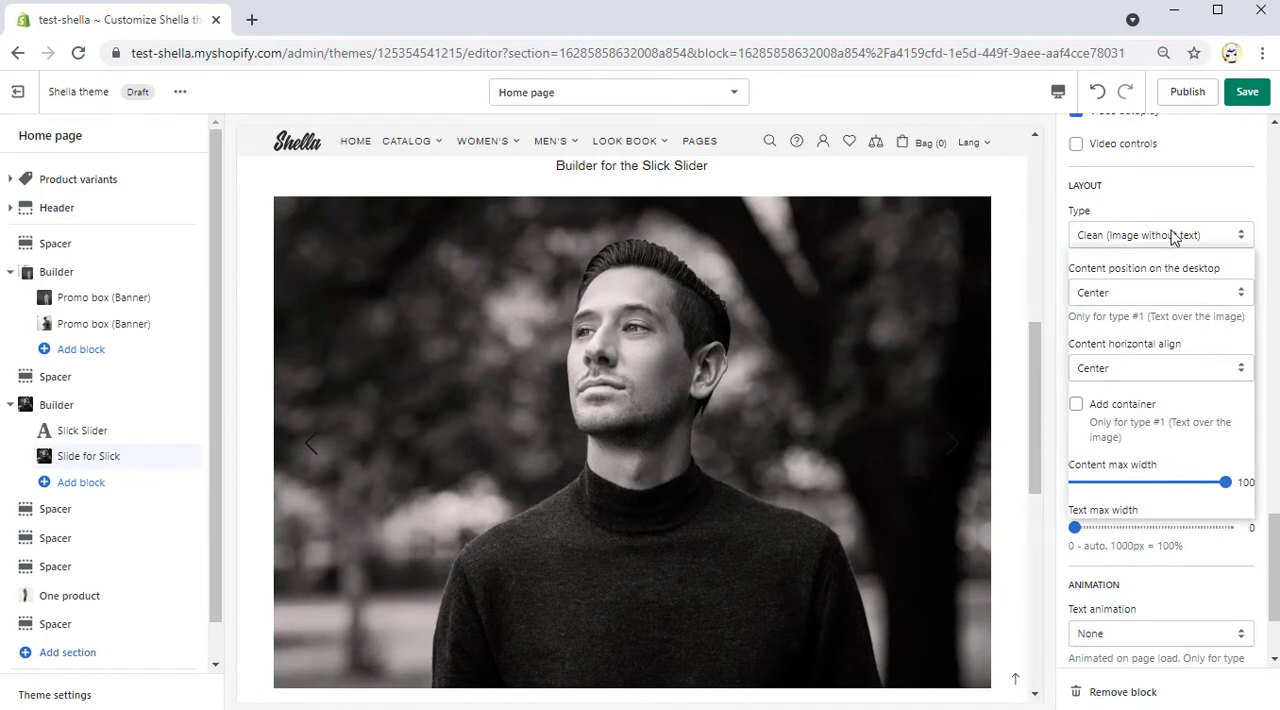
left_click(1160, 234)
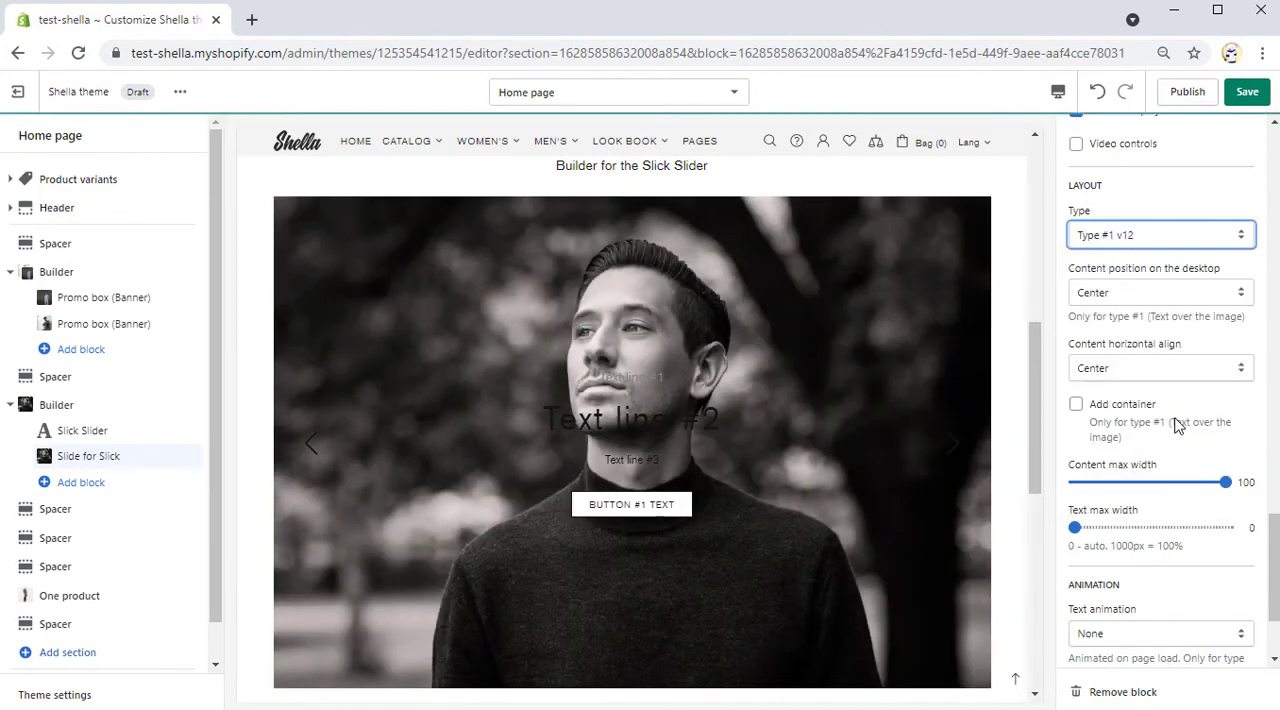
scroll("up", 3)
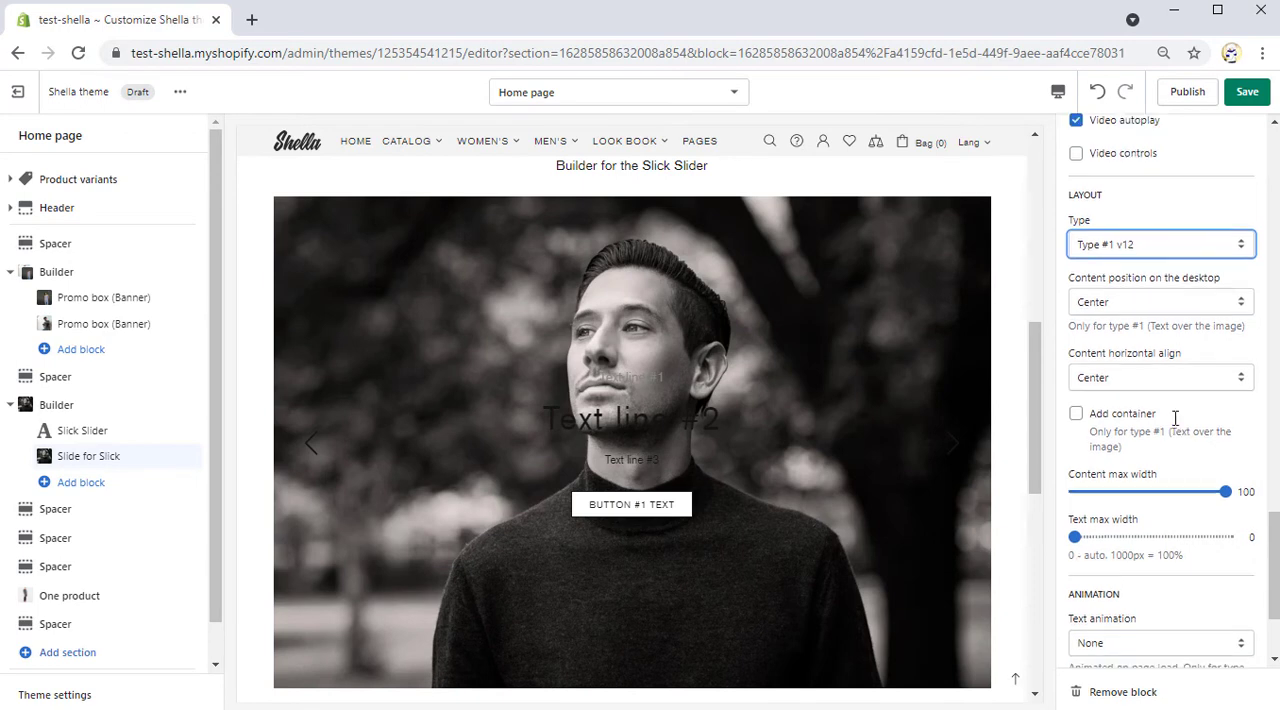
Enter slide text 'LIMITED TIME: ONLINE ONLY!' and 'CLEARANCE', positioned Bottom & Center
scroll("down", 3)
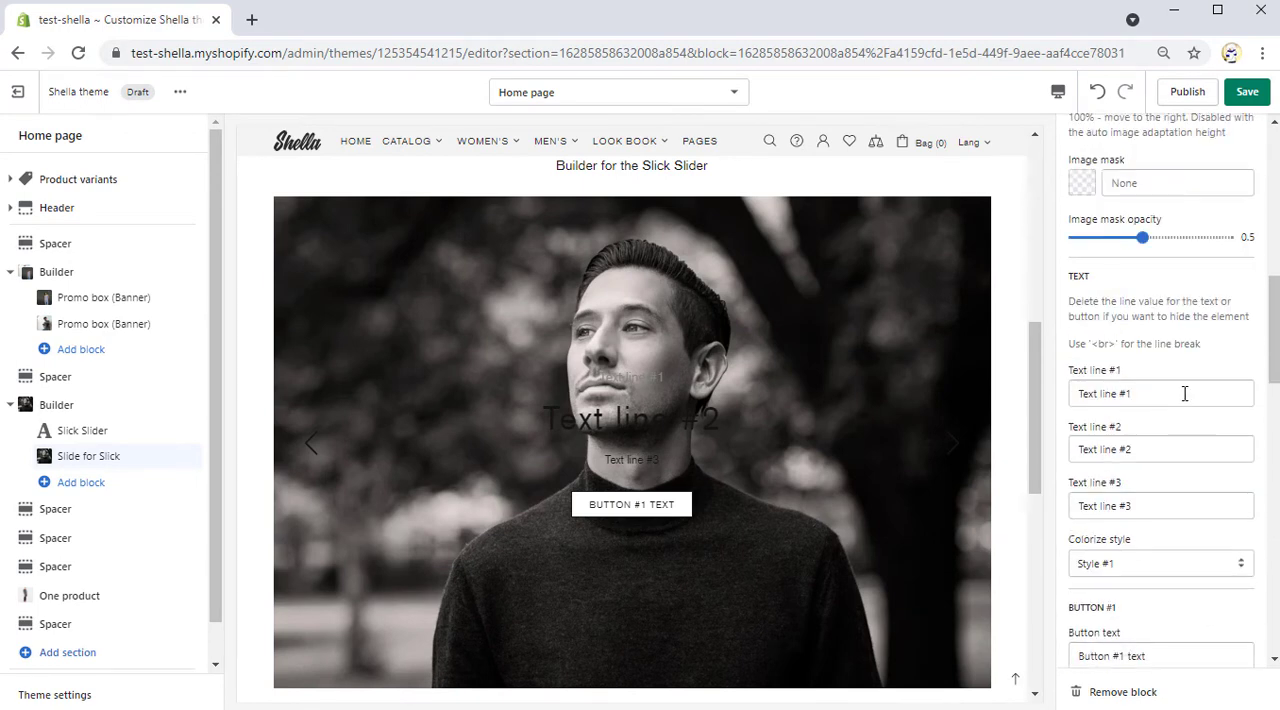
type("LIMITED TIME: ONLINE ONLY!")
left_click(1160, 448)
type("FINAL")
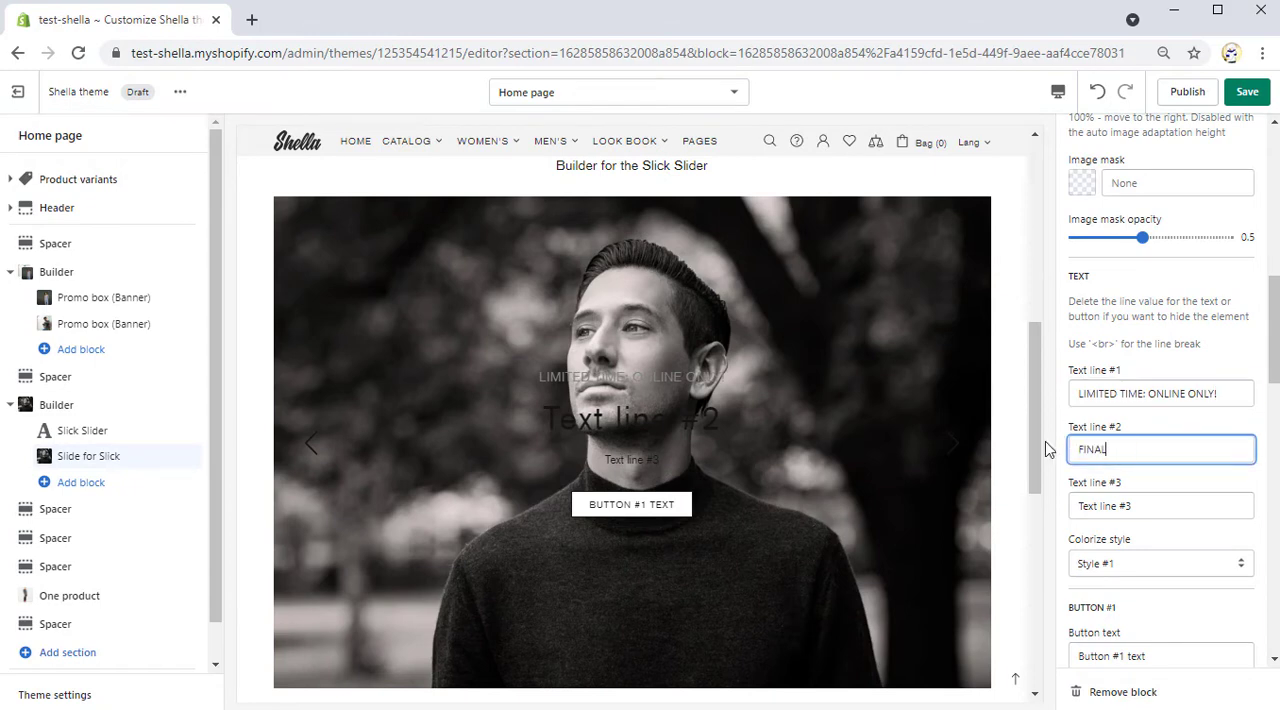
type("<br> CLEARANCE")
left_click(1160, 656)
type("discover more")
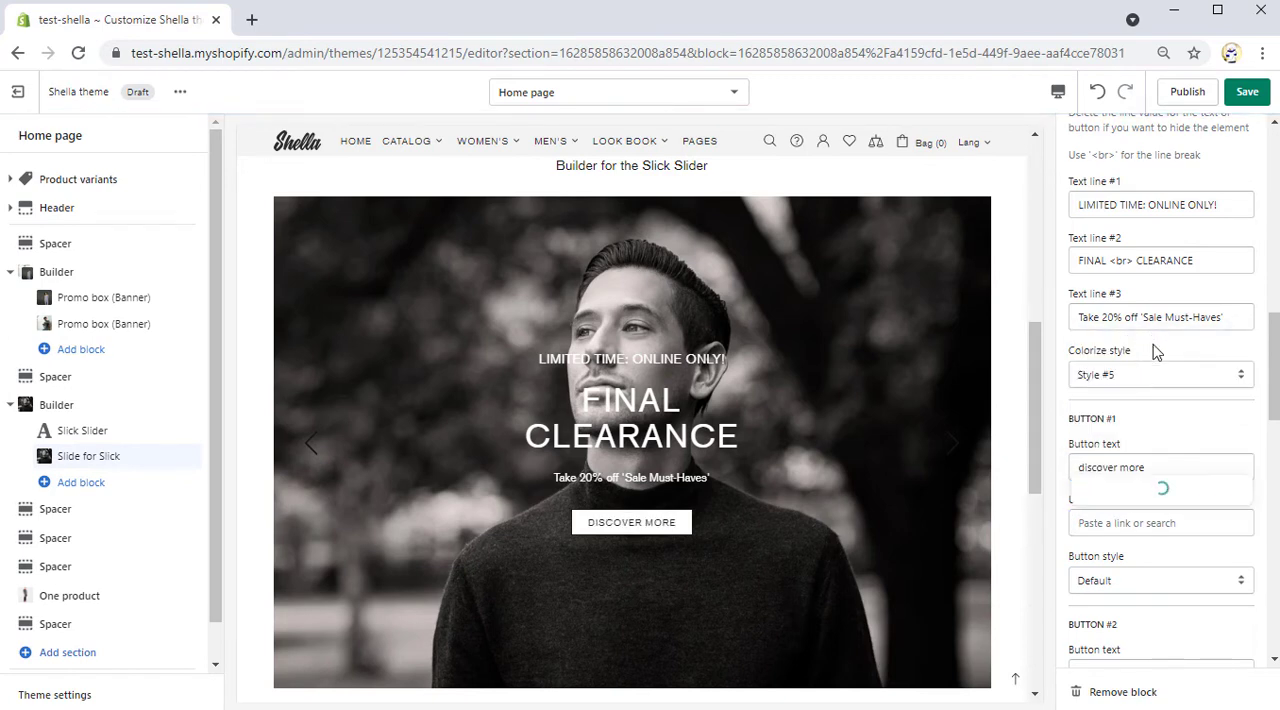
left_click(1156, 584)
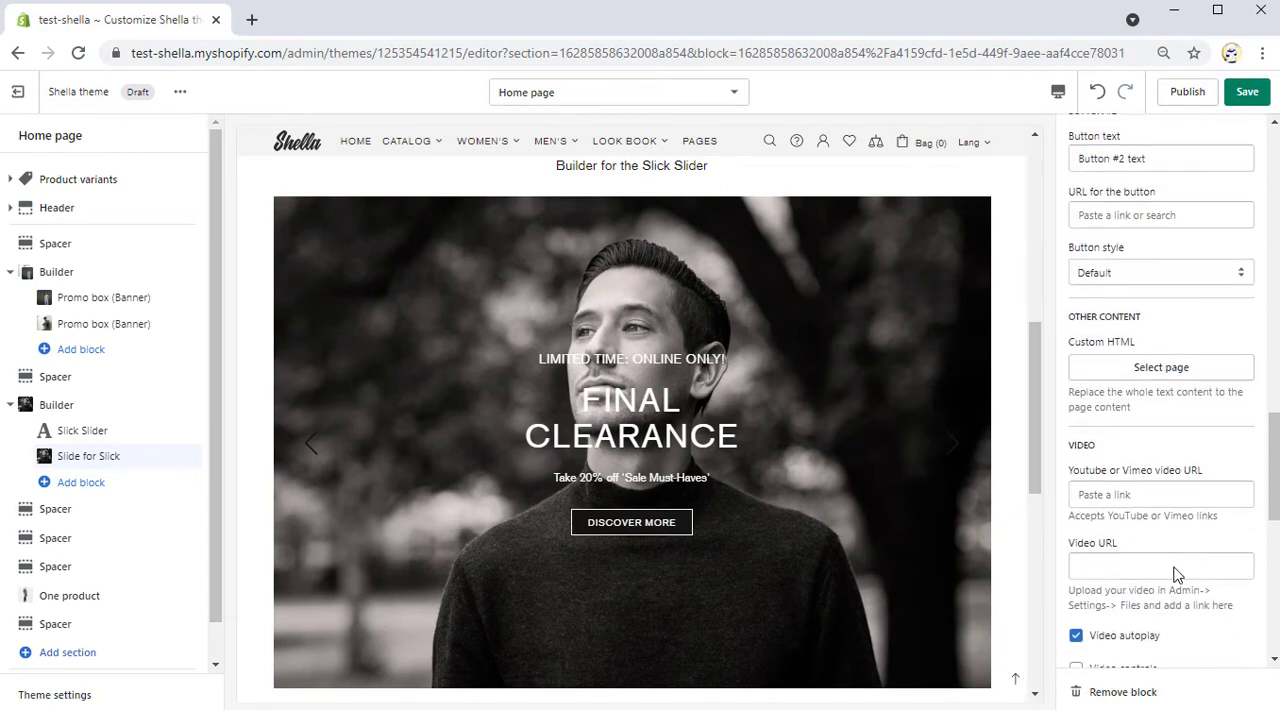
scroll("down", 3)
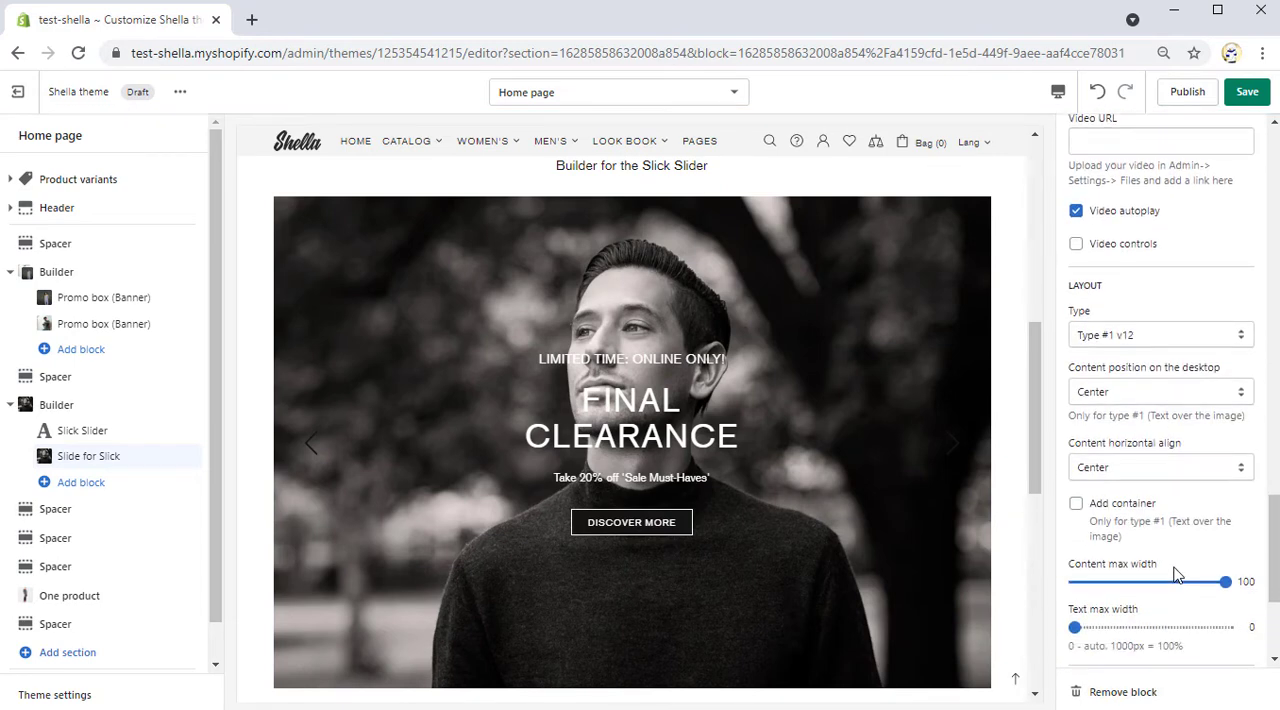
left_click(1160, 392)
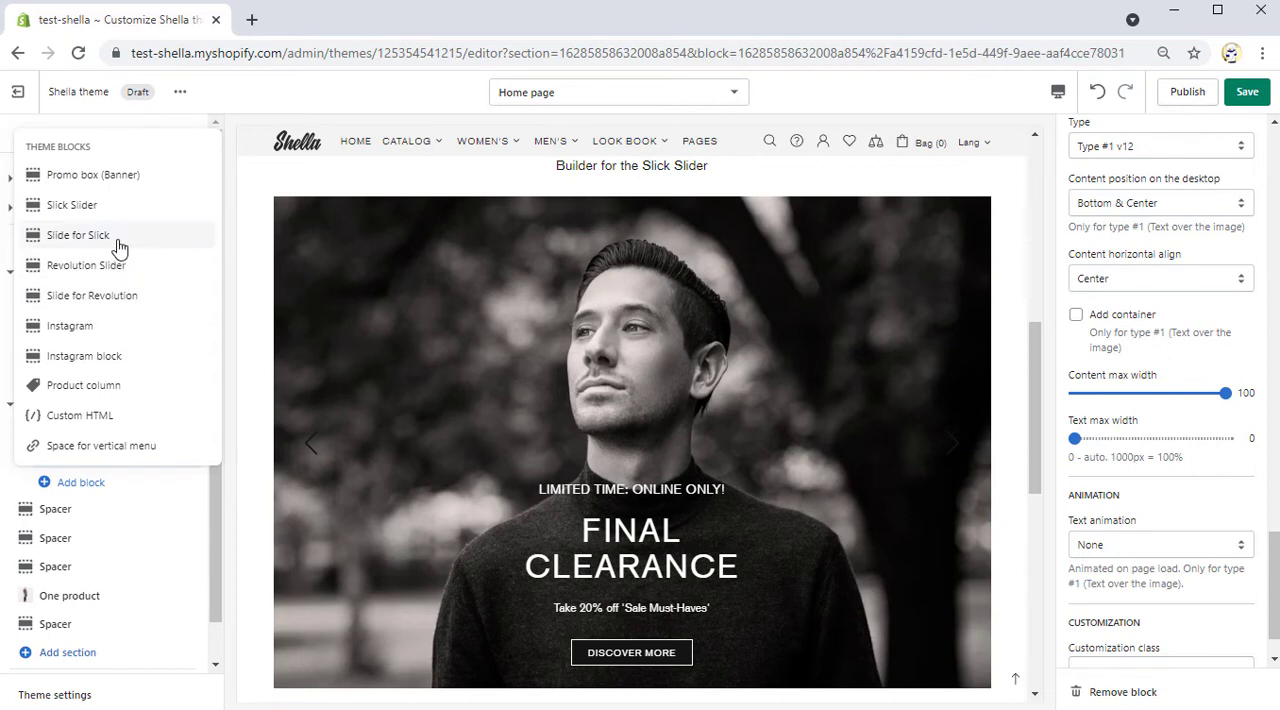
Add a second Slide for Slick and a new empty Builder section below
left_click(76, 236)
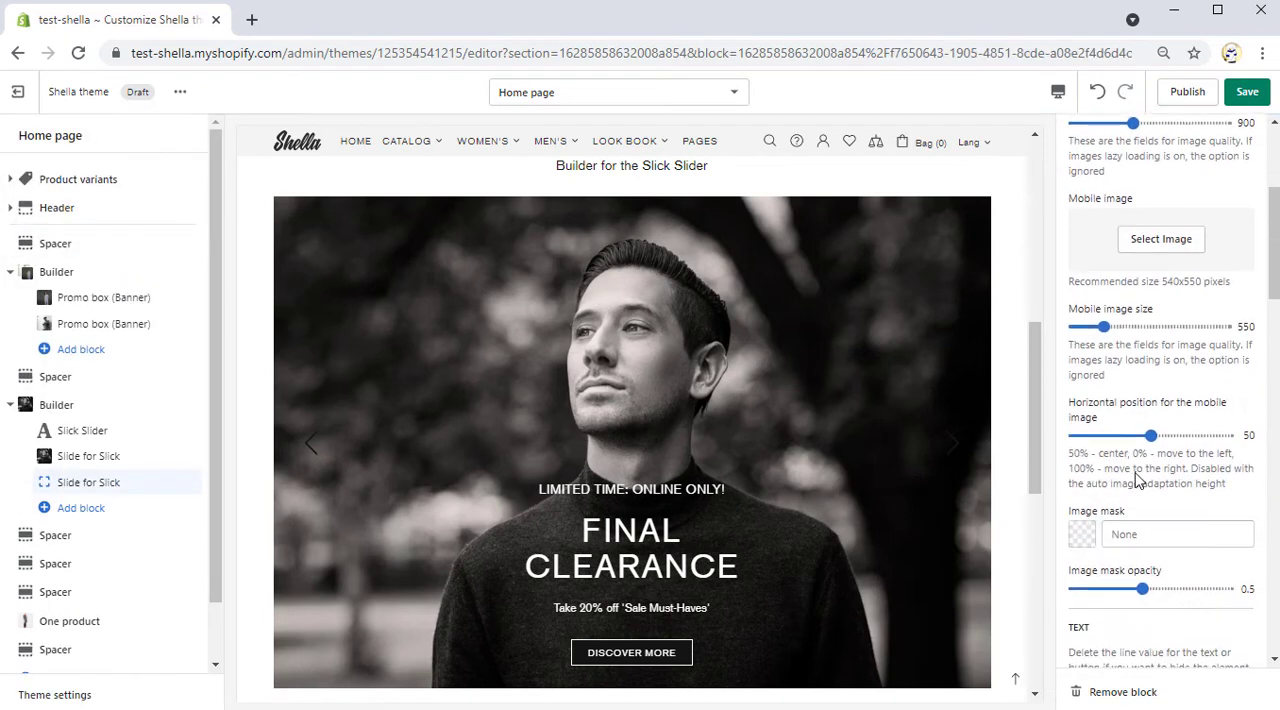
scroll("down", 3)
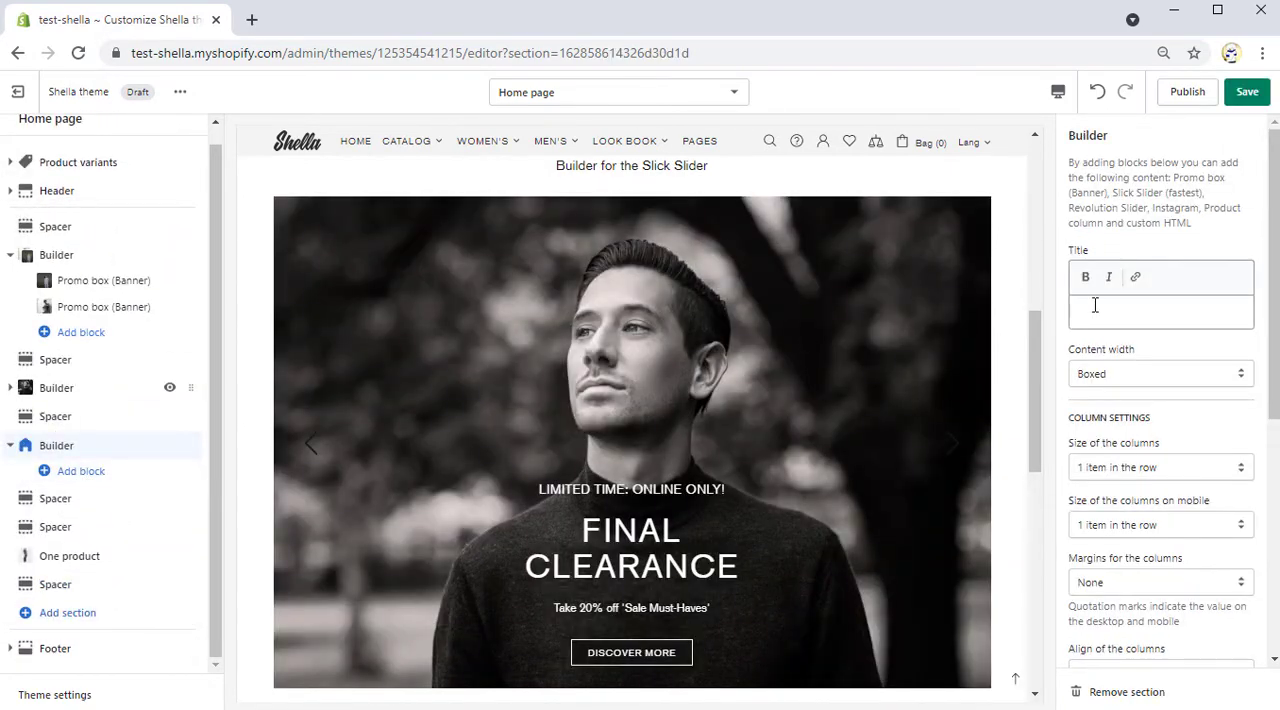
Title the section 'Builder for the Revolution Slider' and add a Revolution Slider with arrows, delay 3 and image height 1000
type("Builder for the")
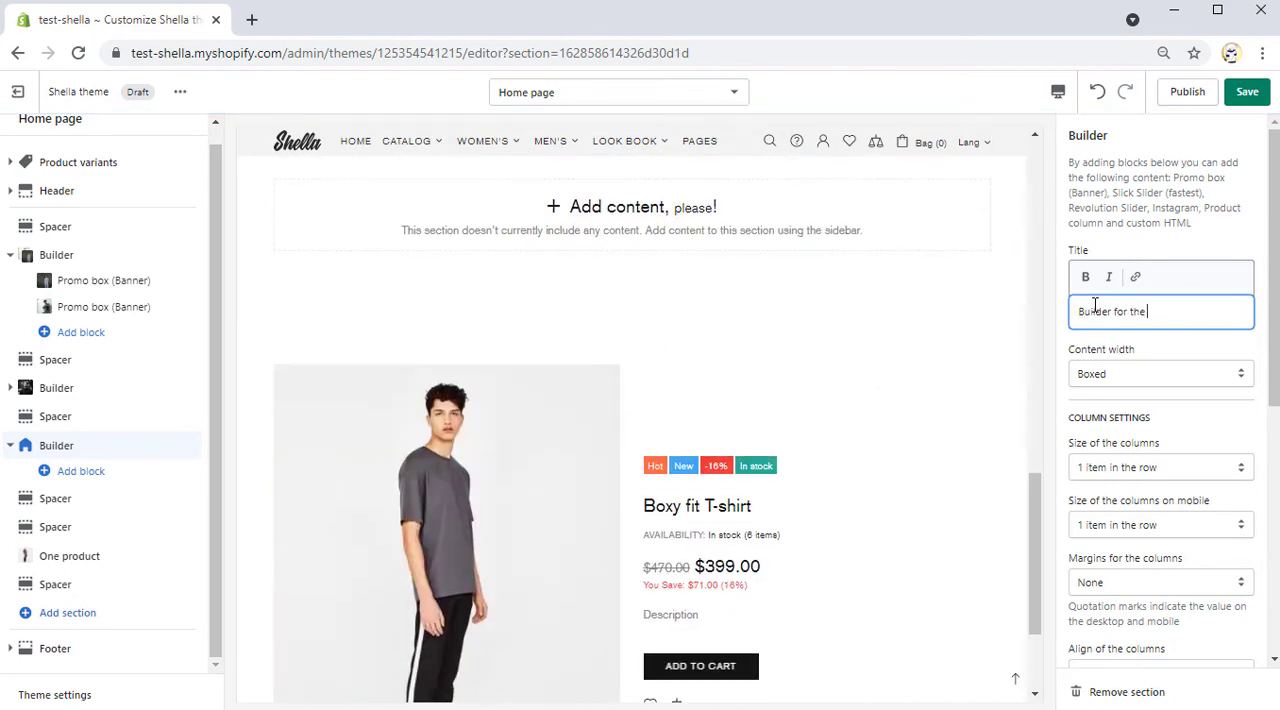
type("Revolution Slider")
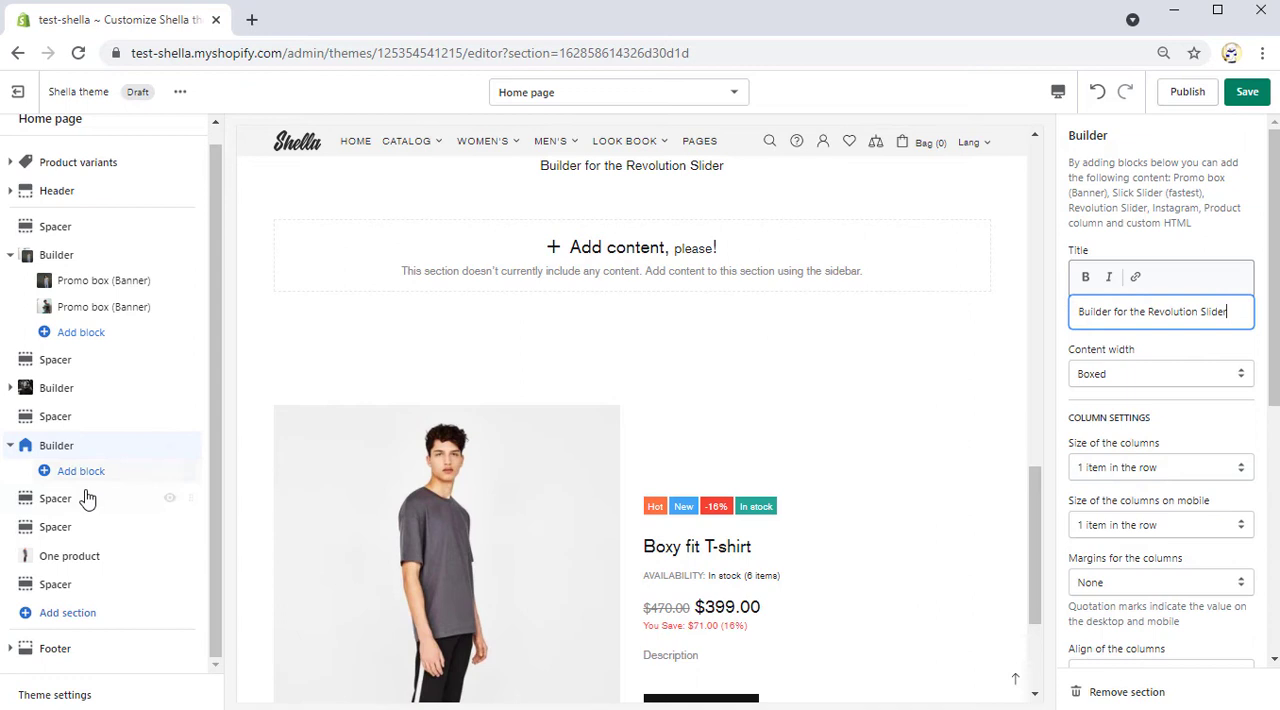
left_click(80, 472)
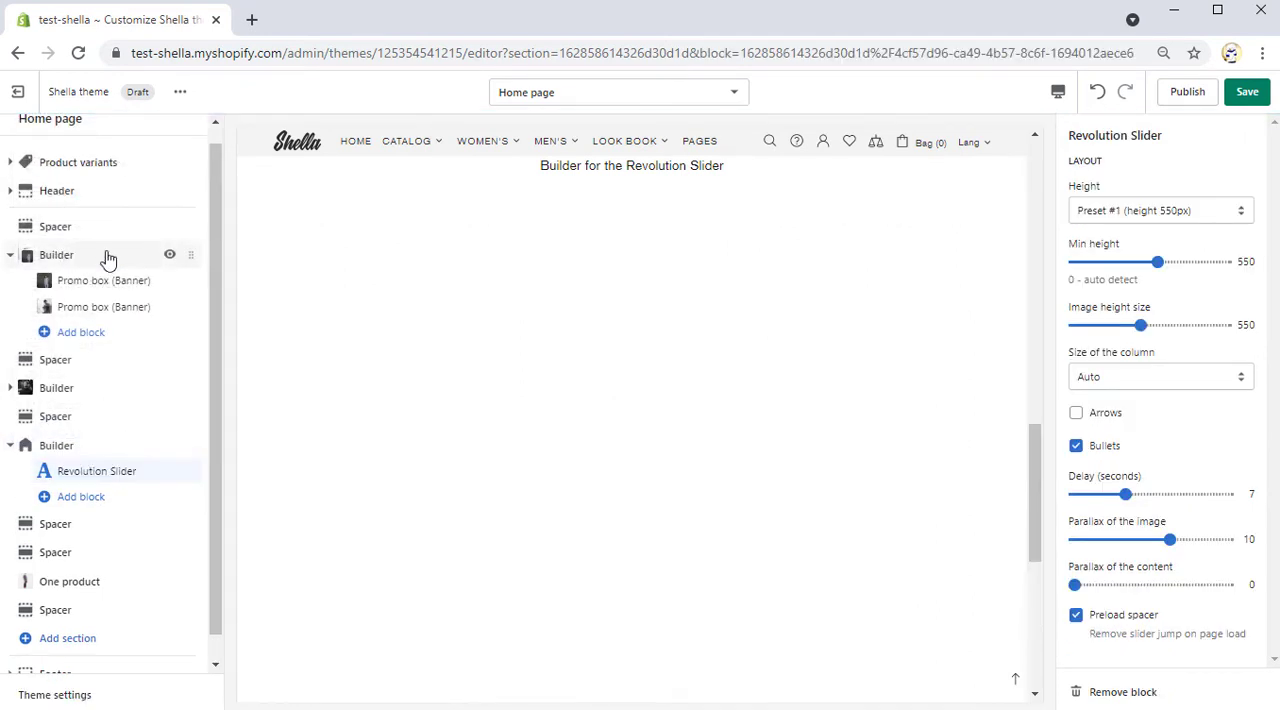
left_click_drag(1138, 324, 1220, 324)
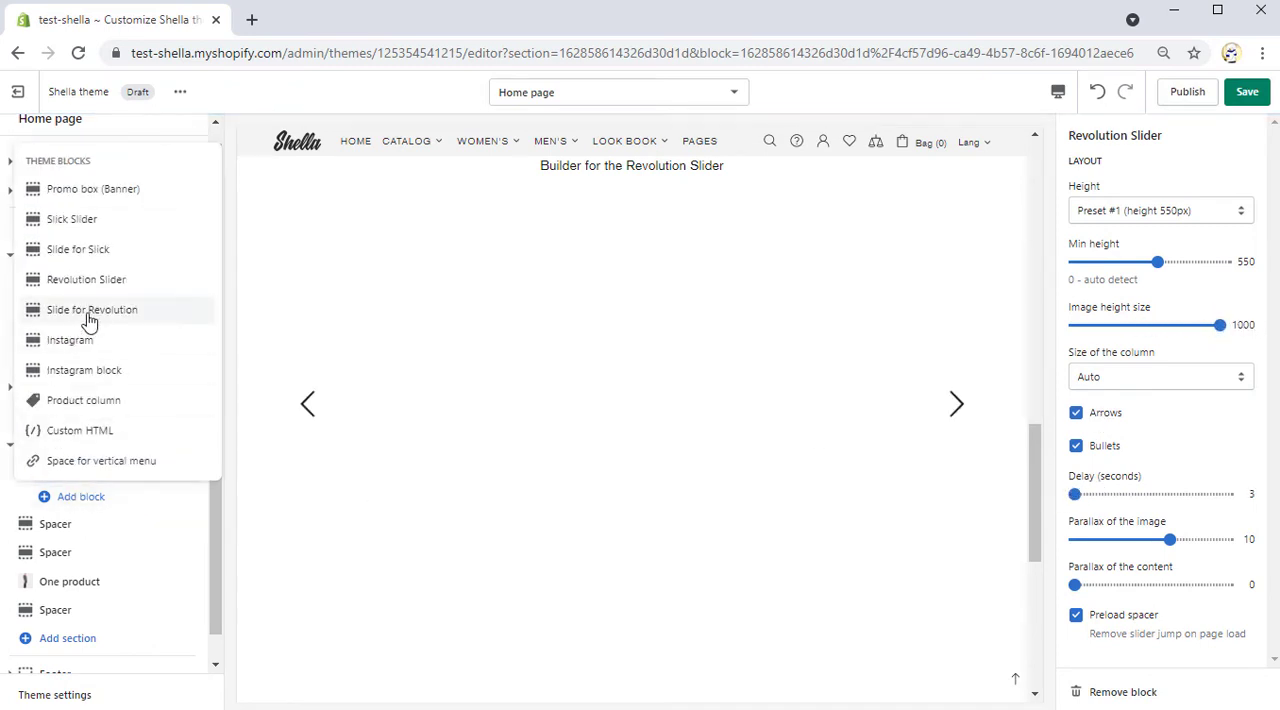
Add a Revolution slide linked to All collections using the woman-in-black-top photo
left_click(92, 308)
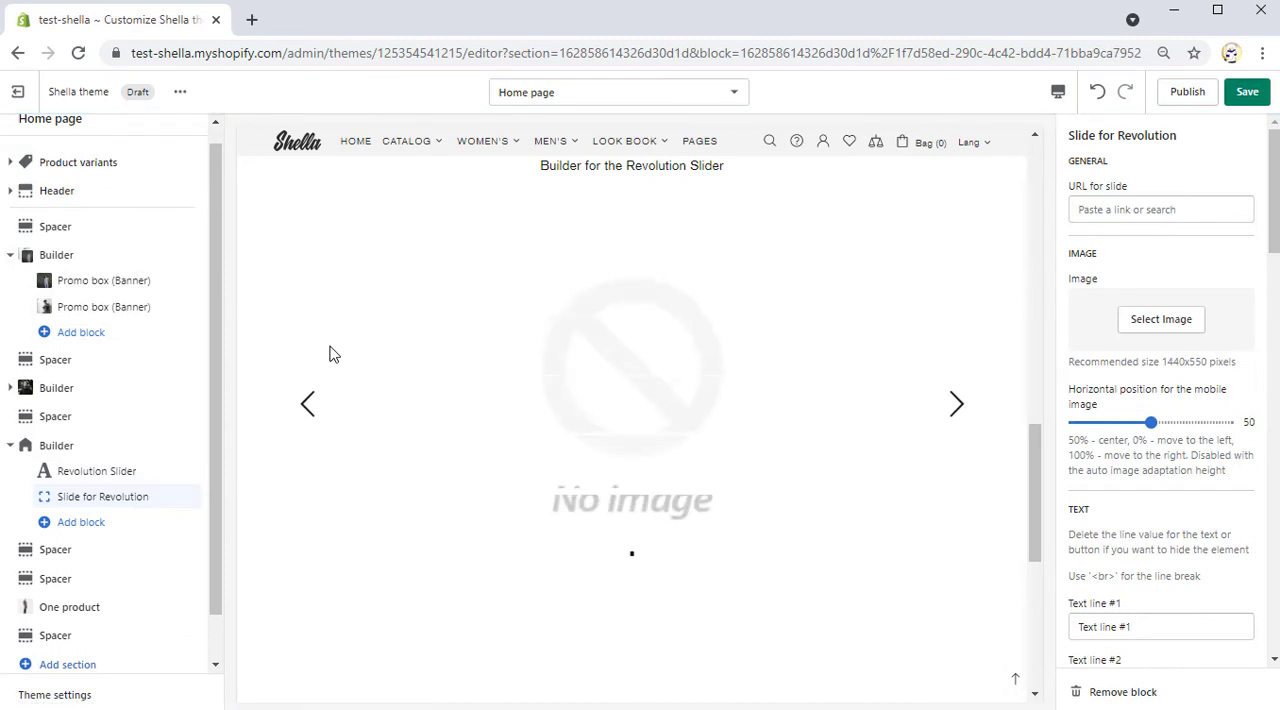
left_click(1160, 208)
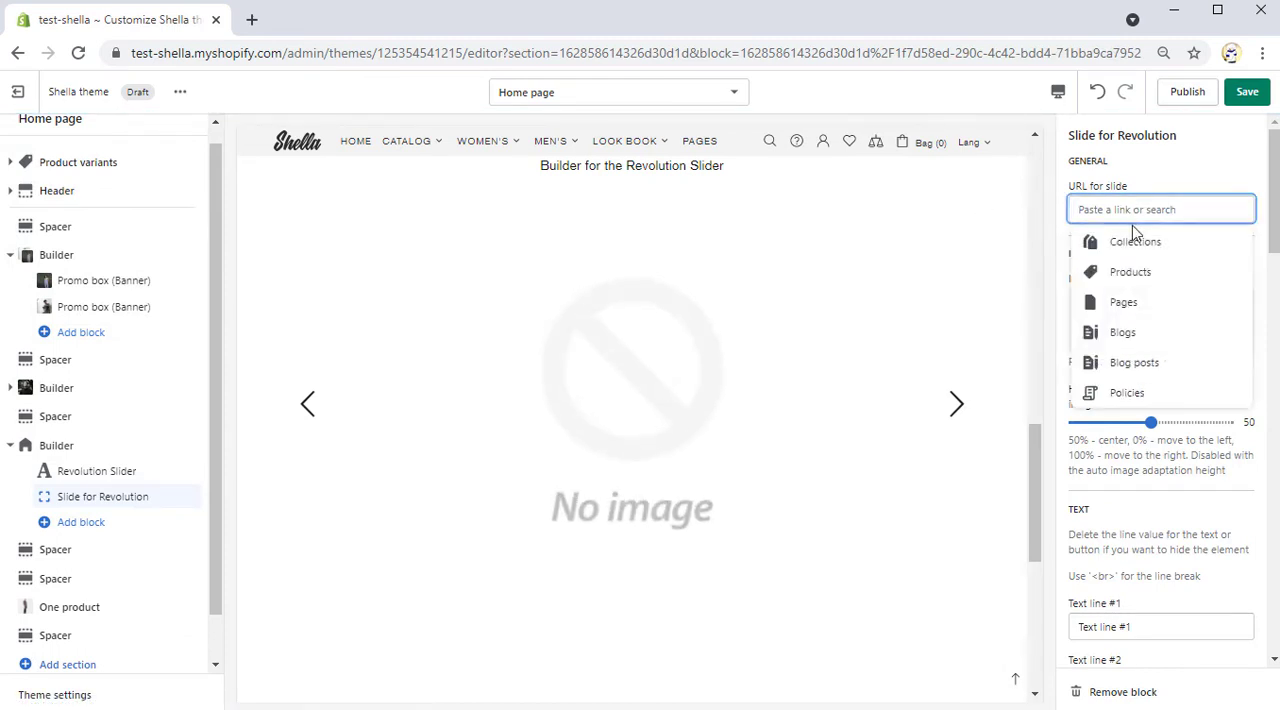
left_click(1136, 240)
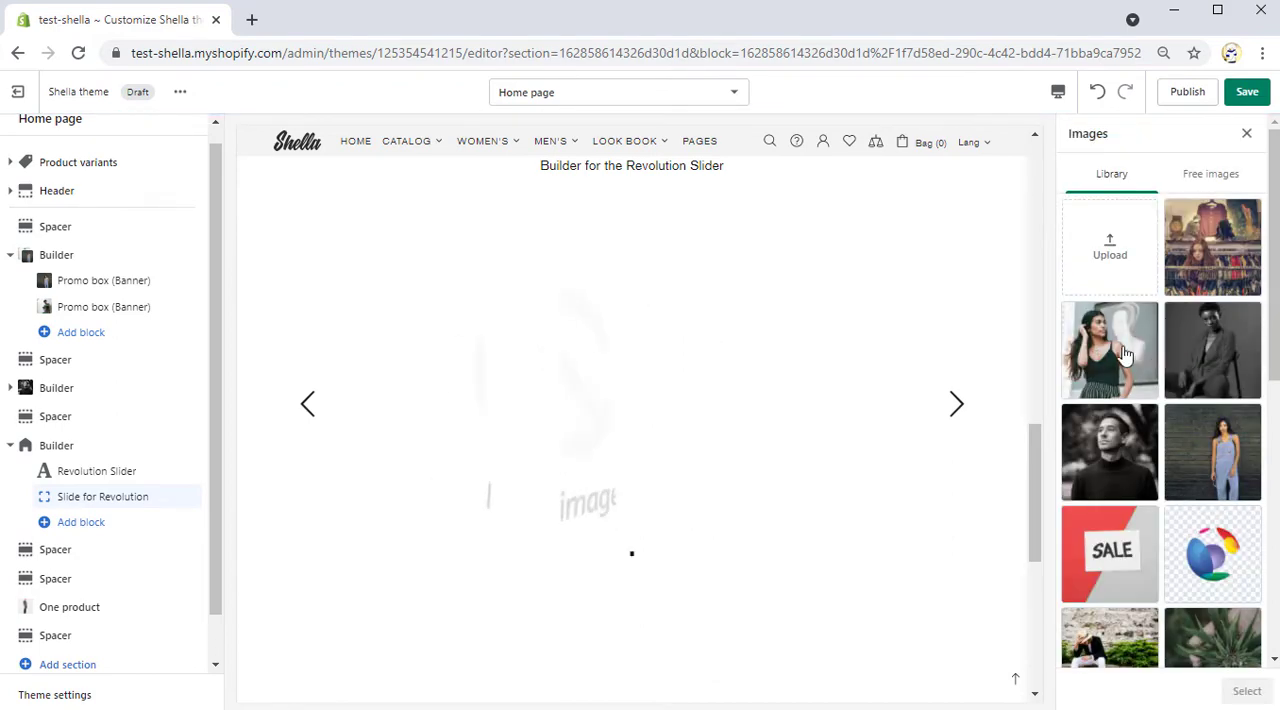
left_click(1108, 350)
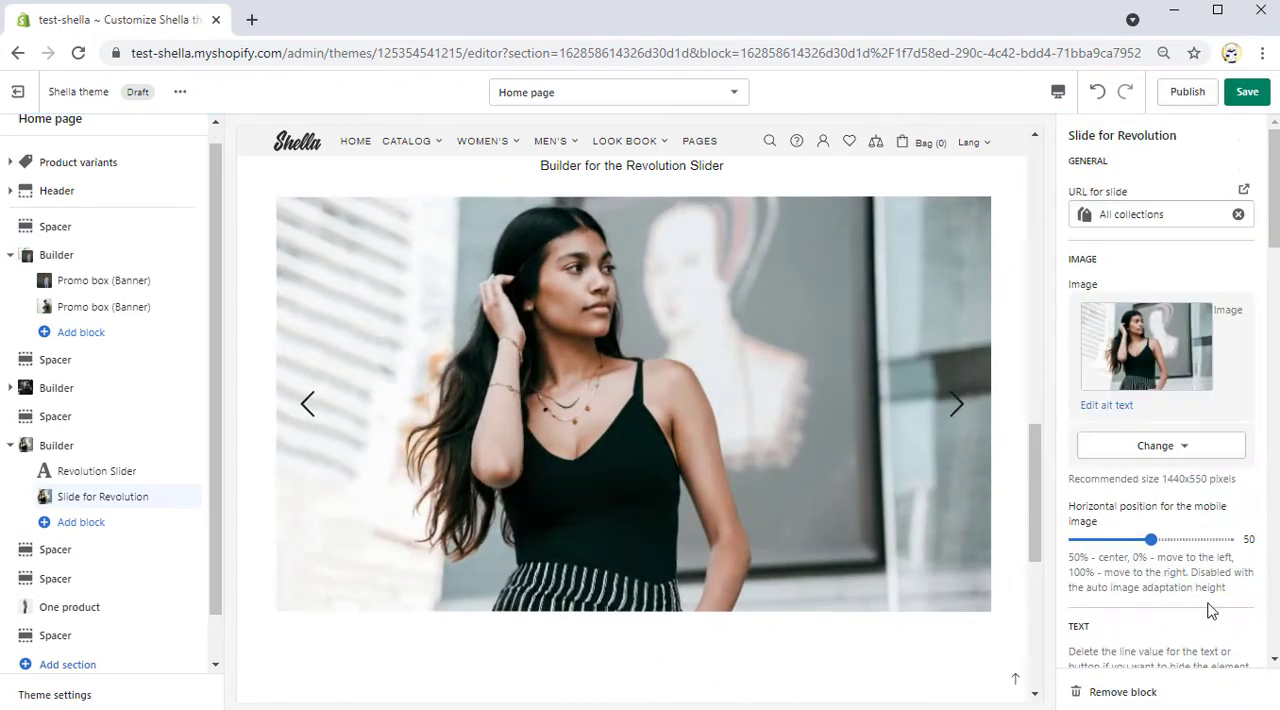
scroll("down", 3)
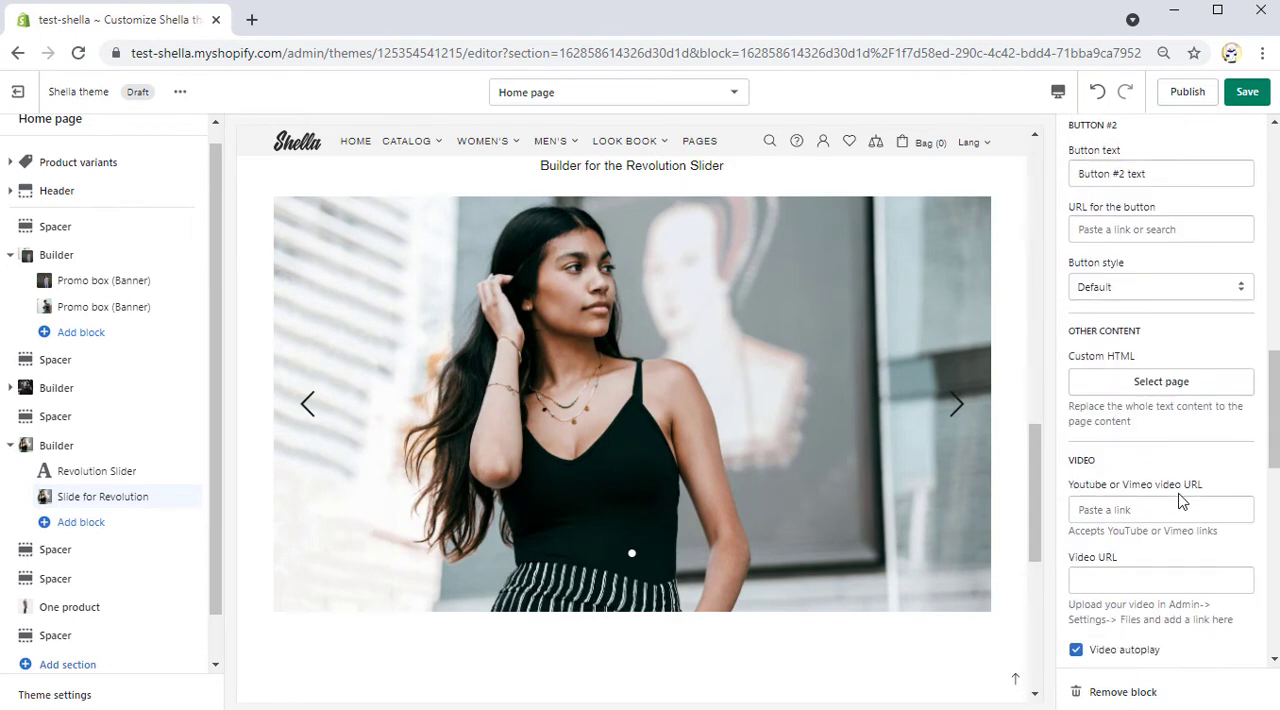
scroll("down", 3)
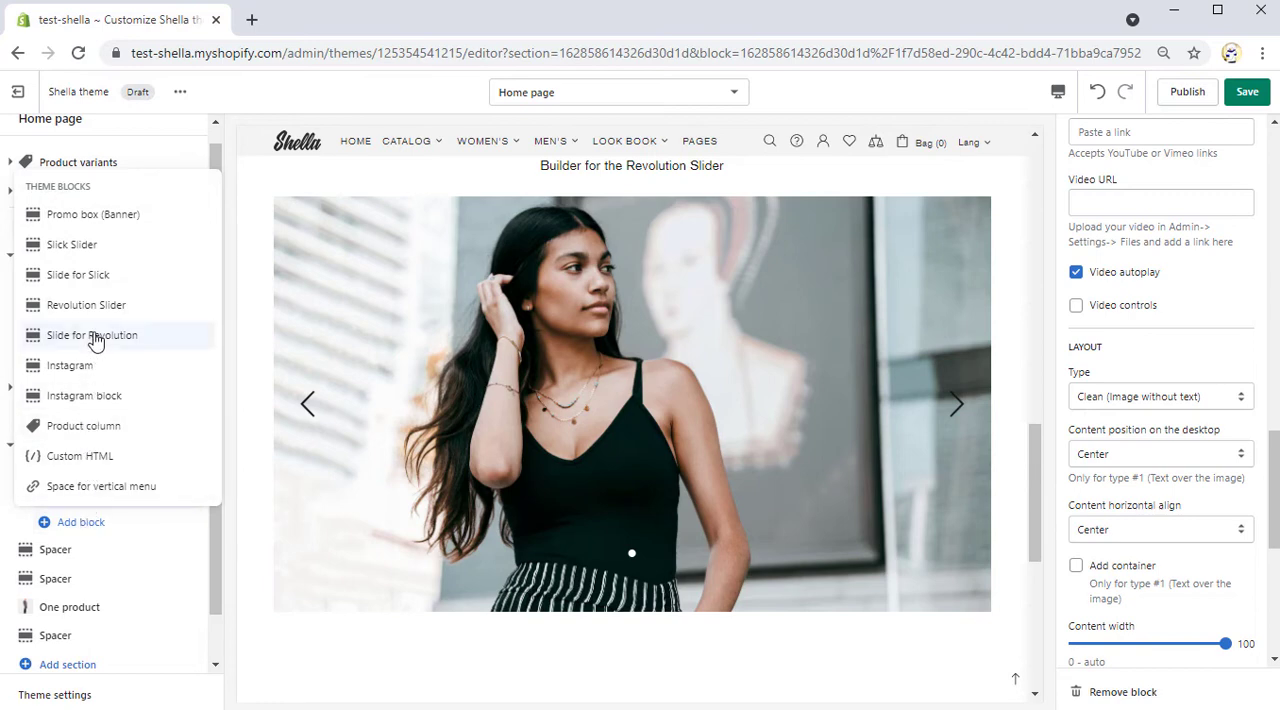
Add a second Revolution slide linked to SALE with the clothing-shop photo
left_click(92, 336)
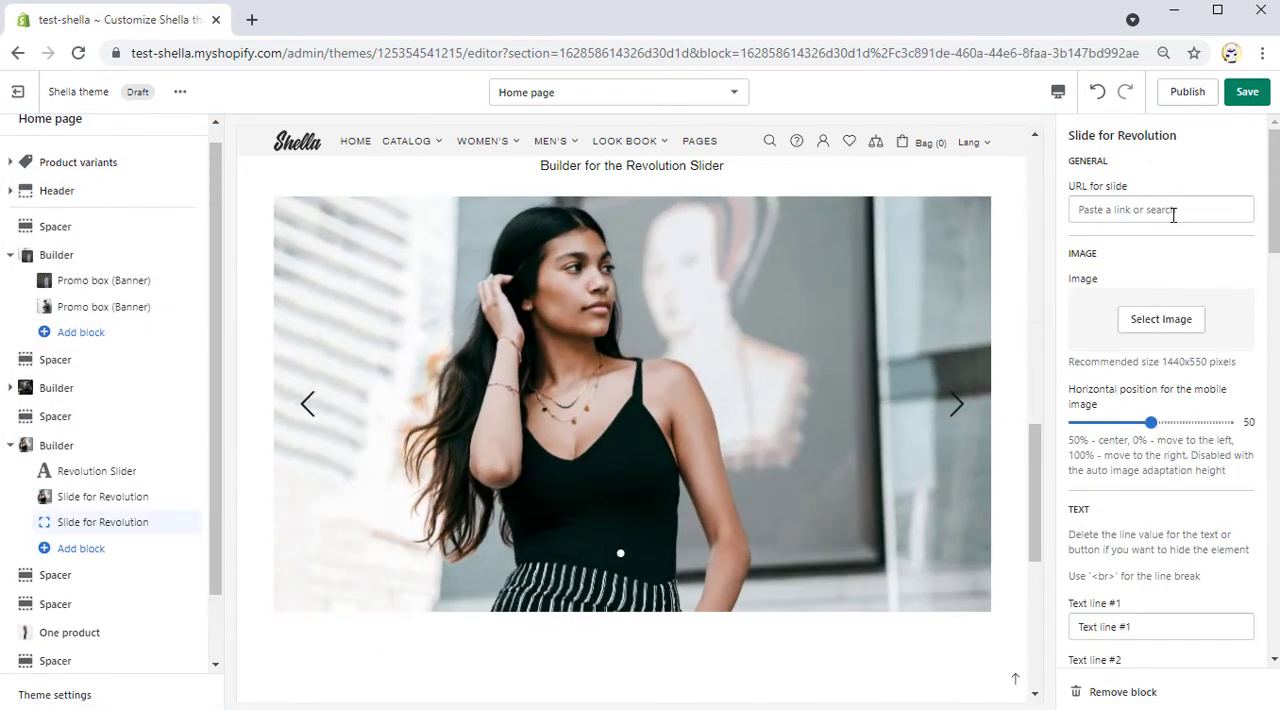
left_click(1160, 208)
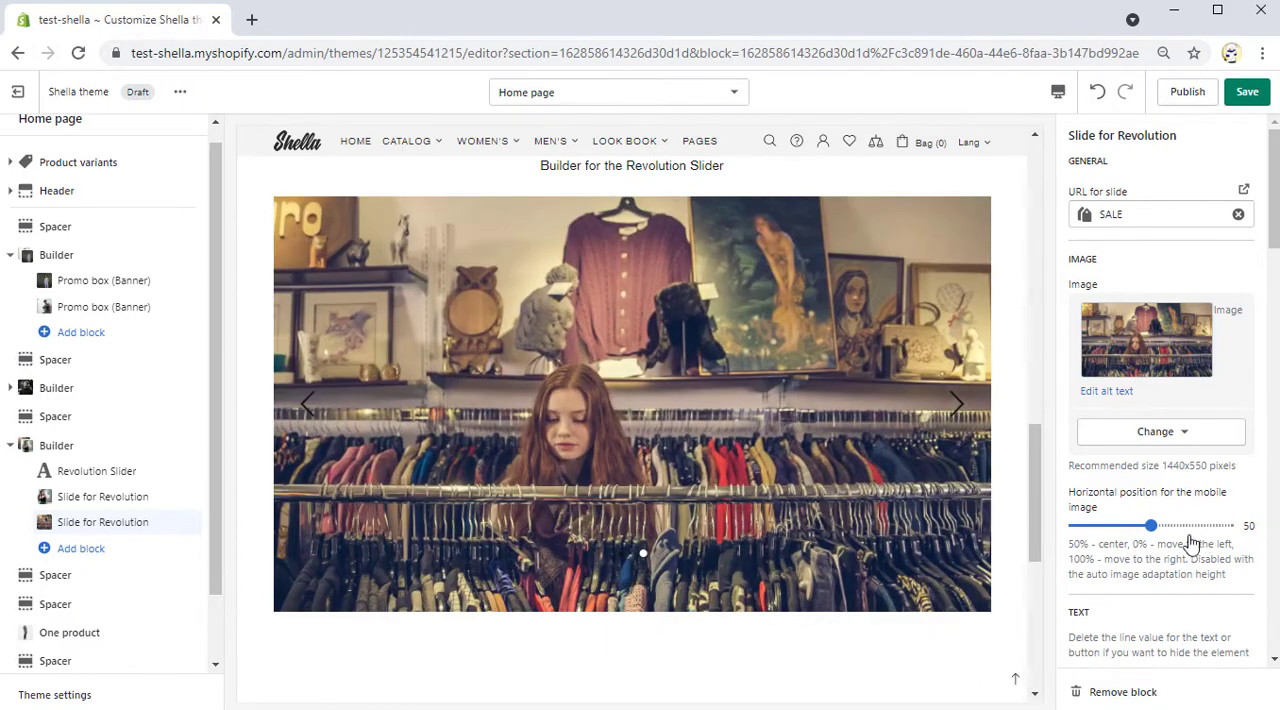
scroll("down", 3)
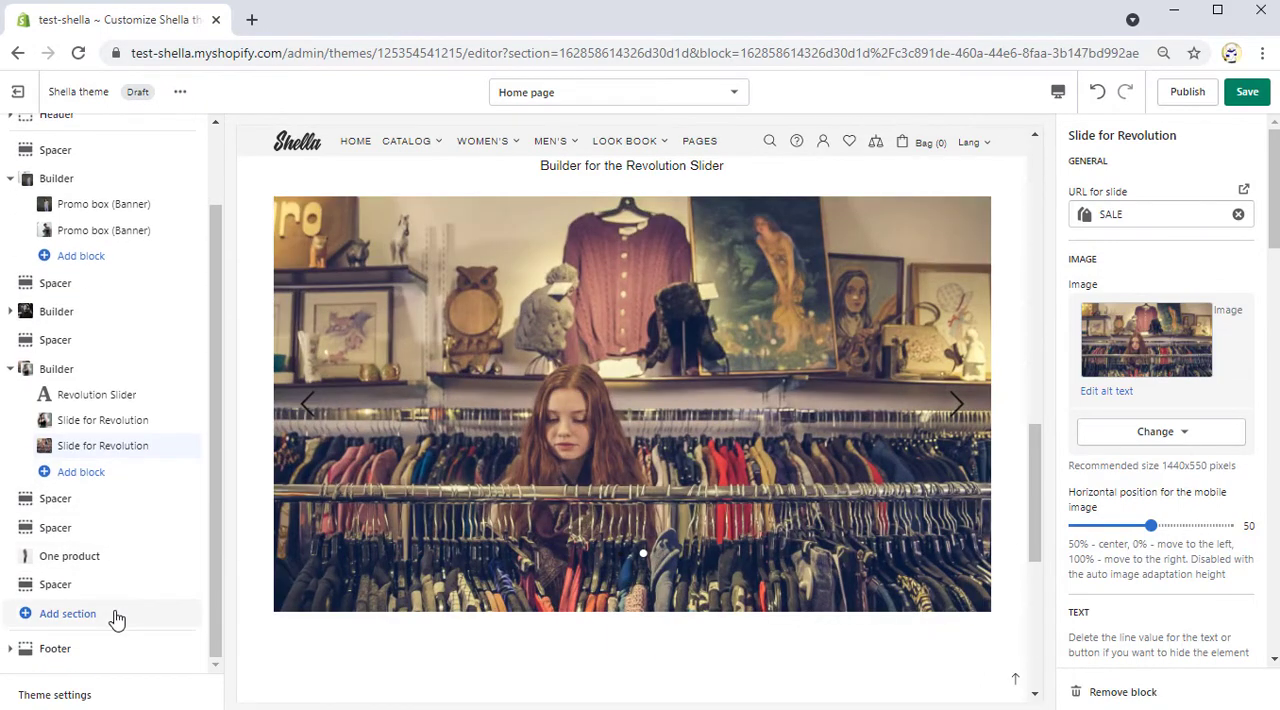
Add a Builder section titled 'Builder for the Instagram' with an Instagram grid and three Instagram blocks
left_click(68, 612)
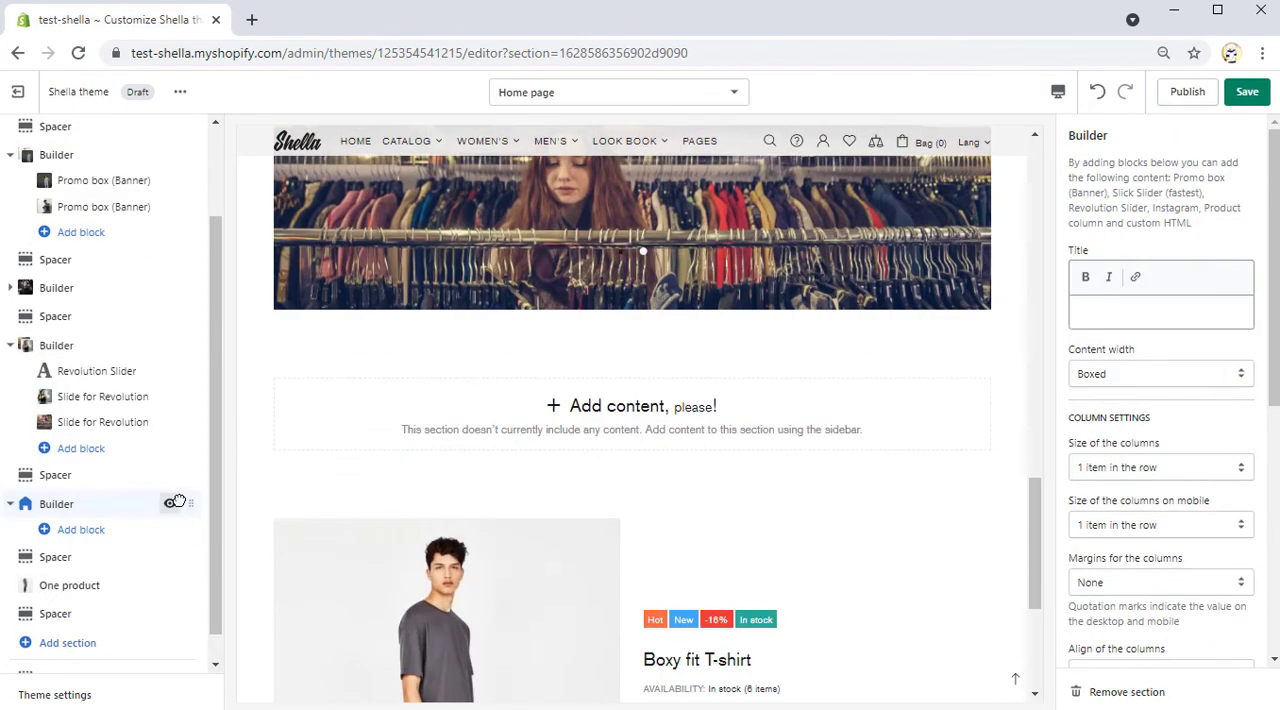
type("Builder fo")
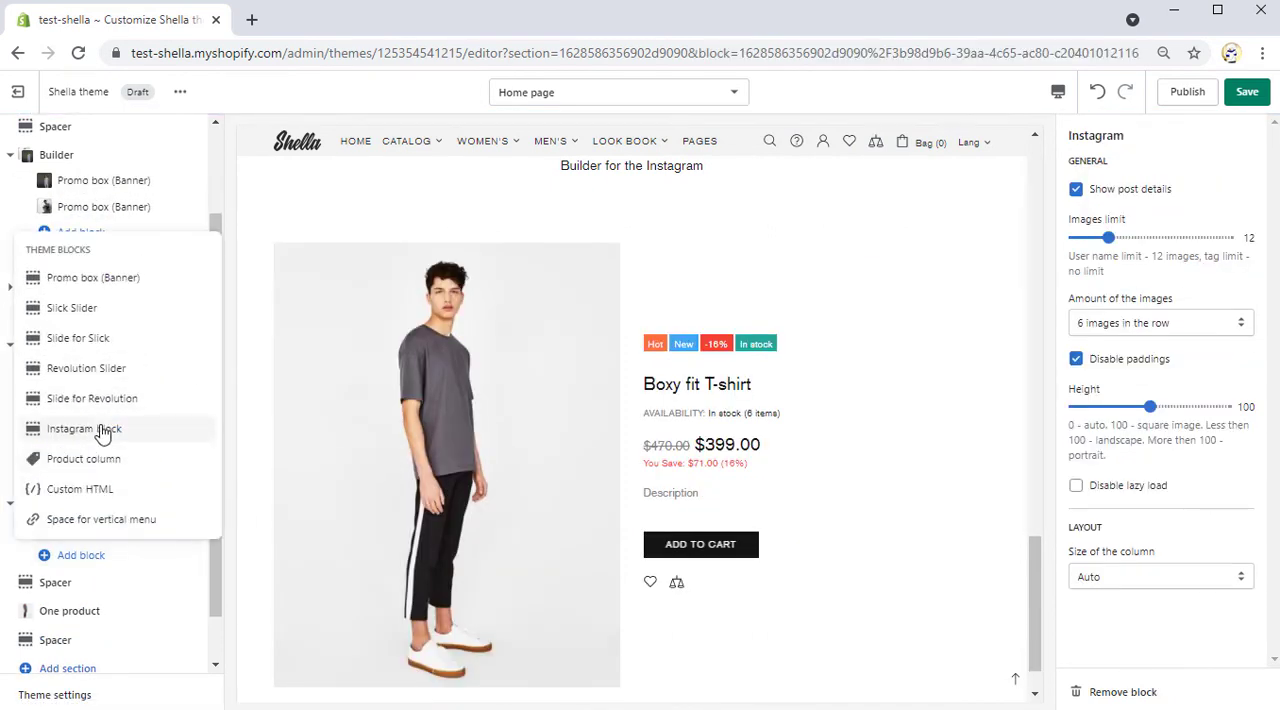
left_click(84, 428)
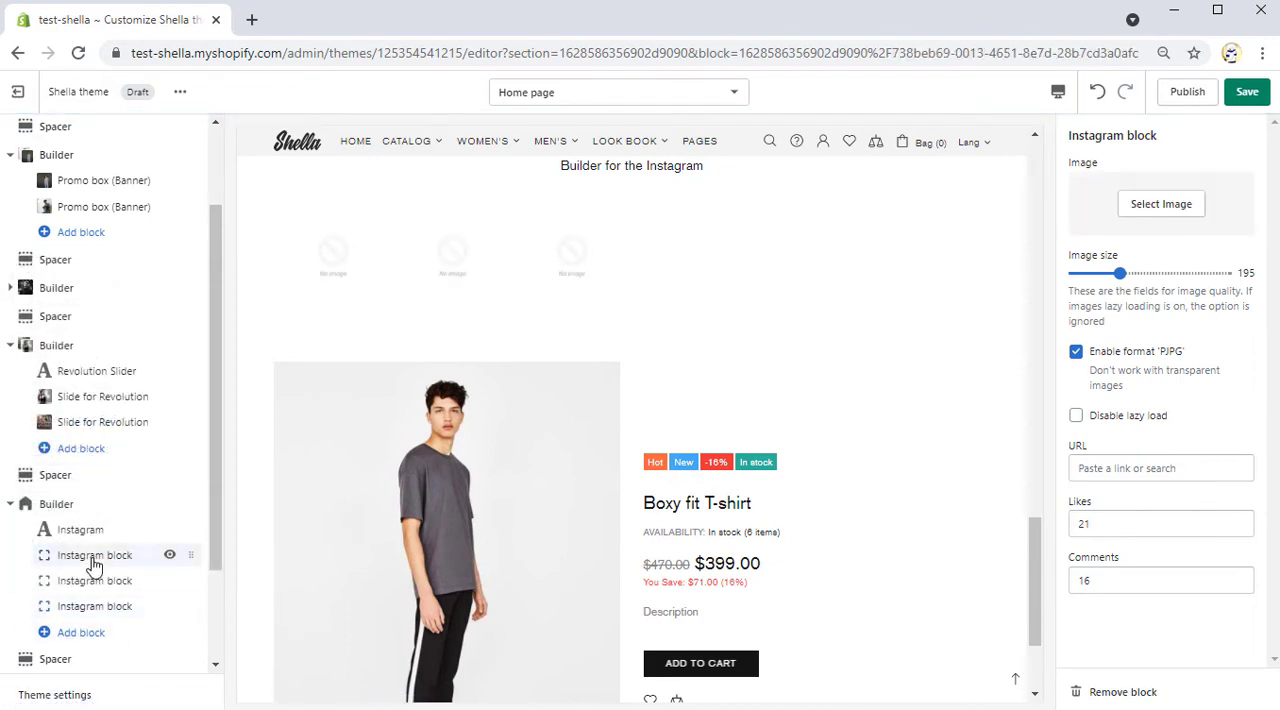
Give the first Instagram block the black-and-white seated portrait, a WOMEN'S link and 36 likes
left_click(1160, 204)
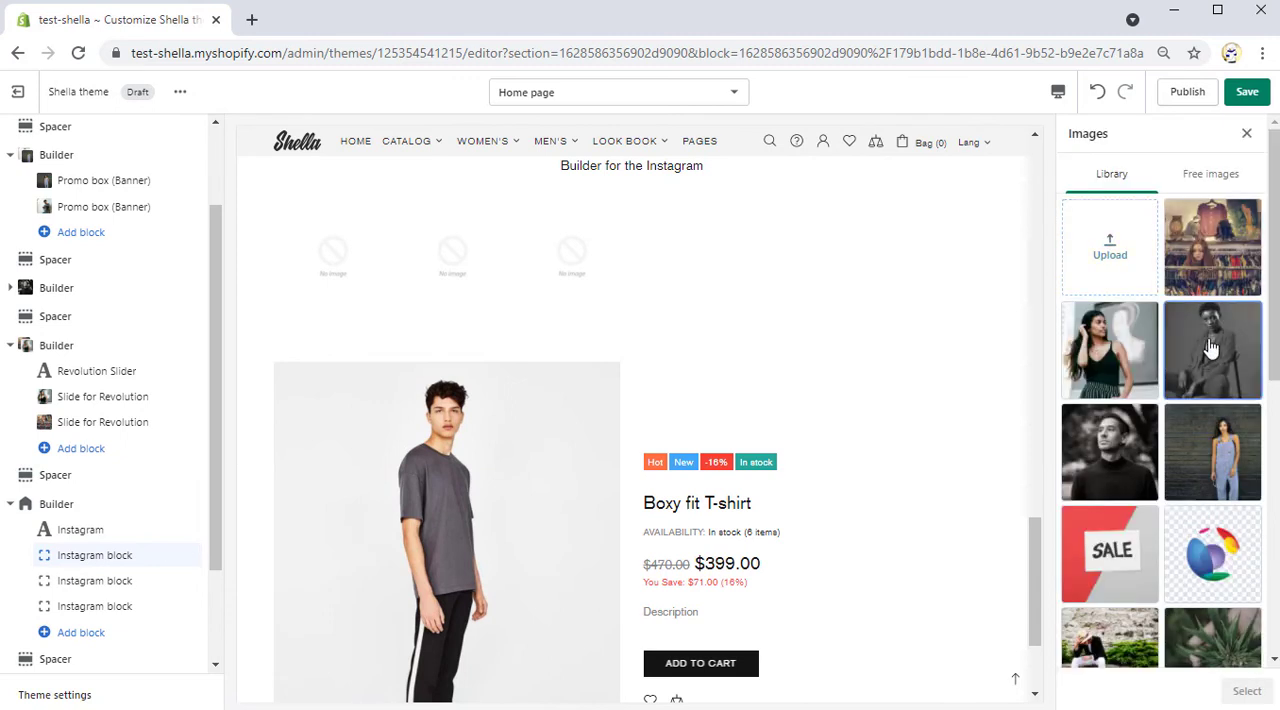
left_click(1212, 350)
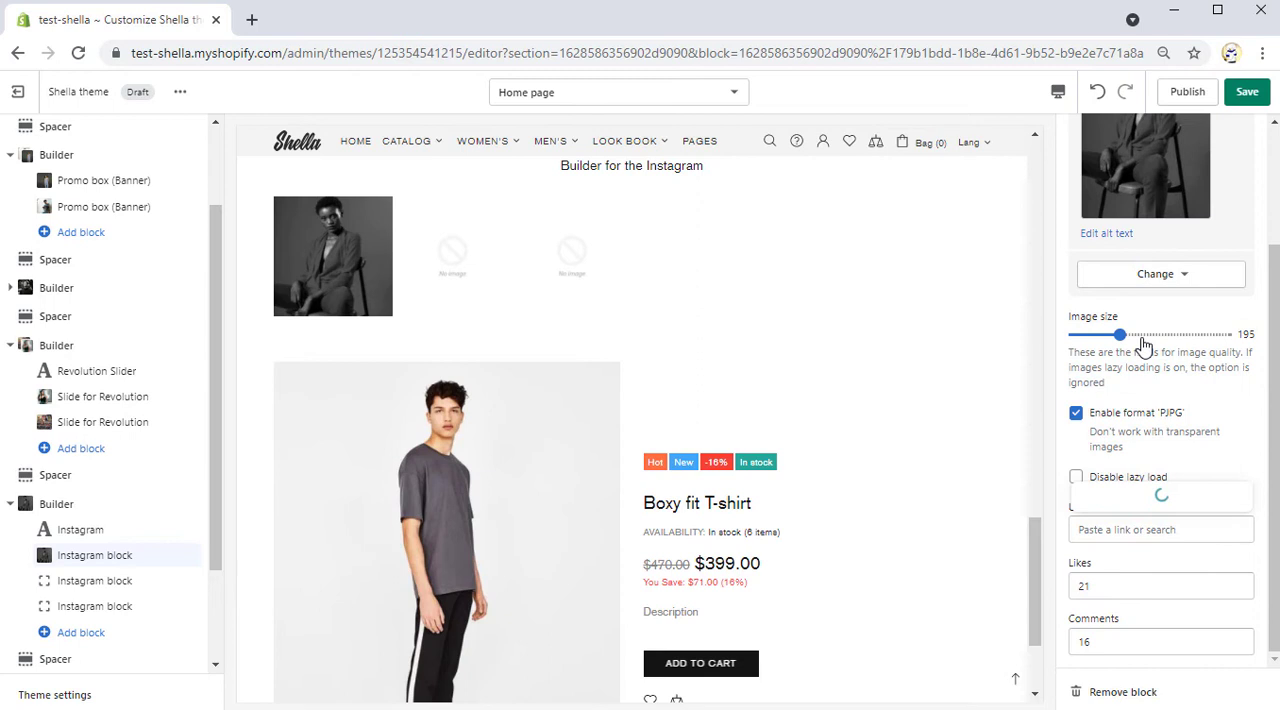
left_click(1160, 590)
type("25")
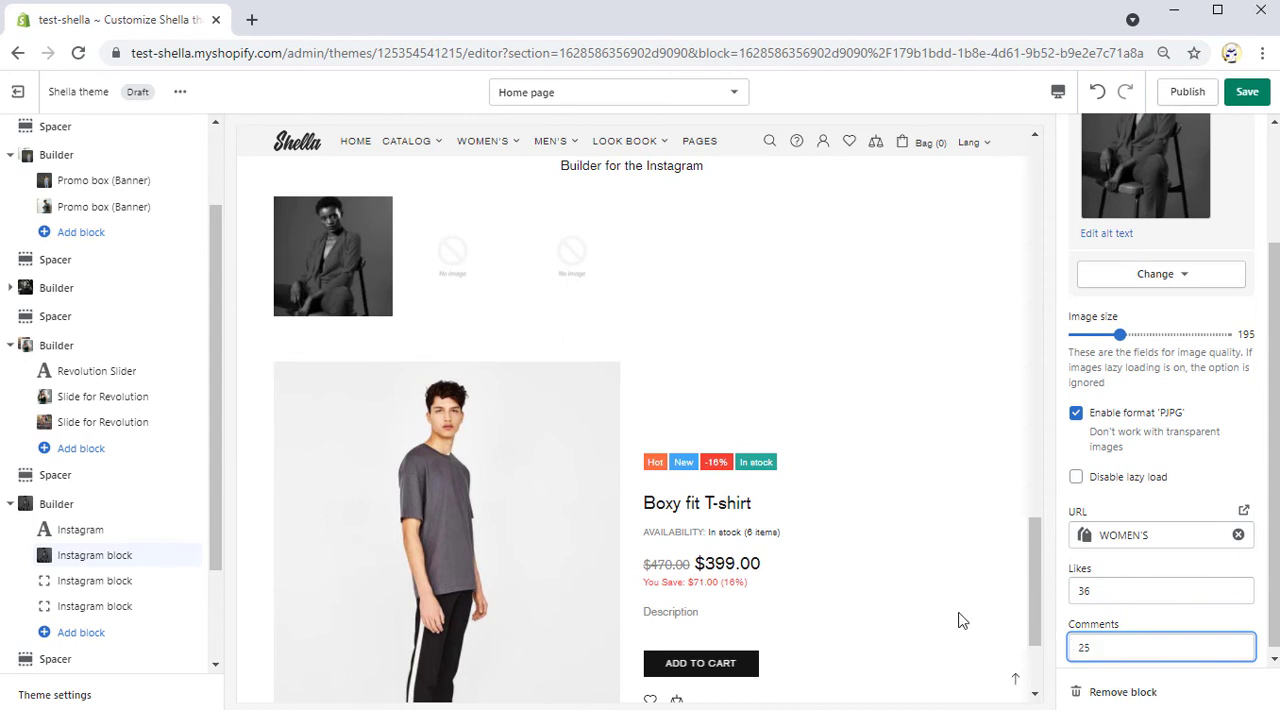
Set the Instagram grid to show post details, 12 images, 3 per row with spacing, and height 100
left_click(80, 528)
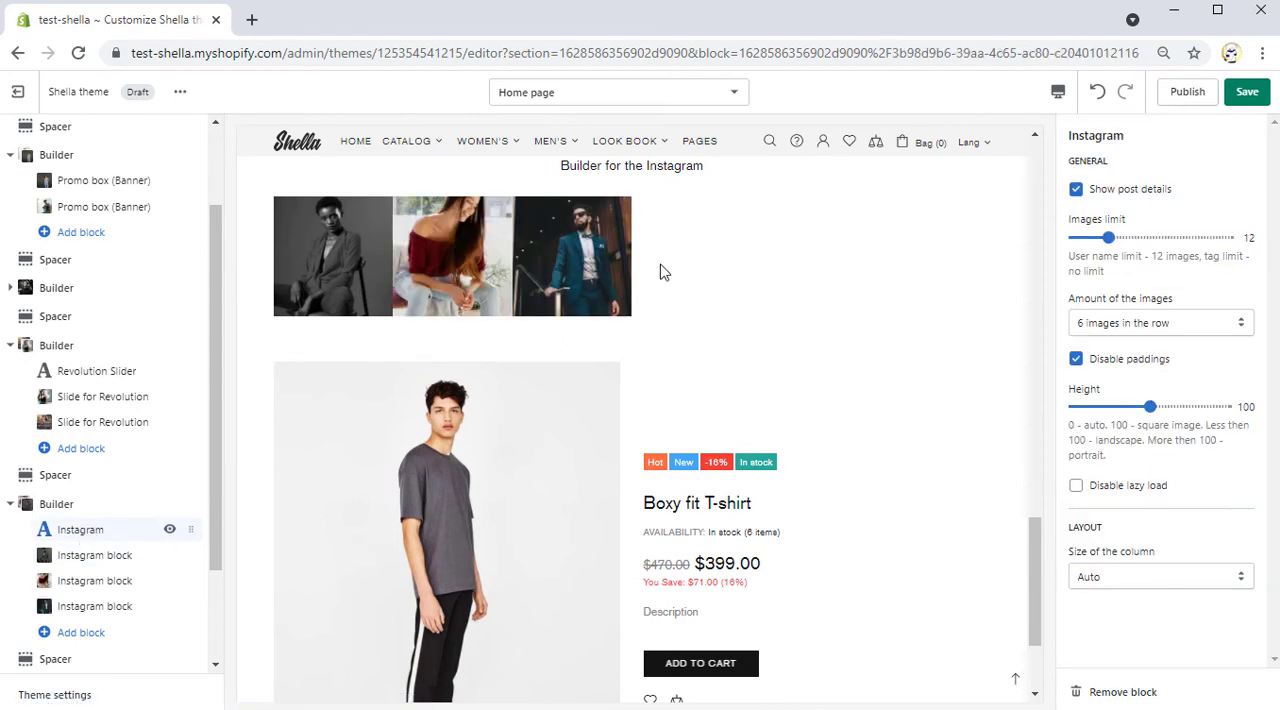
mouse_move(316, 280)
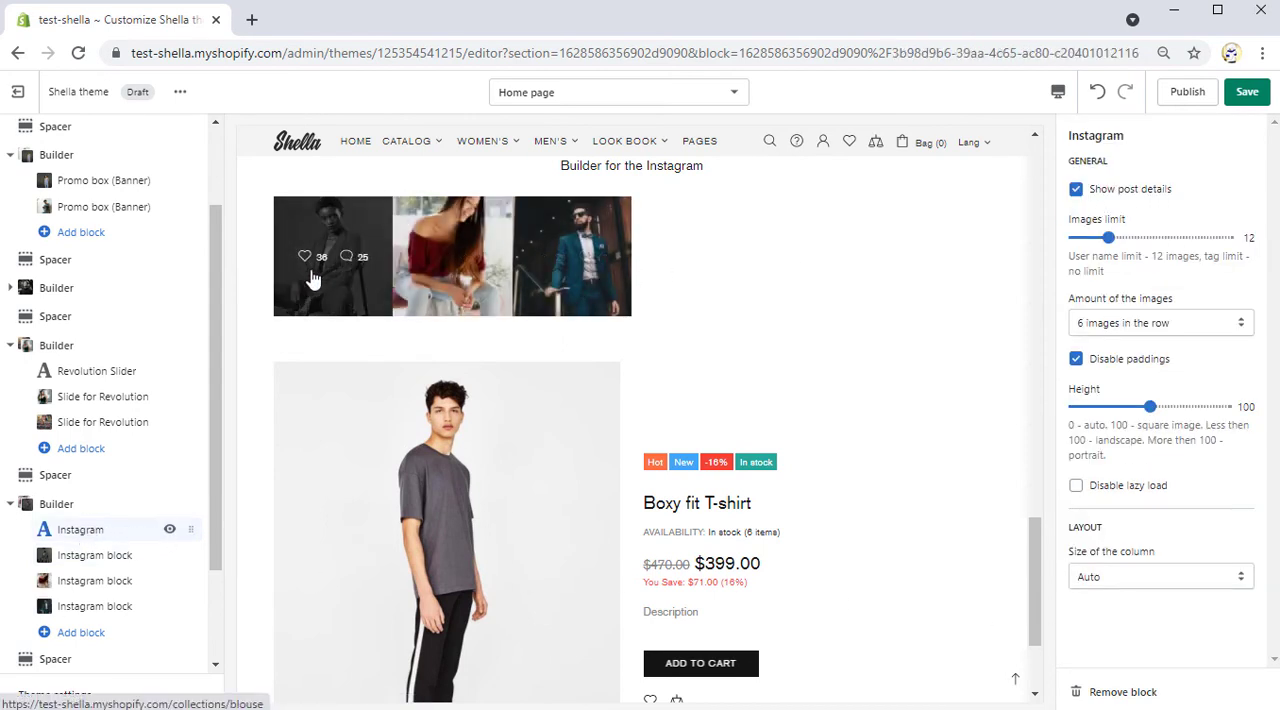
left_click(1076, 188)
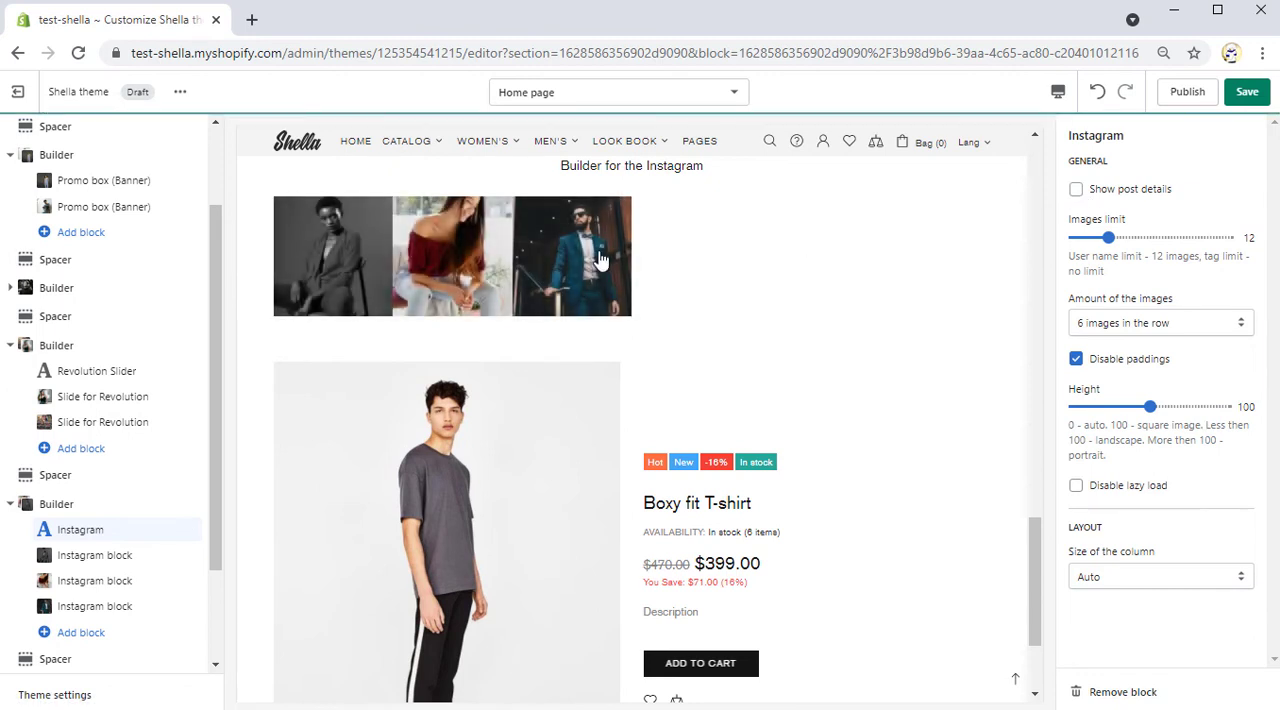
left_click(1076, 188)
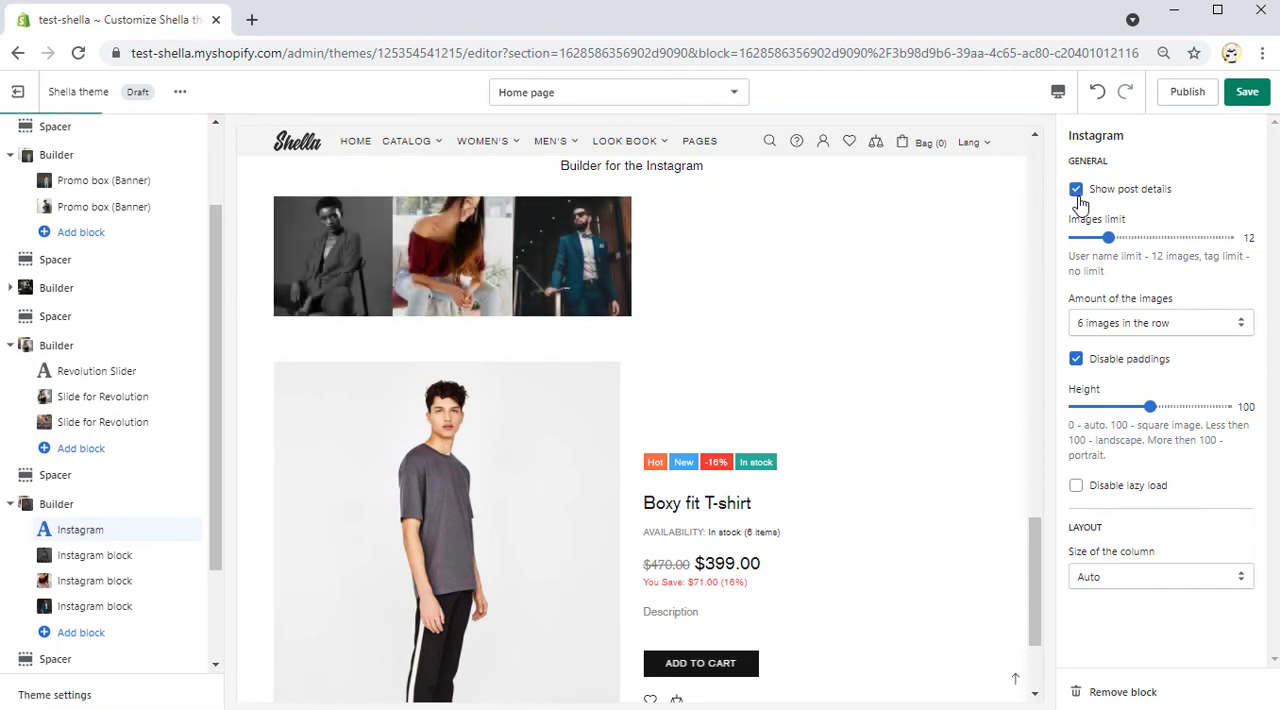
left_click(1160, 322)
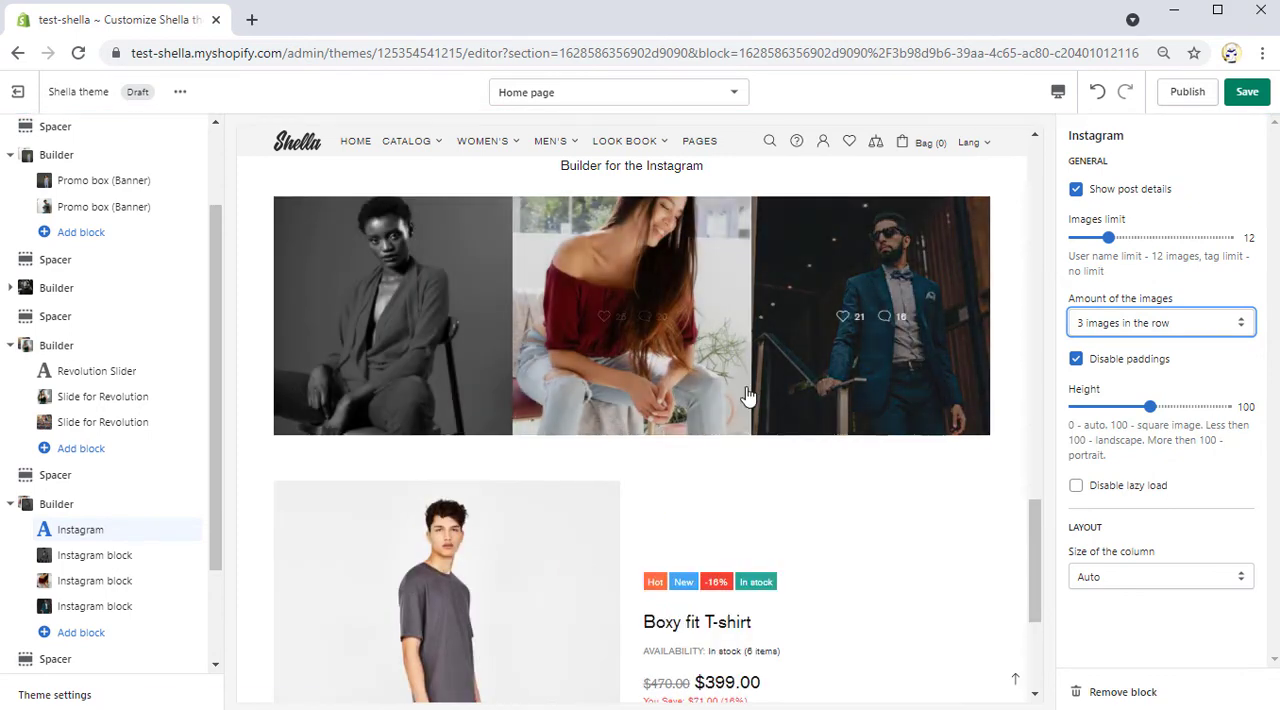
left_click(1076, 358)
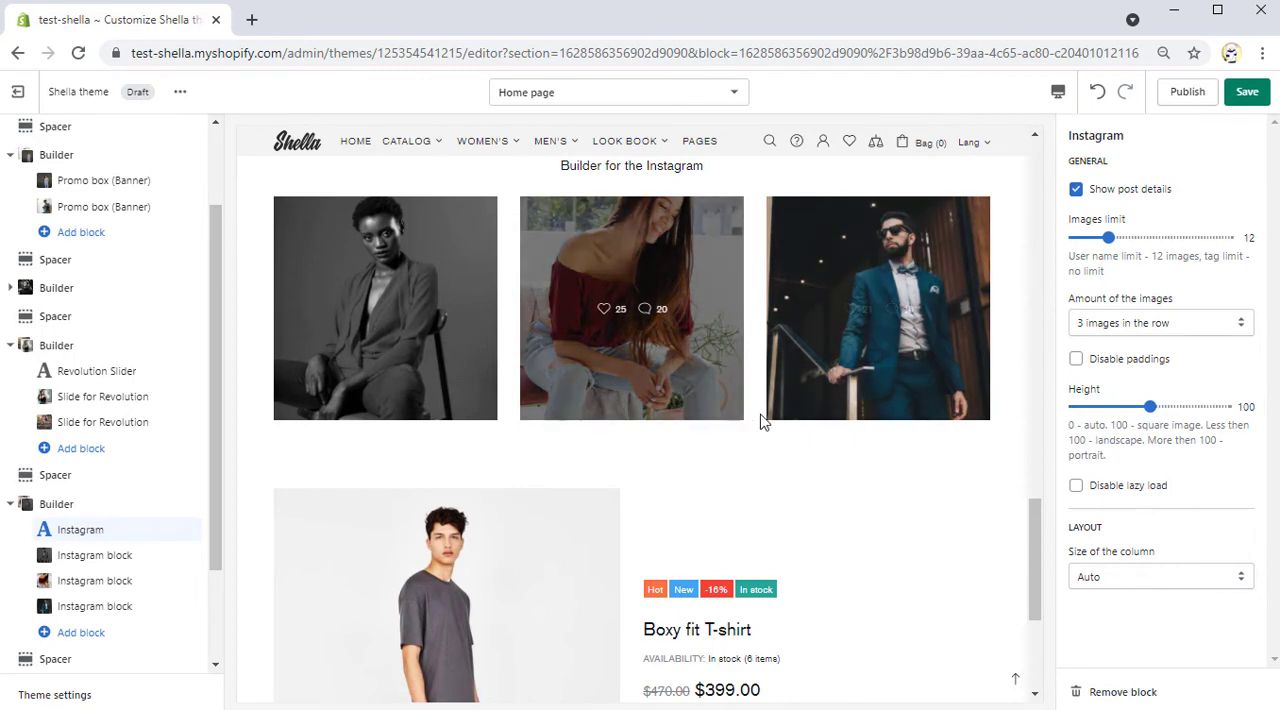
left_click_drag(1150, 406, 1164, 406)
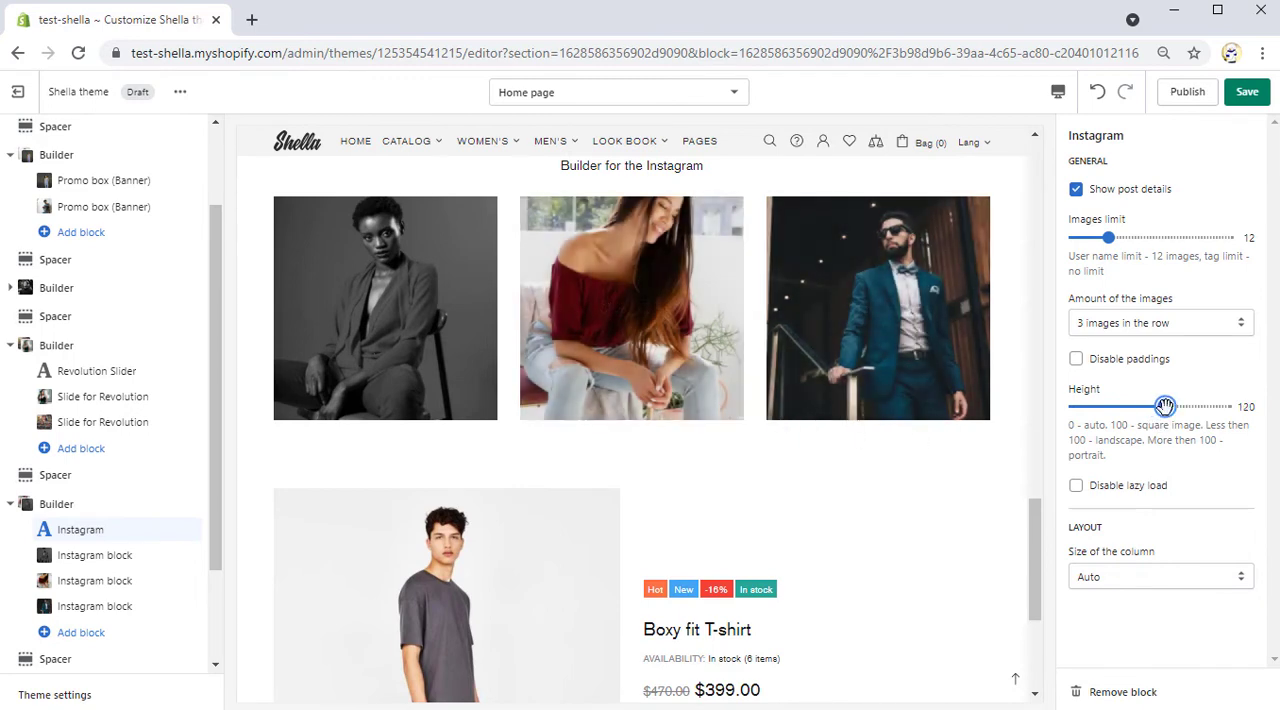
left_click_drag(1164, 406, 1184, 406)
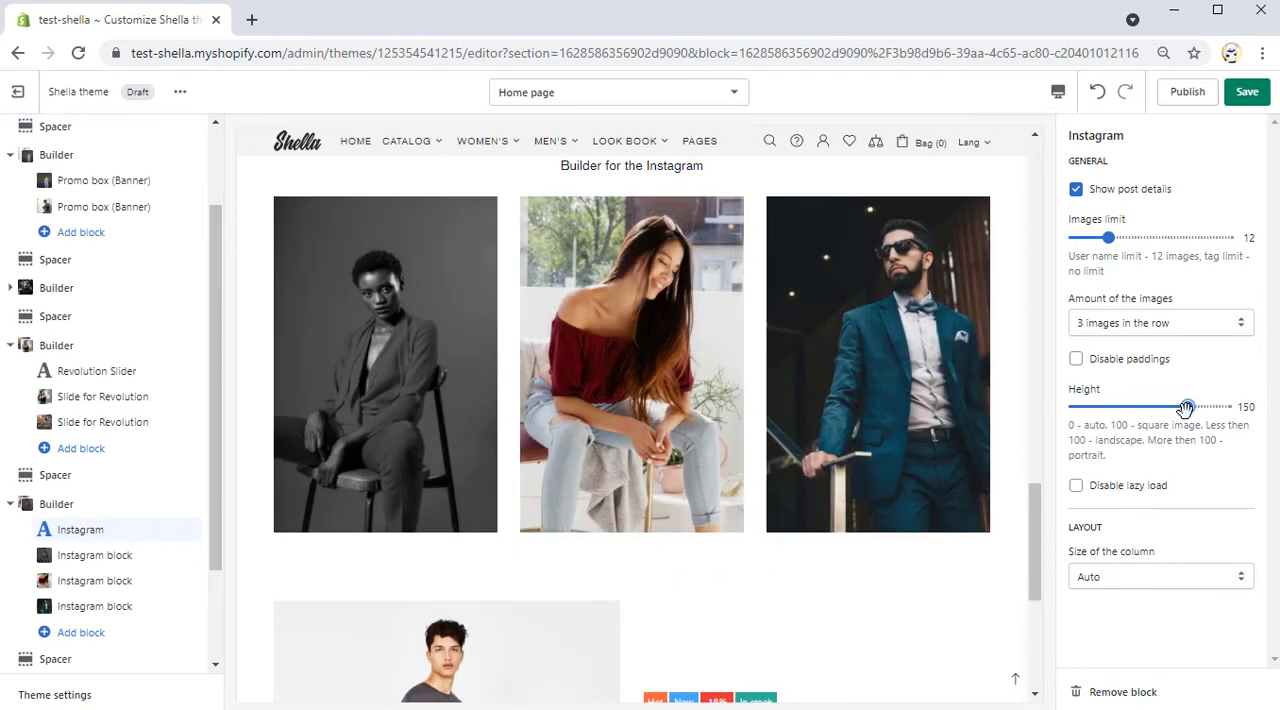
left_click_drag(1184, 408, 1150, 408)
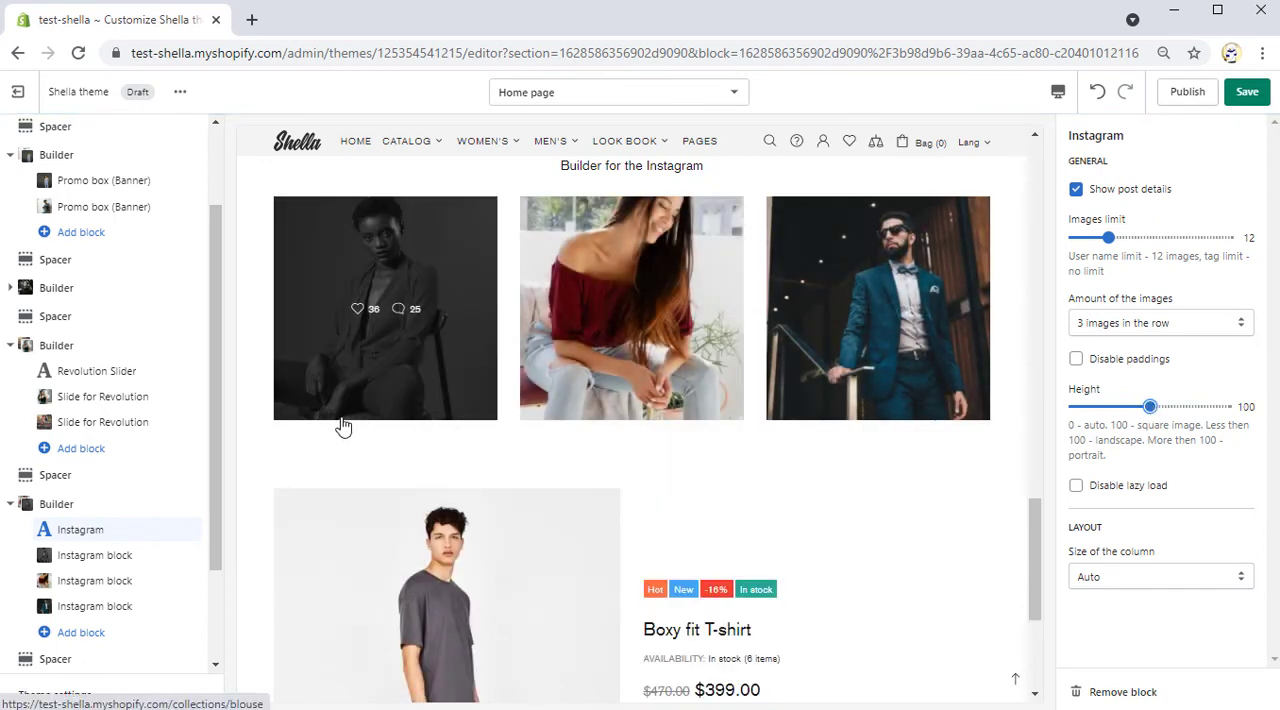
Add a new Builder section with a Product column block titled Must-Haves
scroll("down", 3)
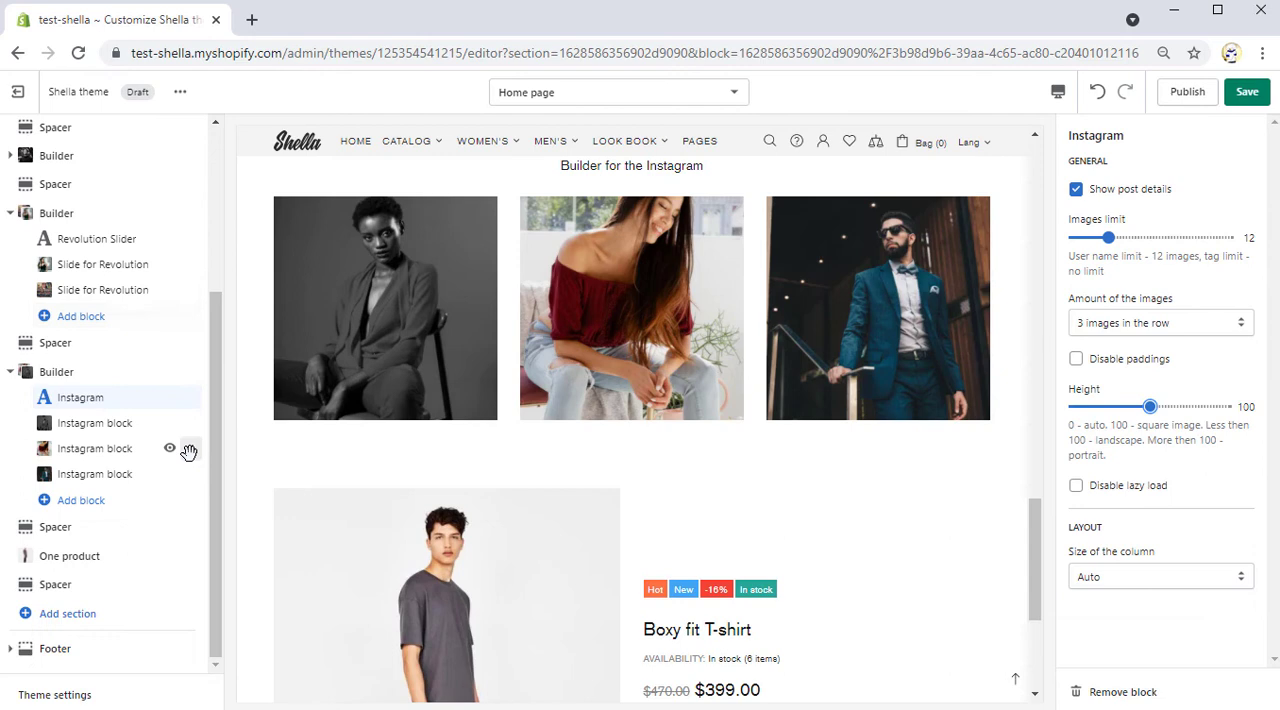
left_click(68, 612)
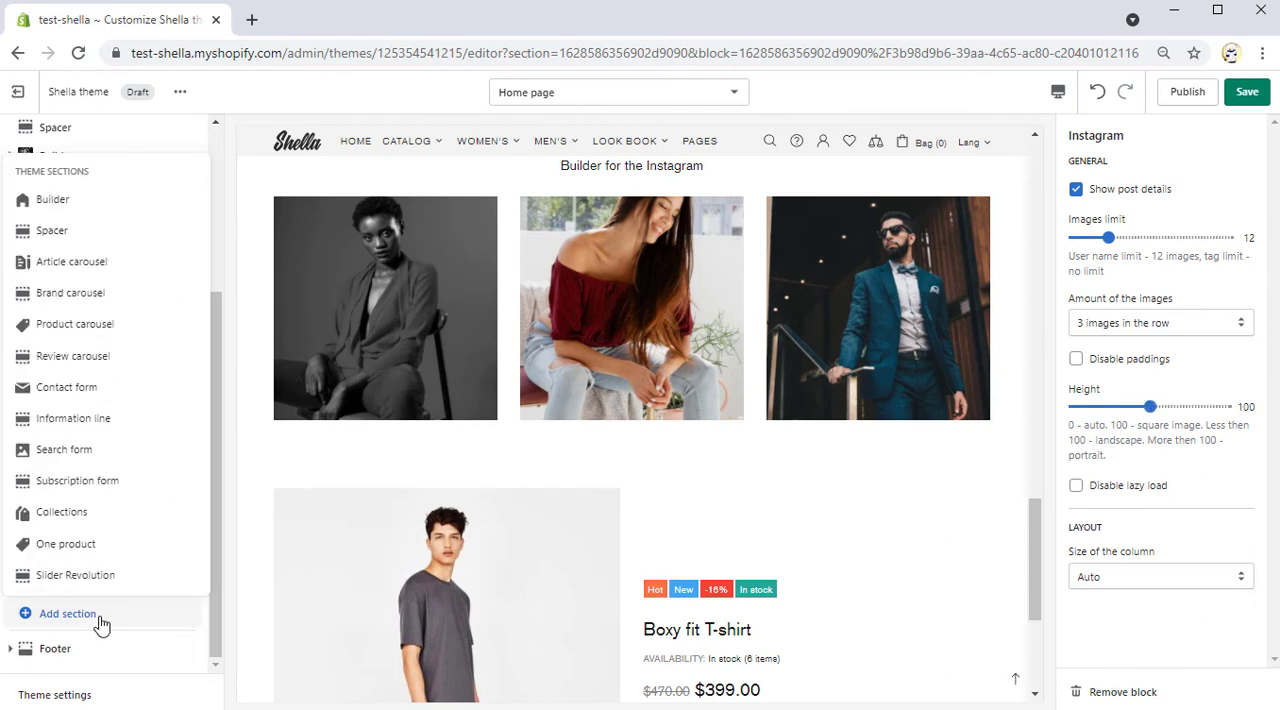
left_click(56, 612)
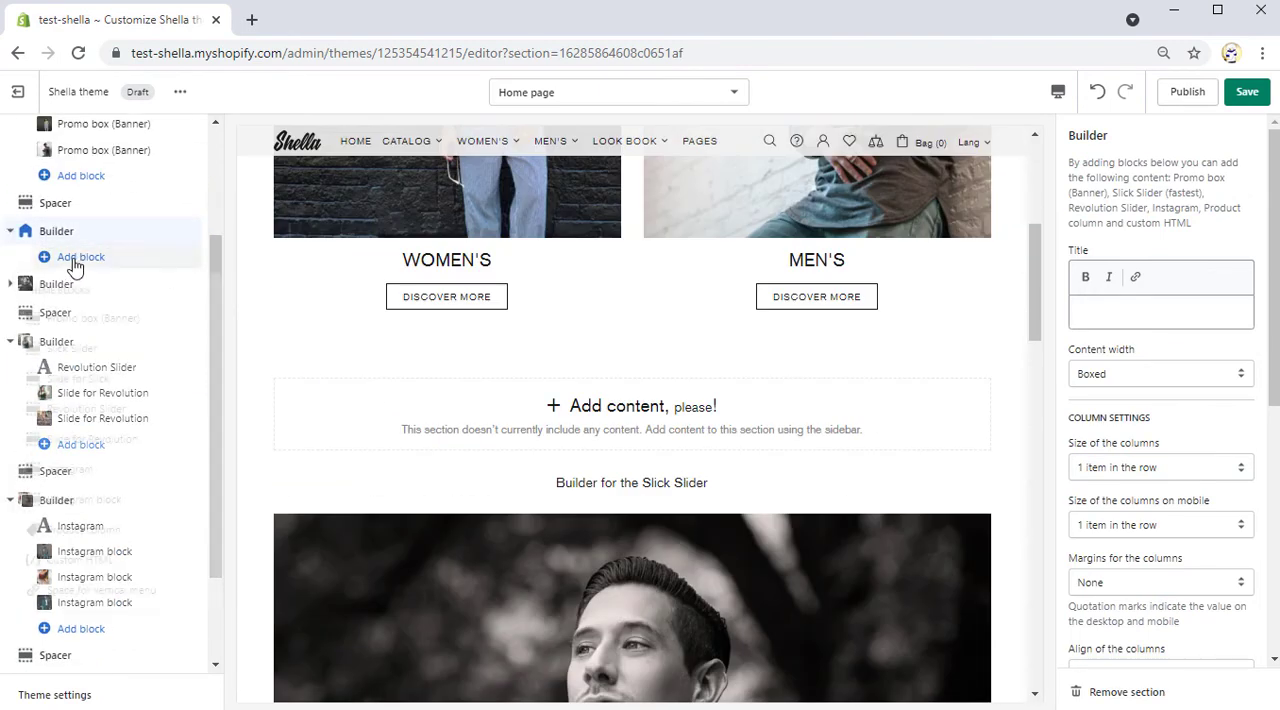
left_click(80, 256)
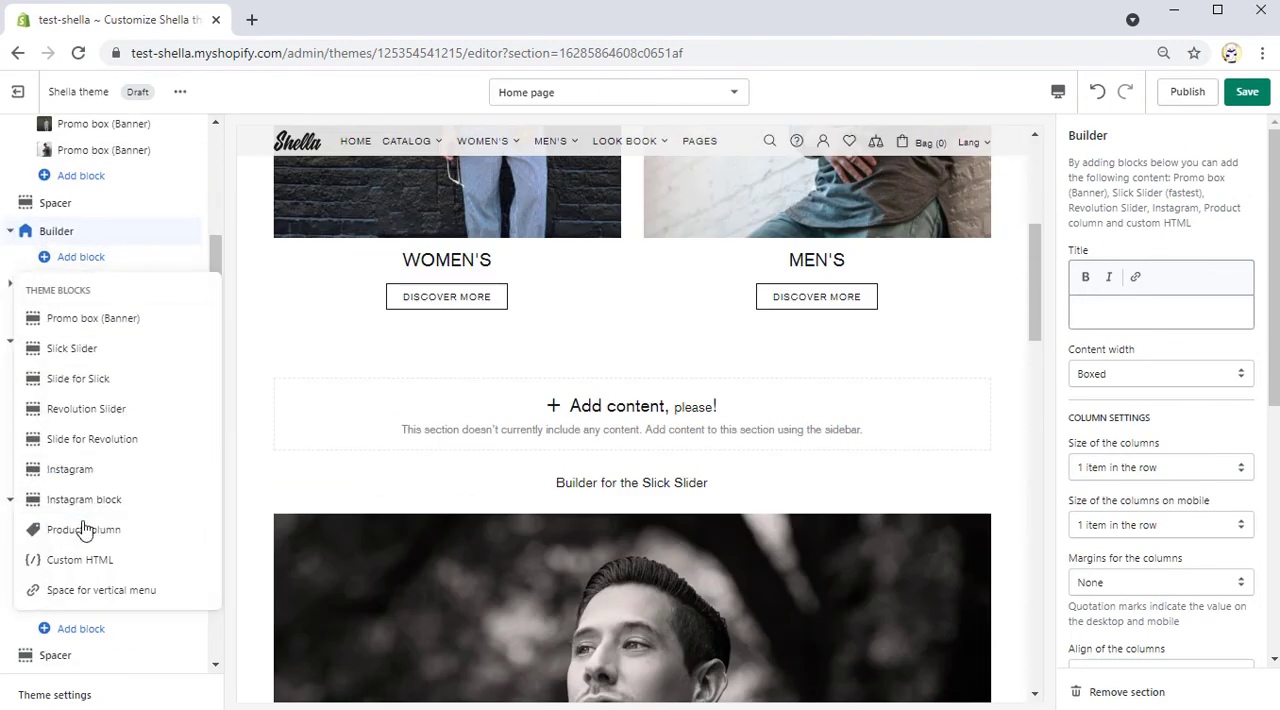
left_click(84, 528)
type("'Must-Haves'")
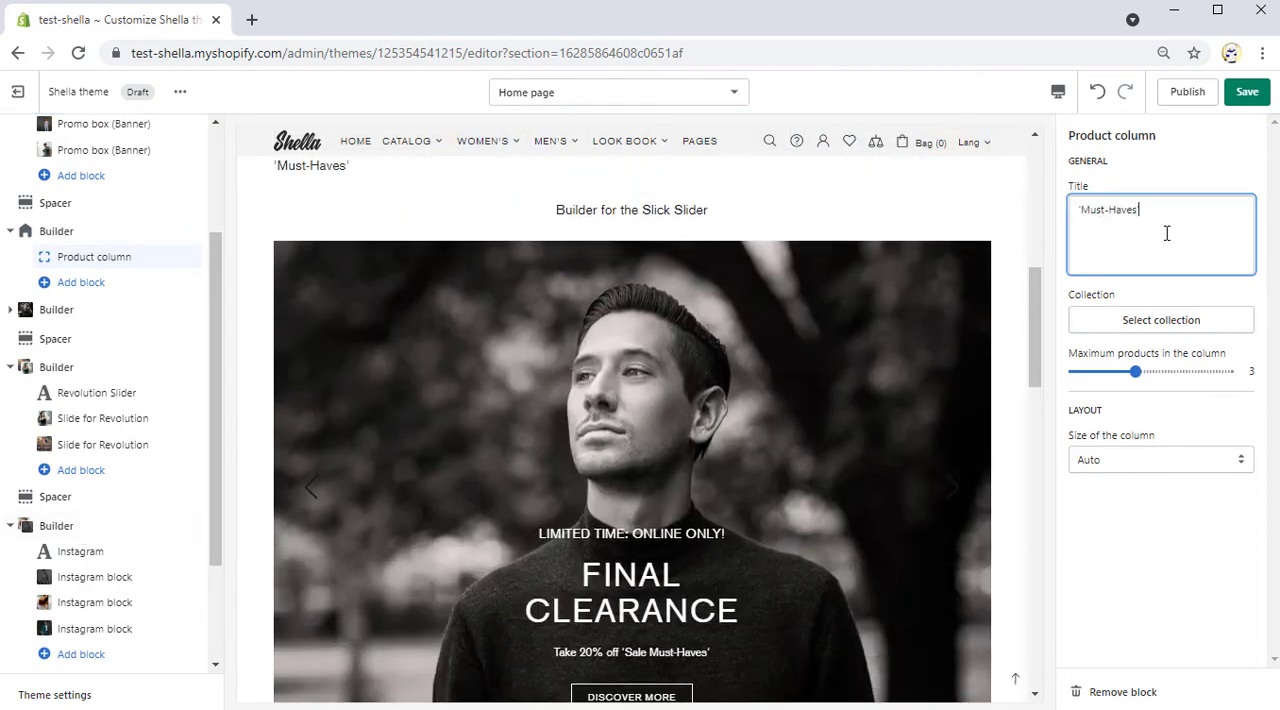
Show the SALE collection in the column, limited to 2 products at 1/2 row width
left_click(1160, 320)
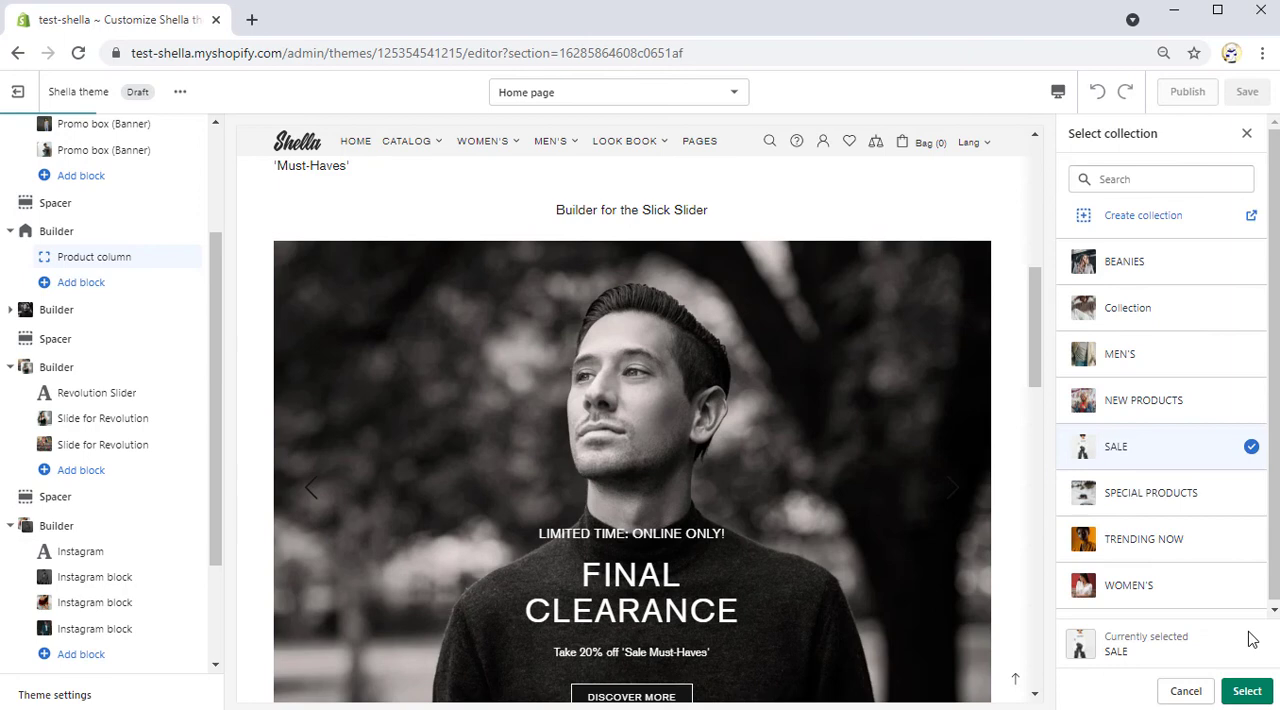
left_click(1246, 690)
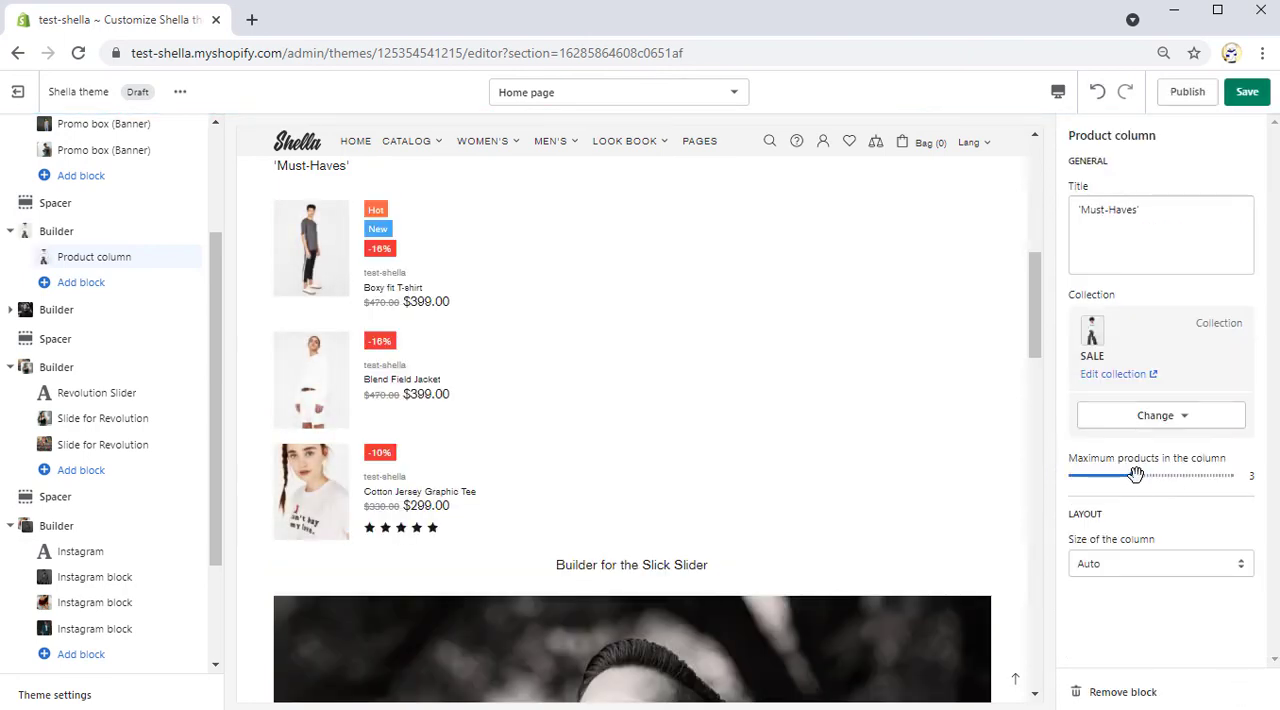
left_click_drag(1136, 476, 1104, 476)
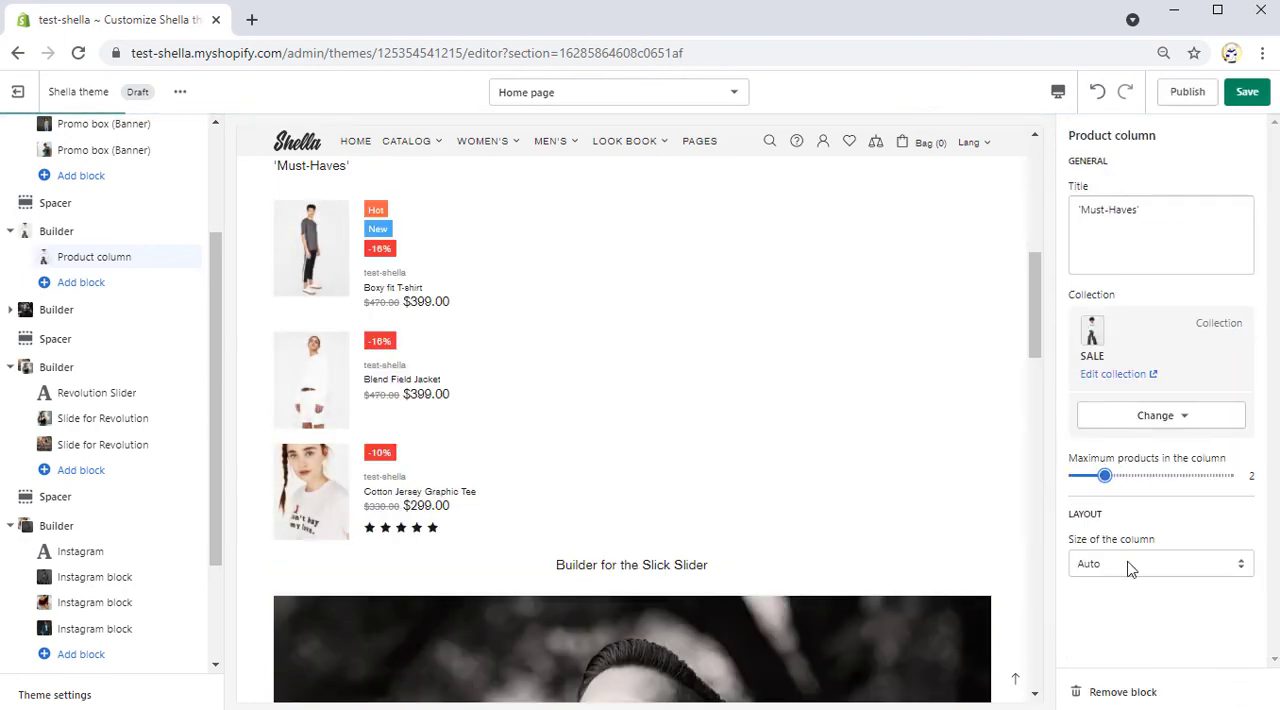
left_click(1160, 564)
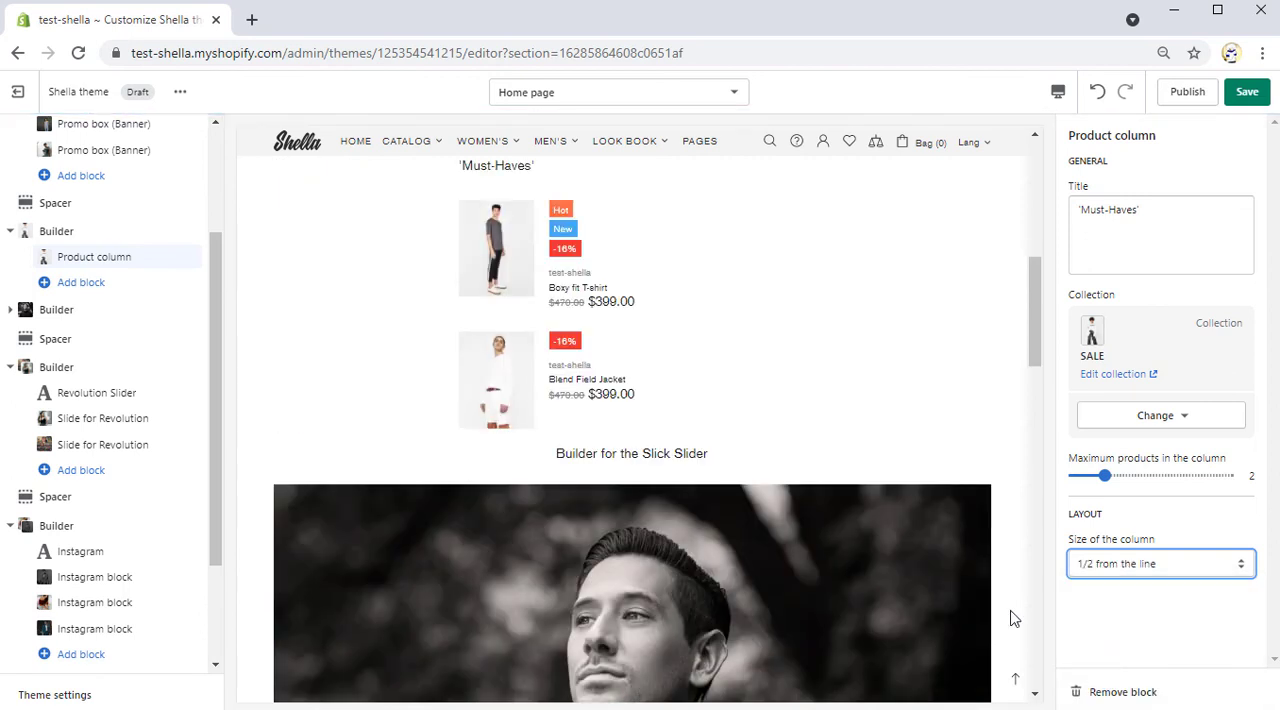
left_click(80, 282)
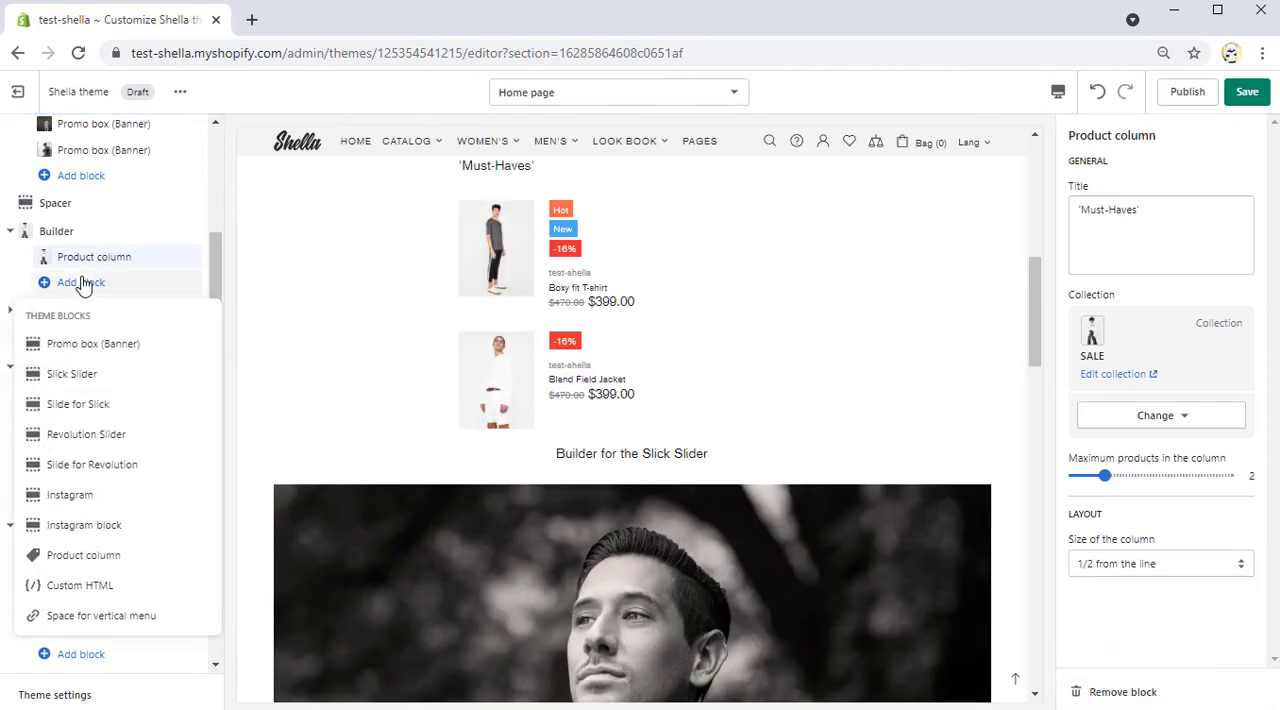
Add a Custom HTML block showing the About Our Store page at 1/2 row width
left_click(80, 584)
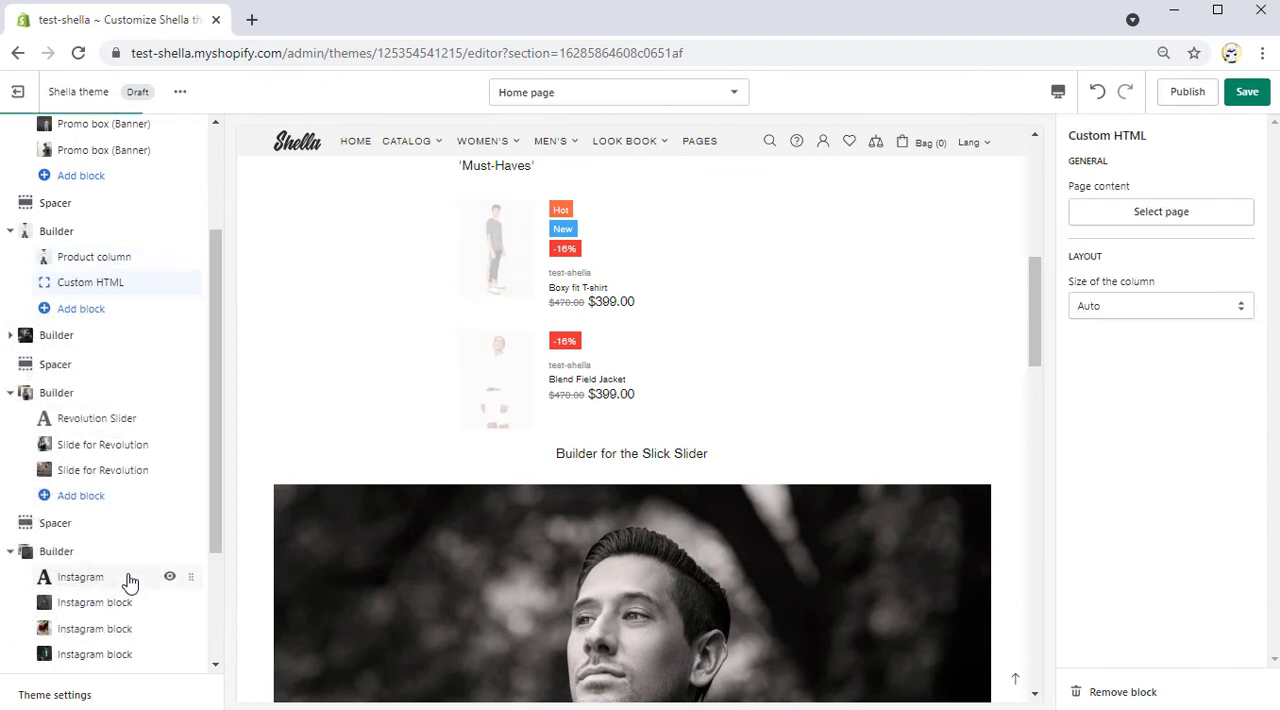
left_click(1160, 212)
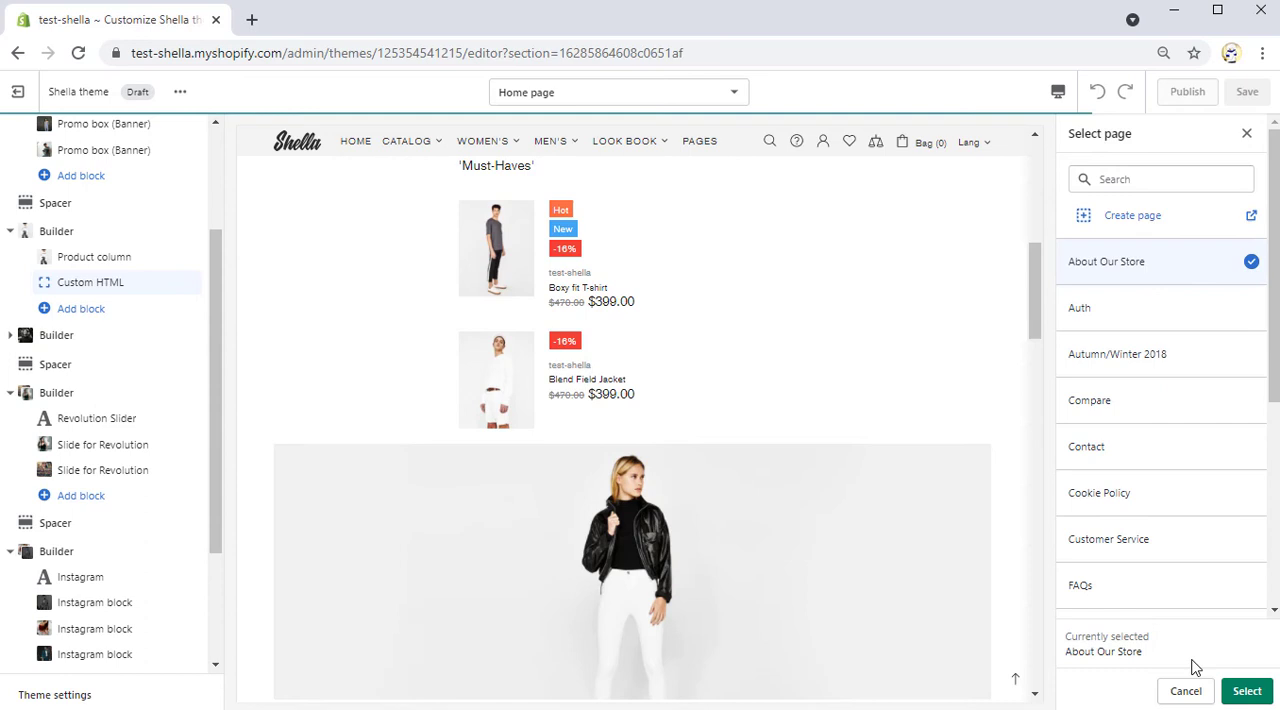
left_click(1246, 692)
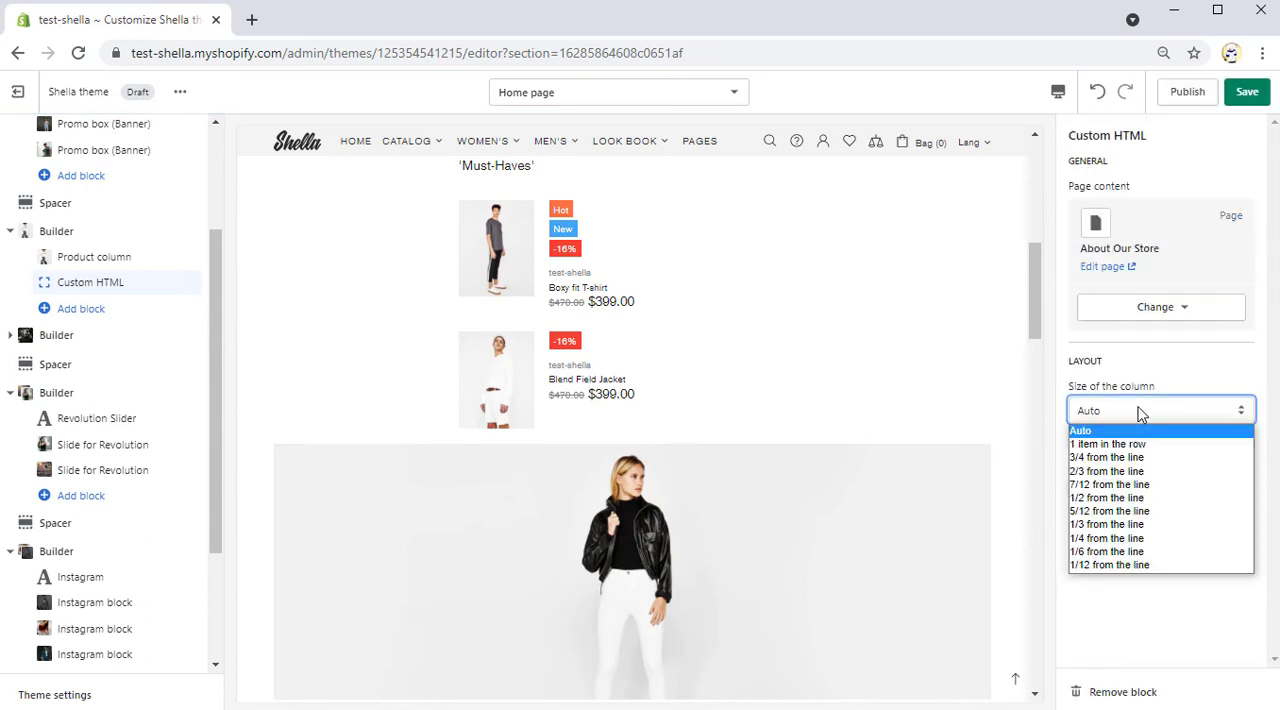
left_click(1108, 496)
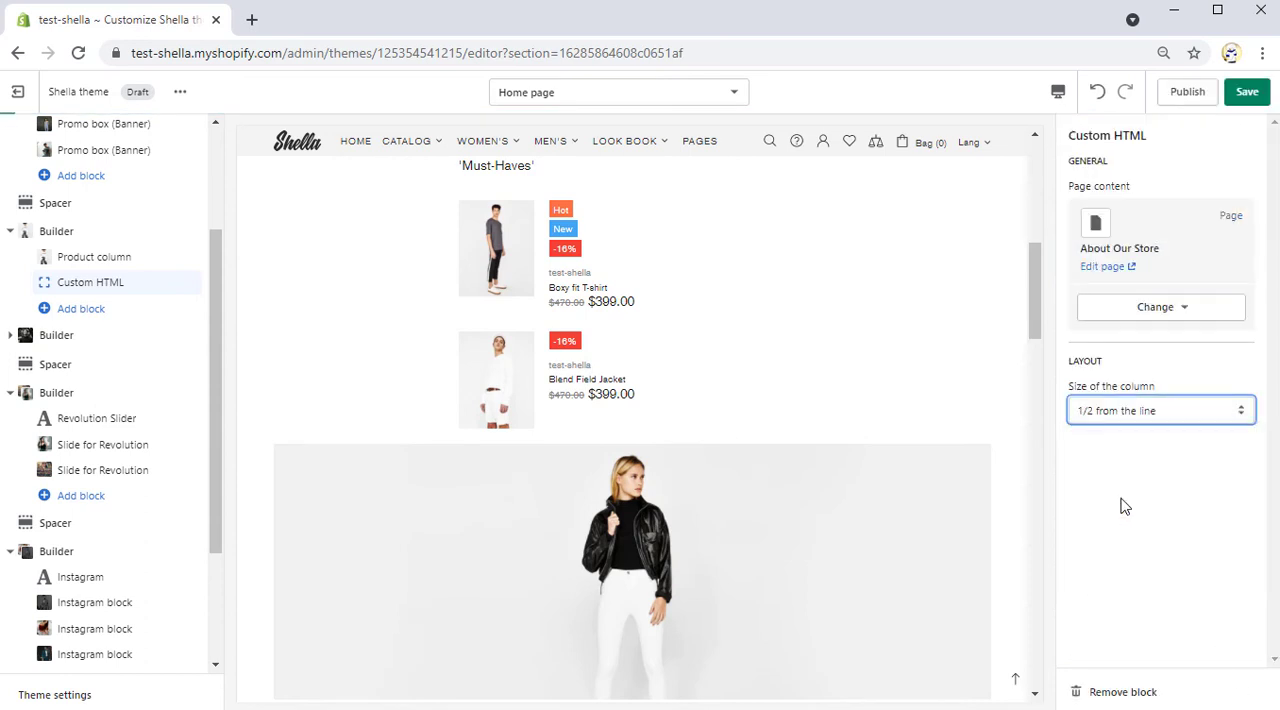
scroll("up", 3)
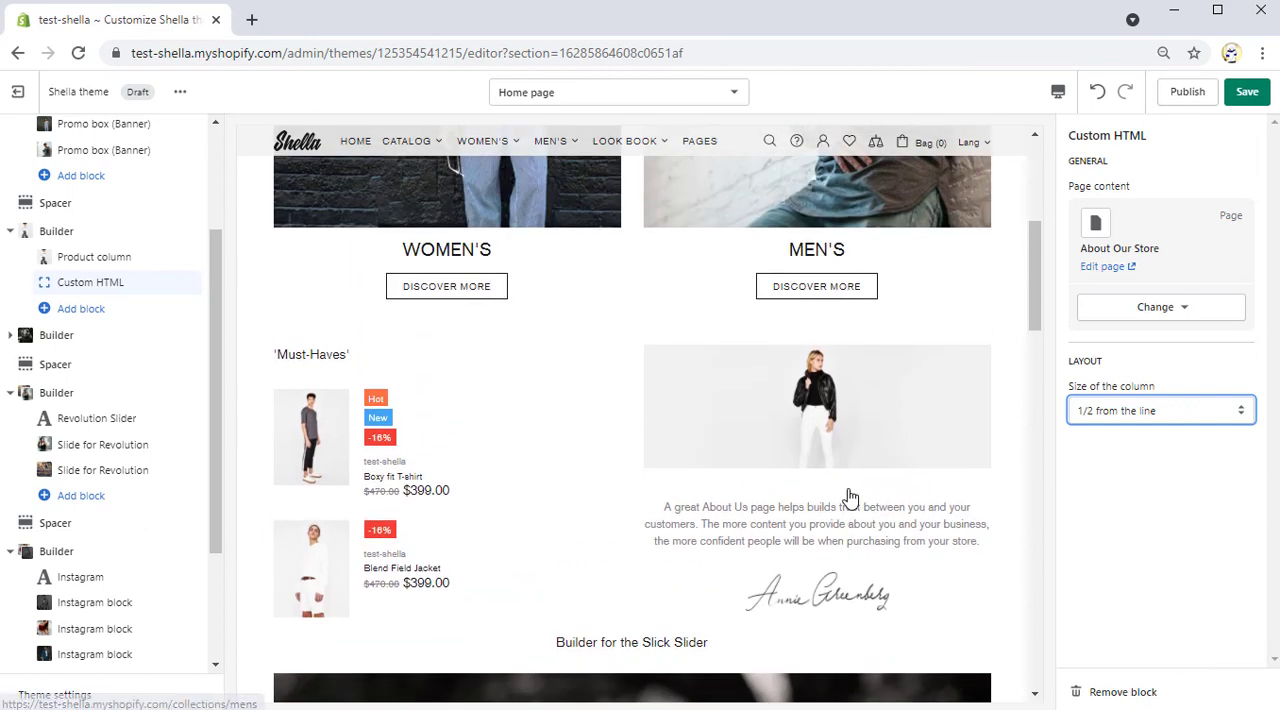
mouse_move(1248, 92)
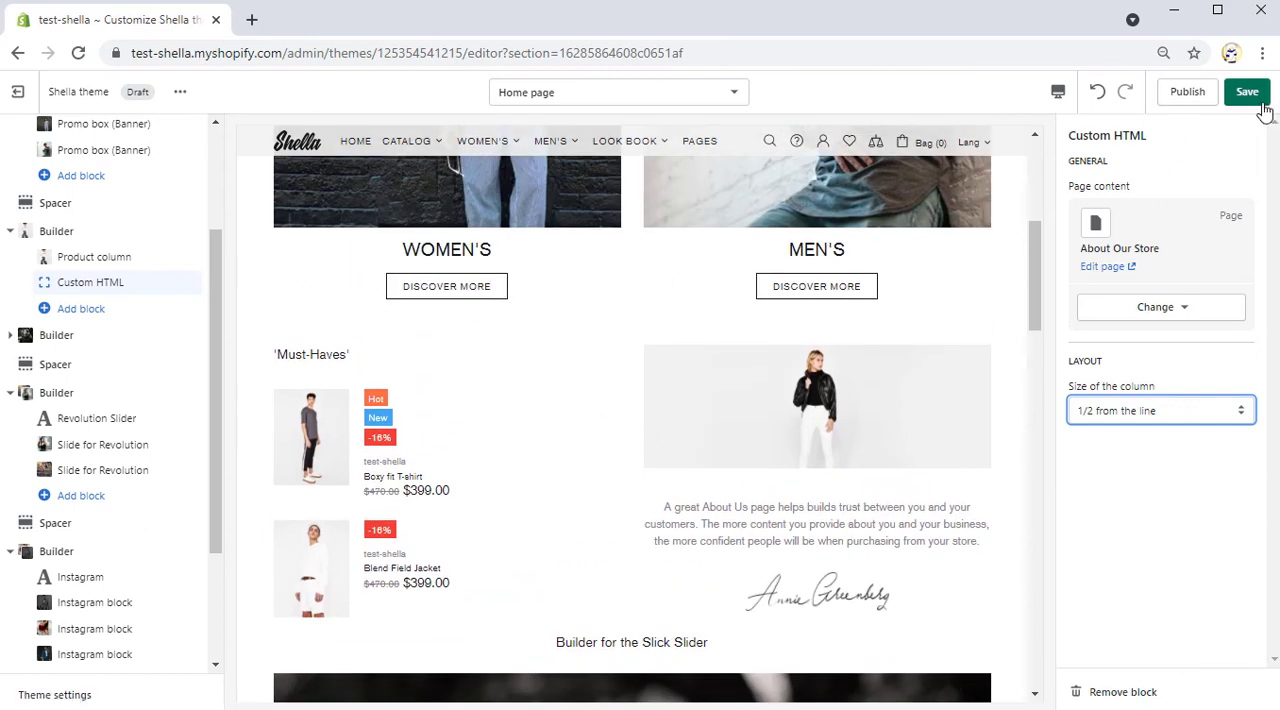
Save the home page changes and preview the theme on the live storefront
left_click(1248, 92)
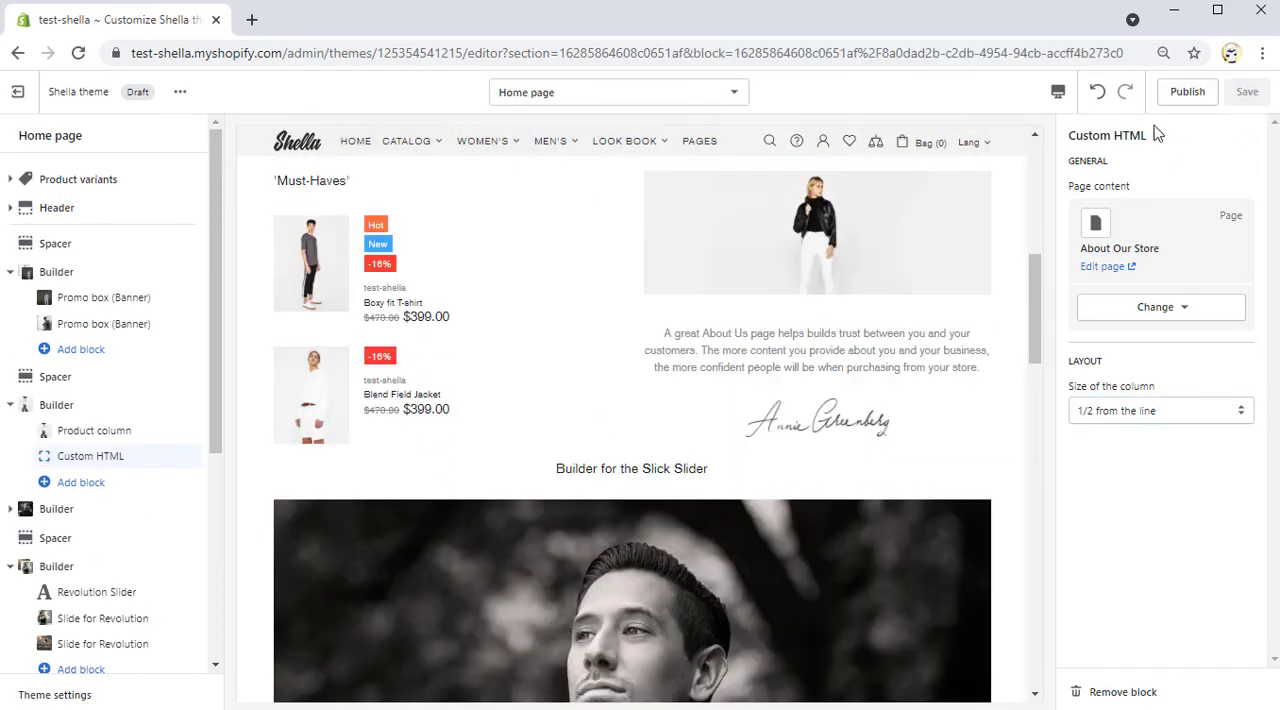
left_click(180, 92)
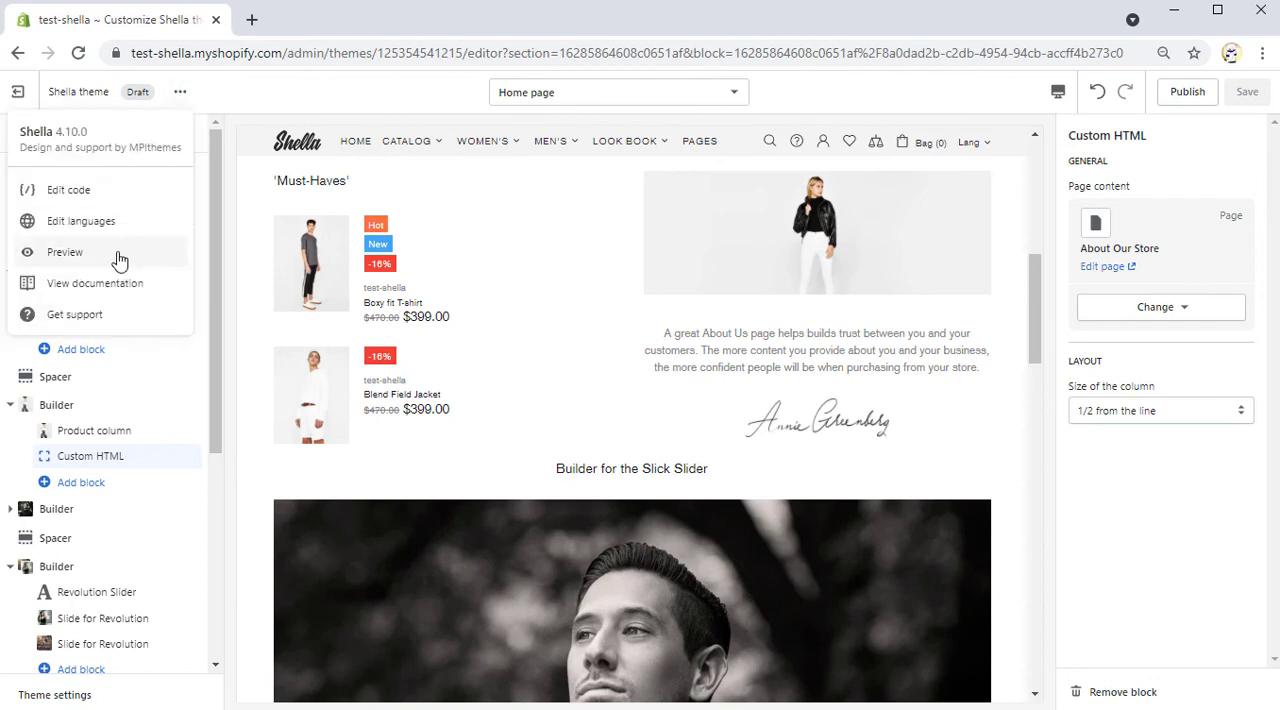
left_click(64, 252)
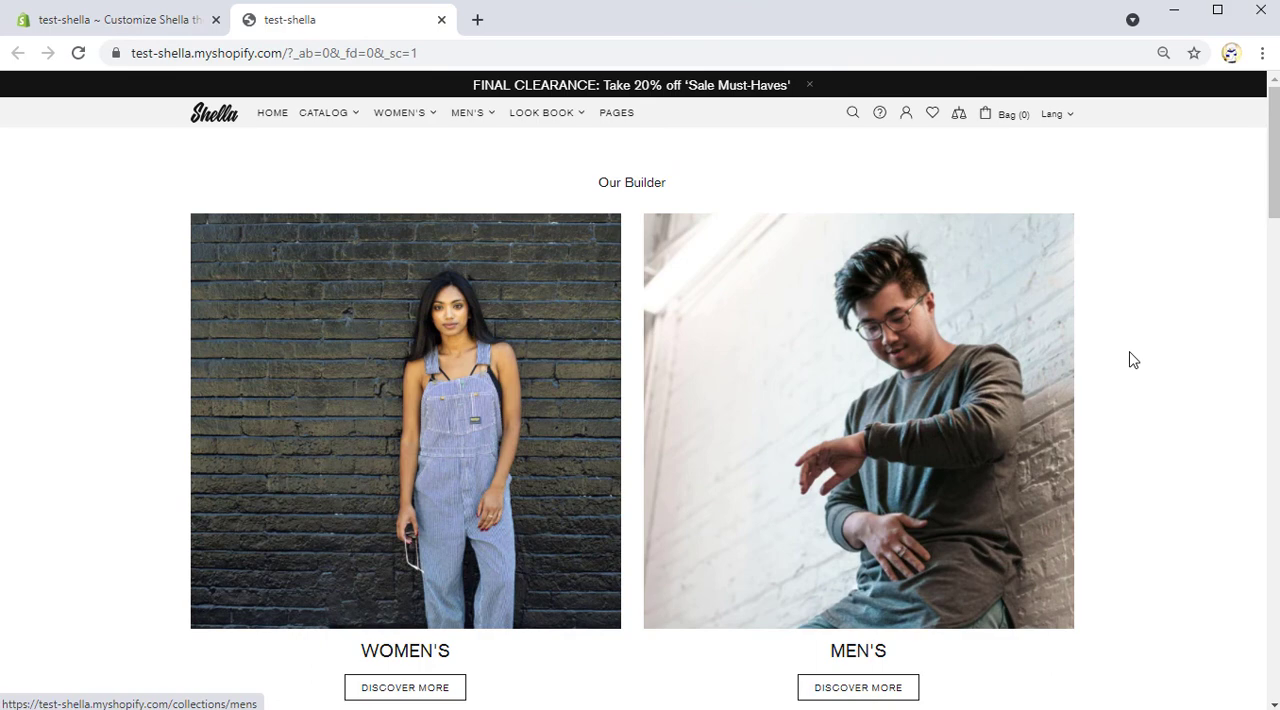
Scroll the storefront preview past the promo boxes, Must-Haves with About text, both sliders and the Instagram grid
scroll("down", 3)
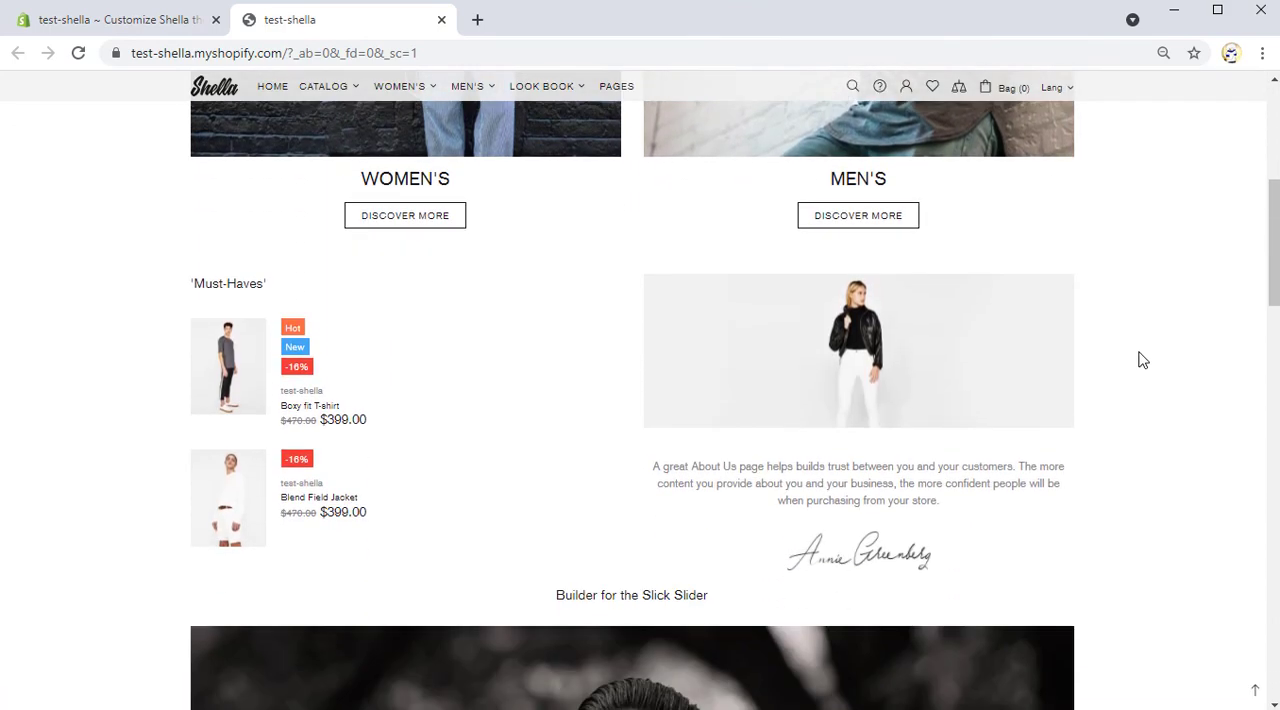
scroll("down", 3)
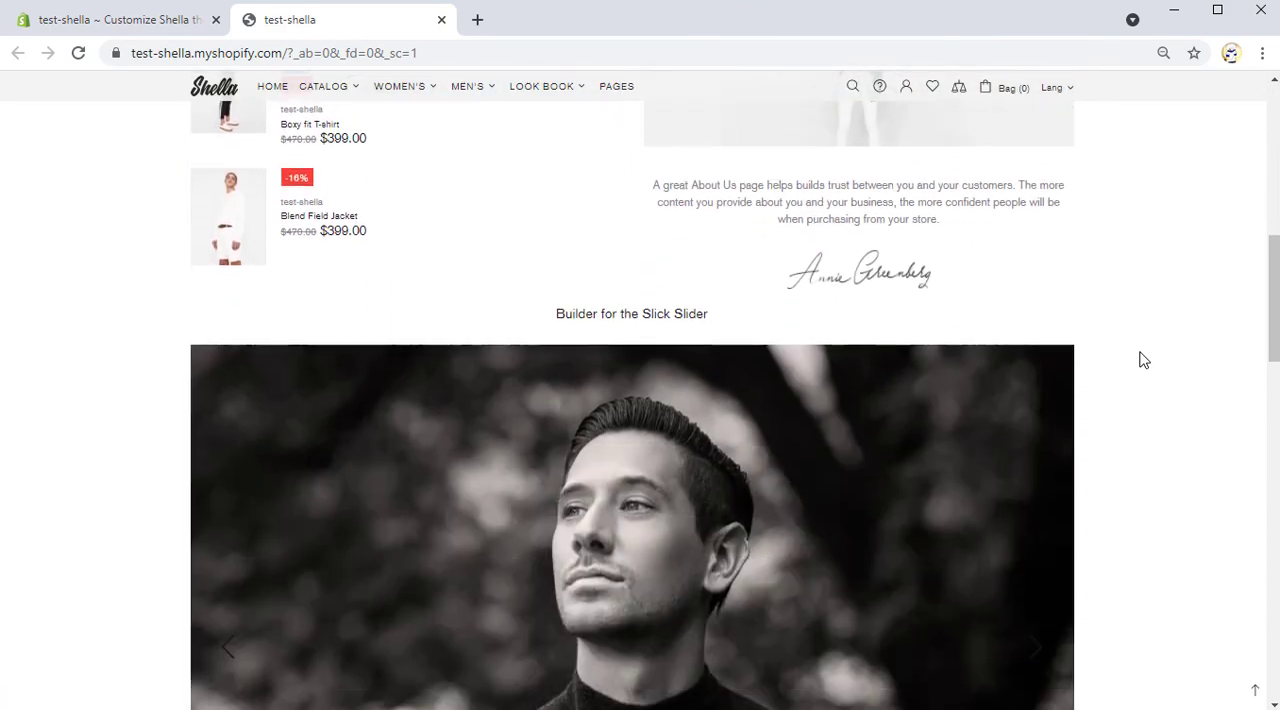
scroll("down", 3)
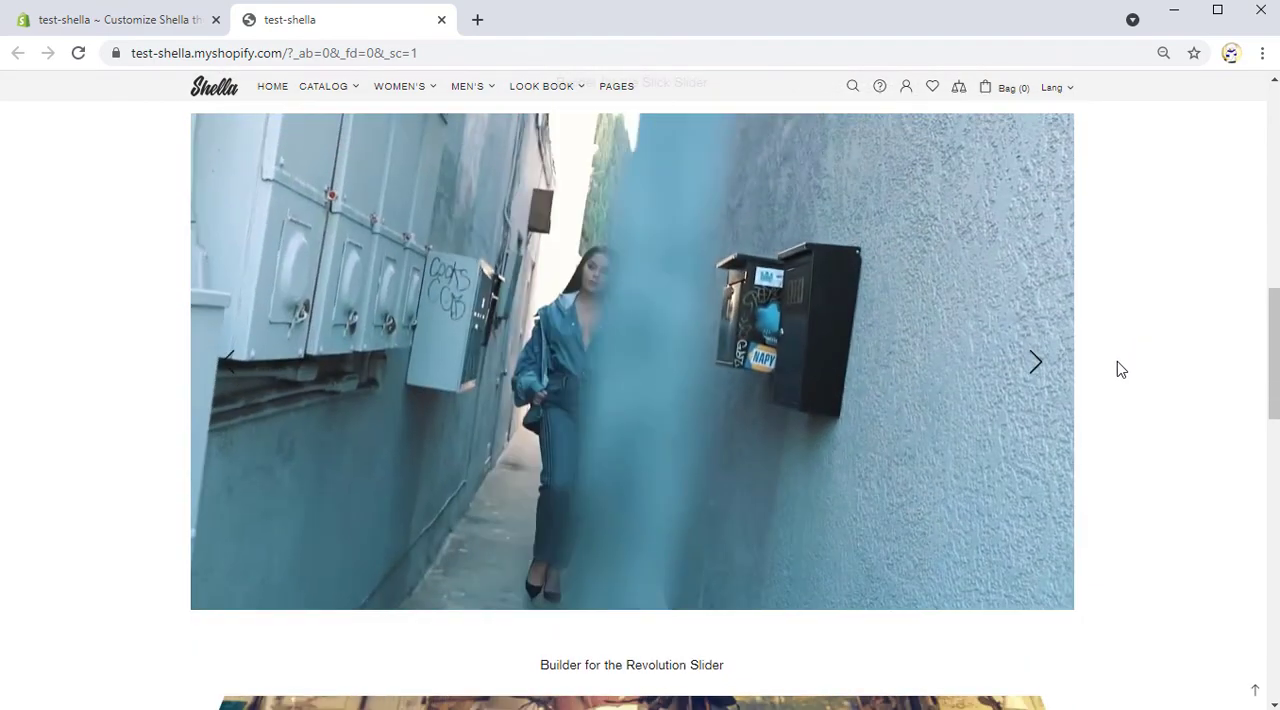
scroll("down", 3)
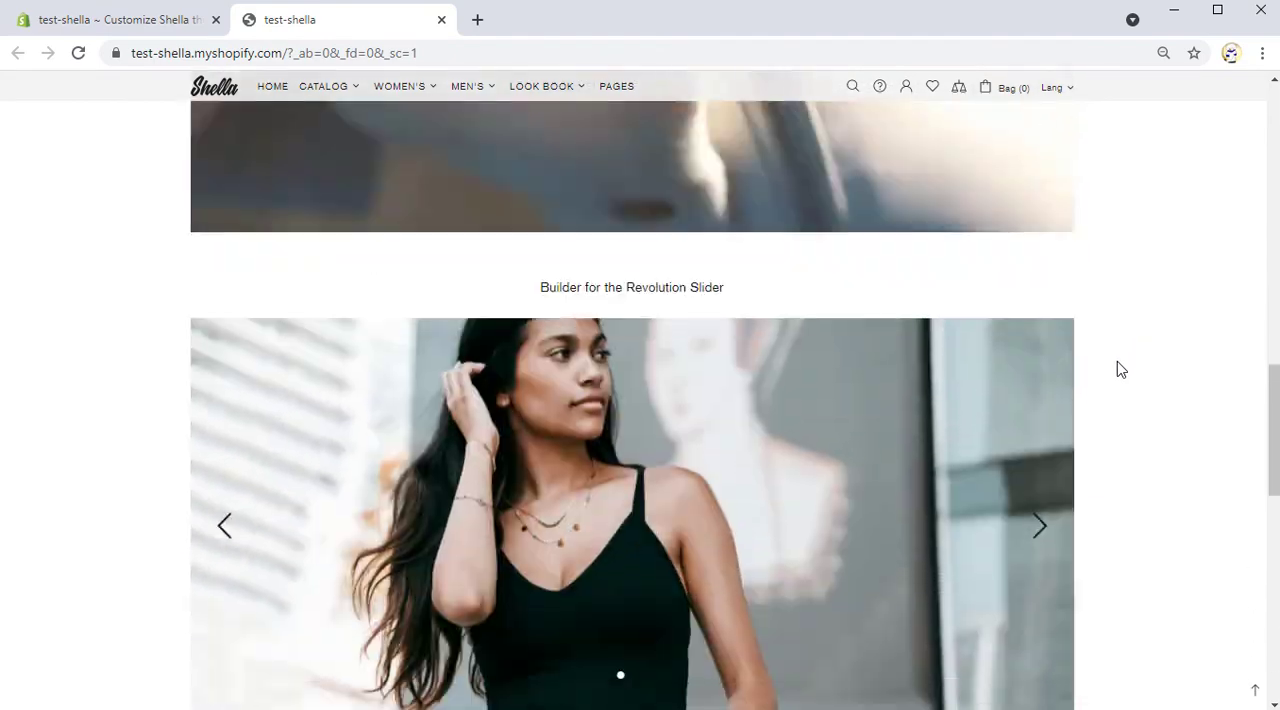
scroll("down", 3)
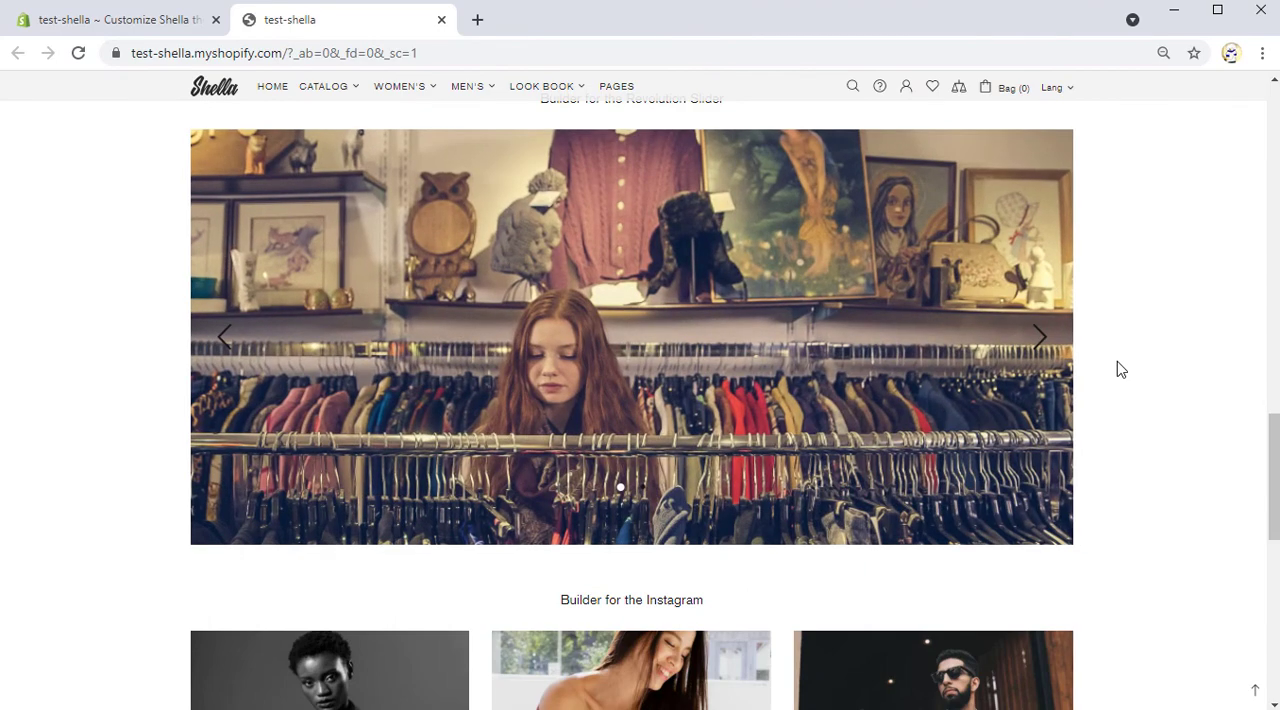
left_click(1040, 336)
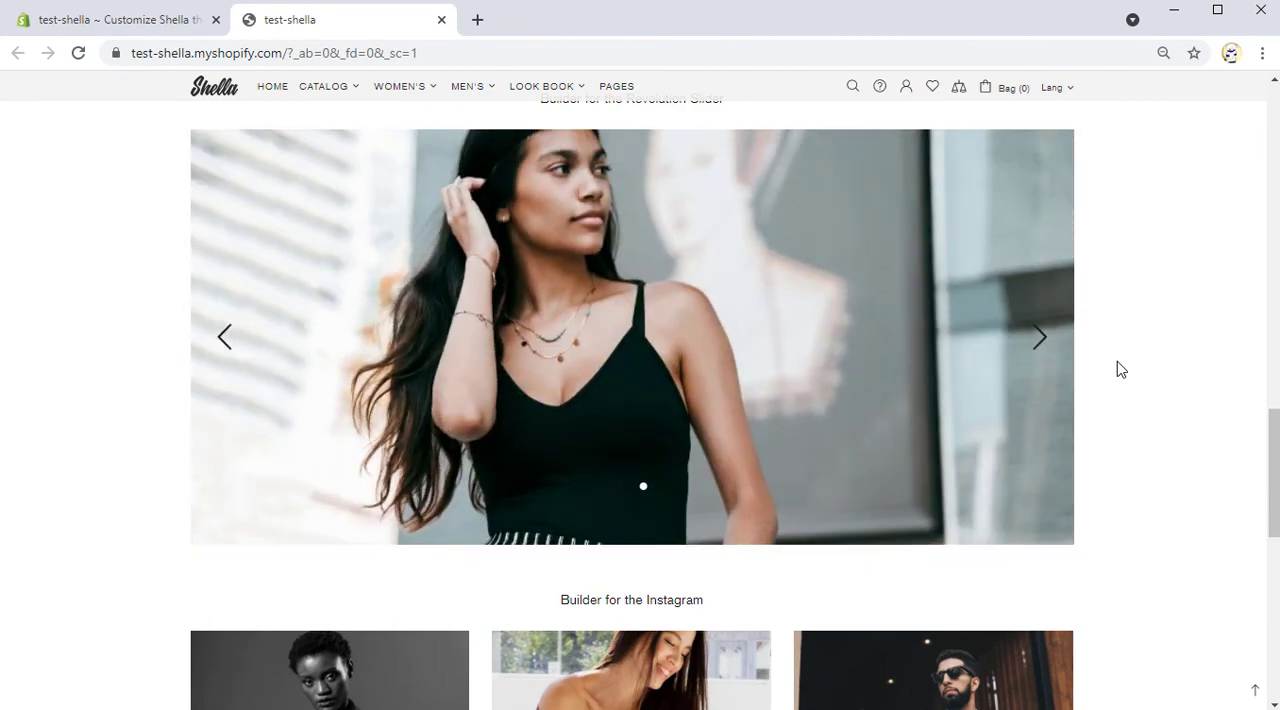
scroll("down", 3)
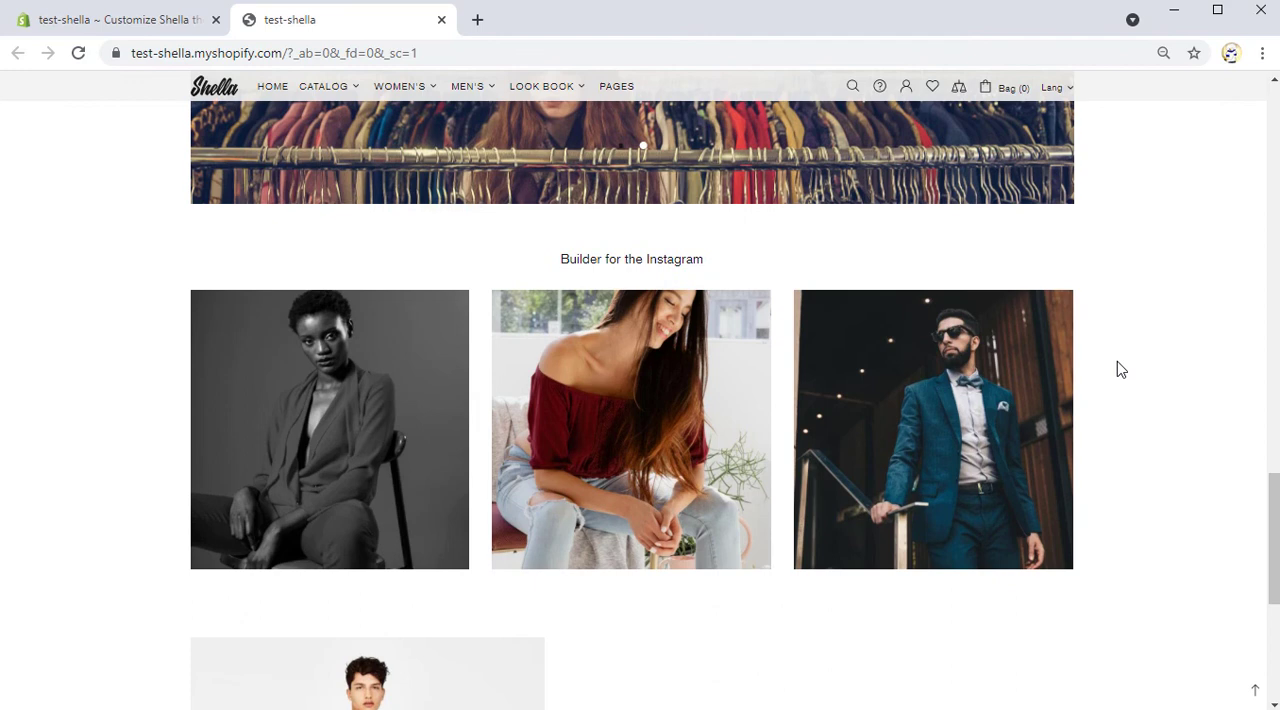
scroll("down", 3)
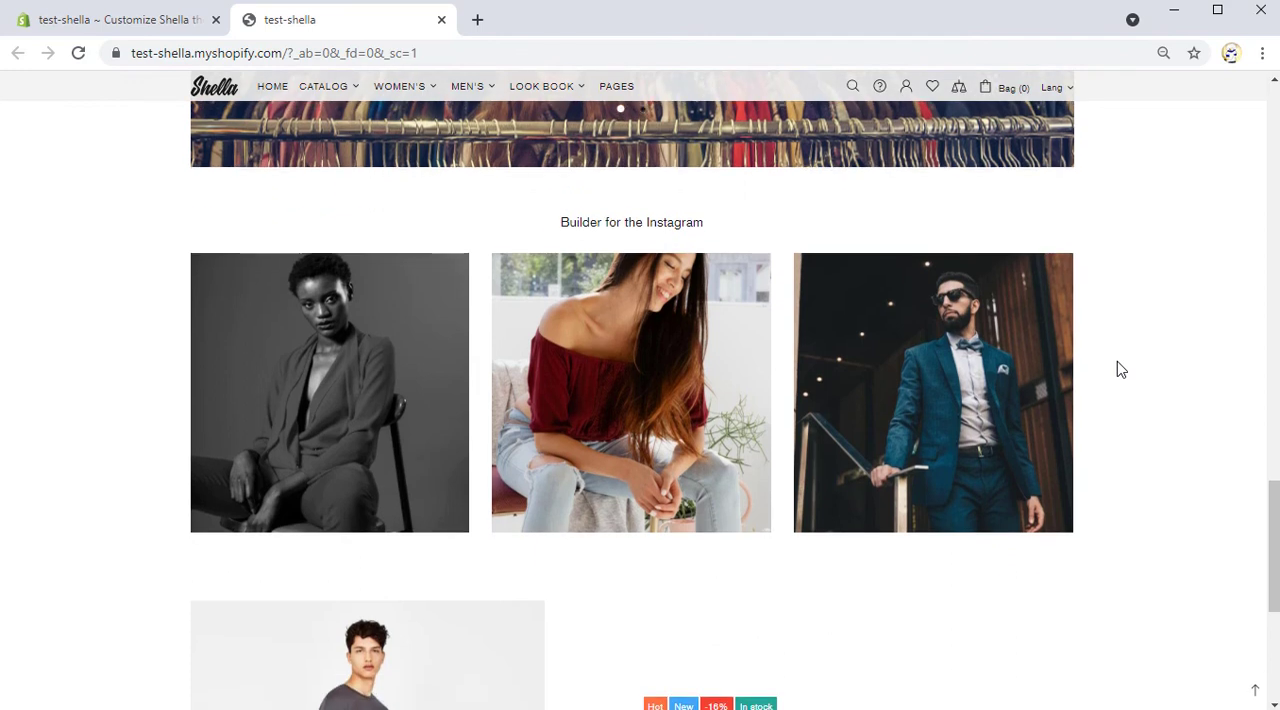